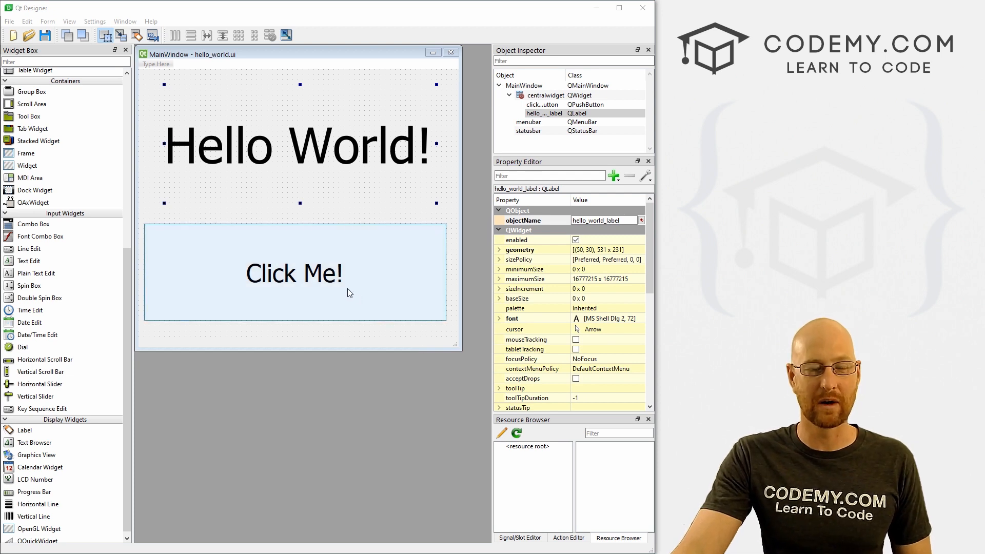
mouse_move(413, 296)
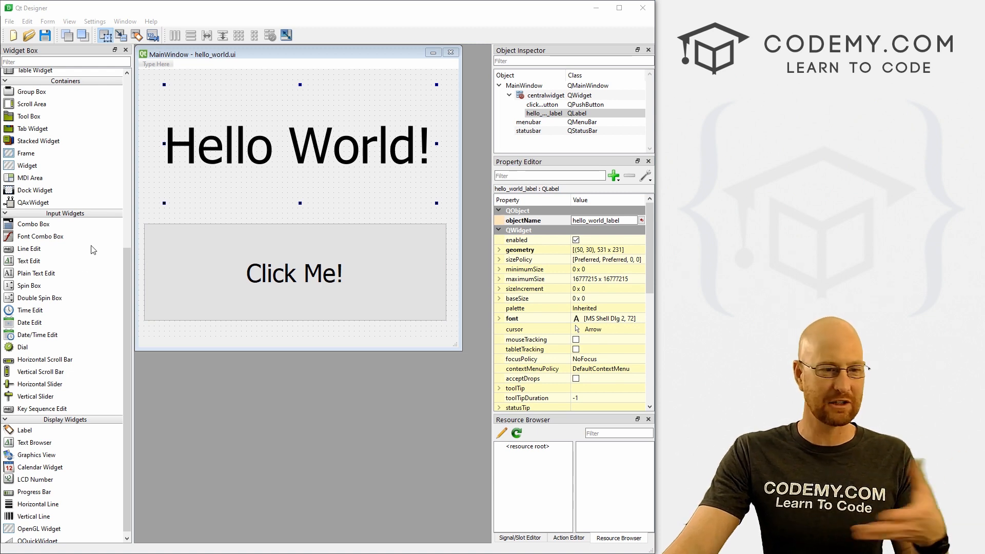
mouse_move(227, 370)
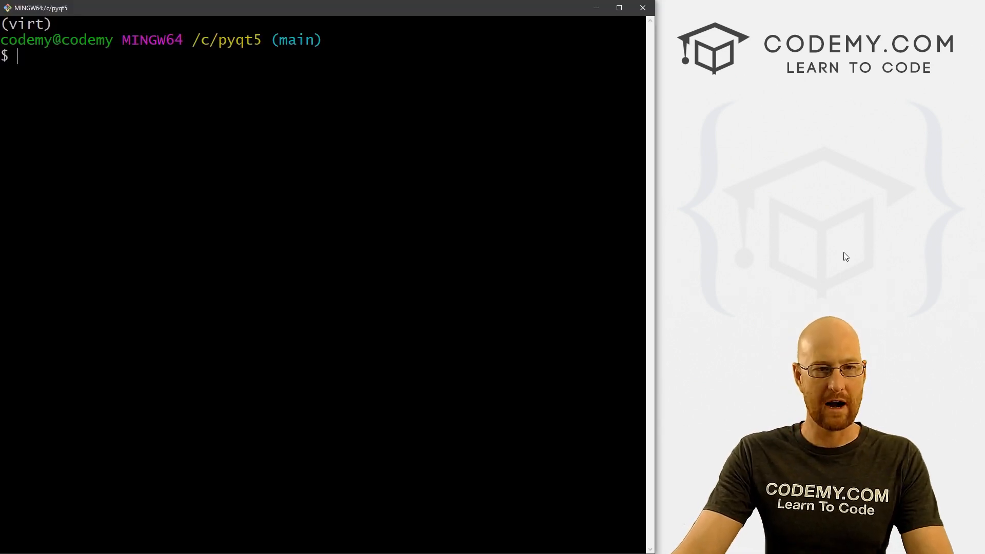
- Run pip install PyQt5Designer in the virt environment, confirm it's already satisfied, and clear the terminal
double_click(238, 40)
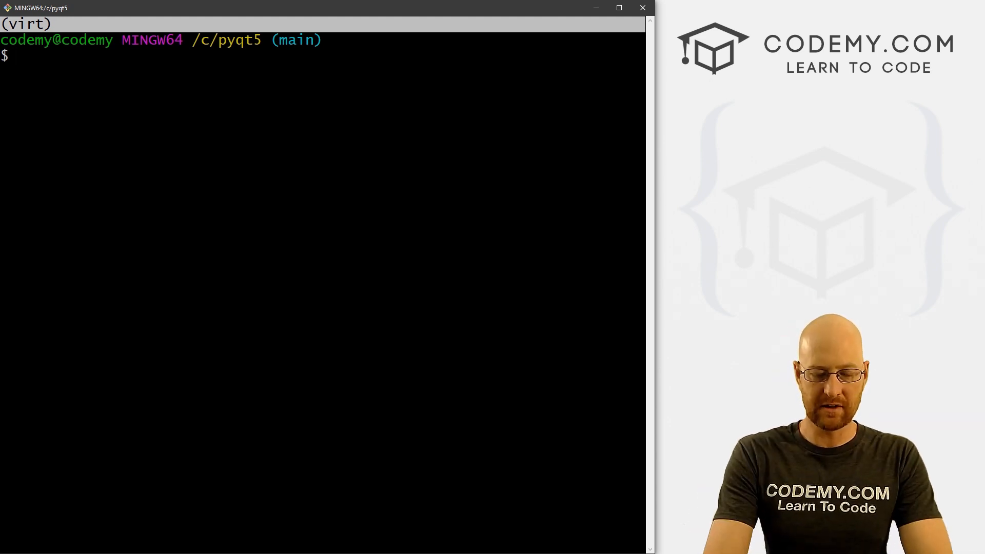
type("pip install")
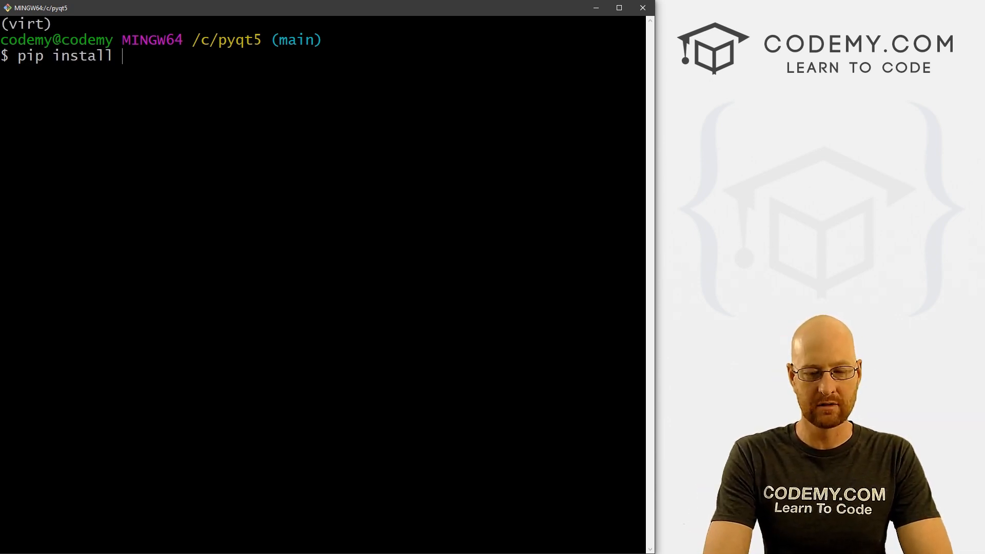
type("PyQt")
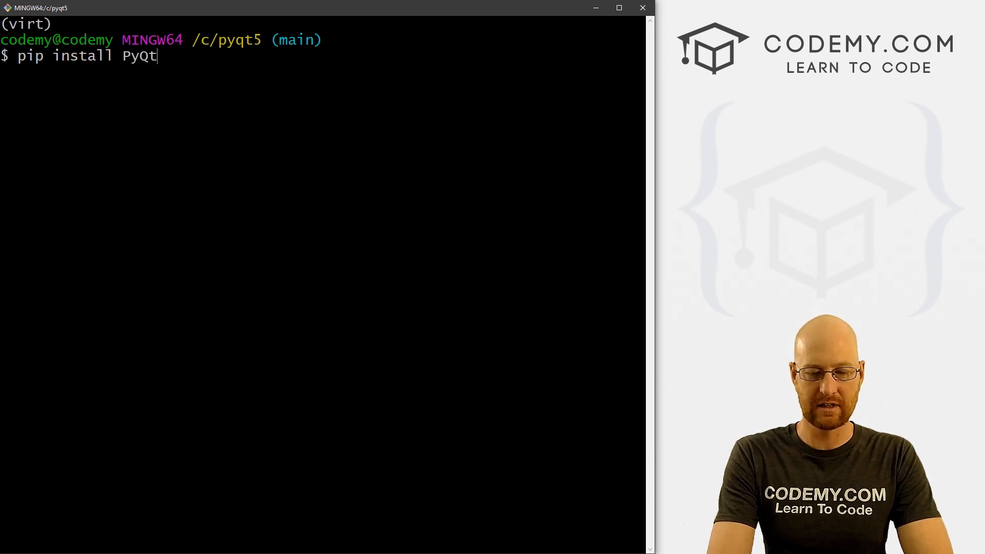
type("5Designer")
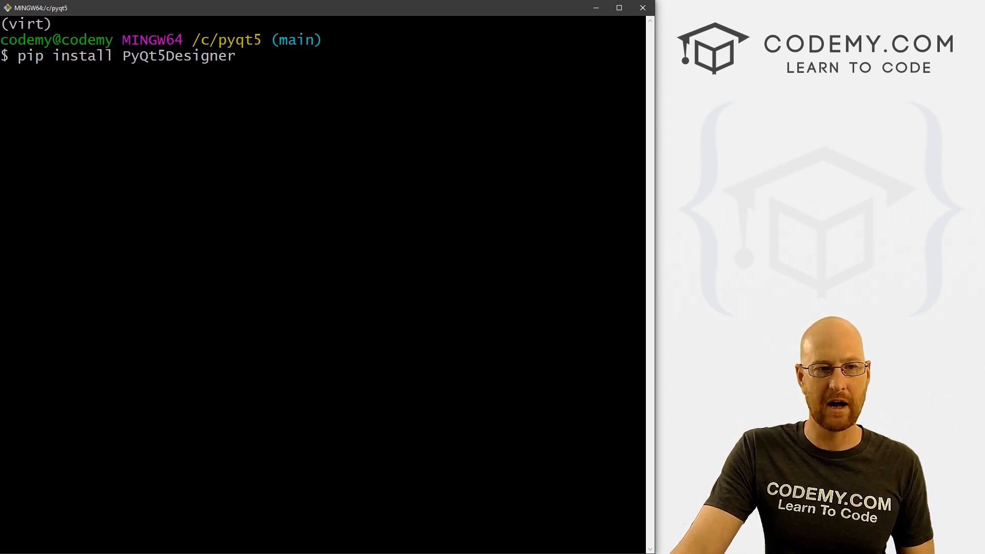
key("Return")
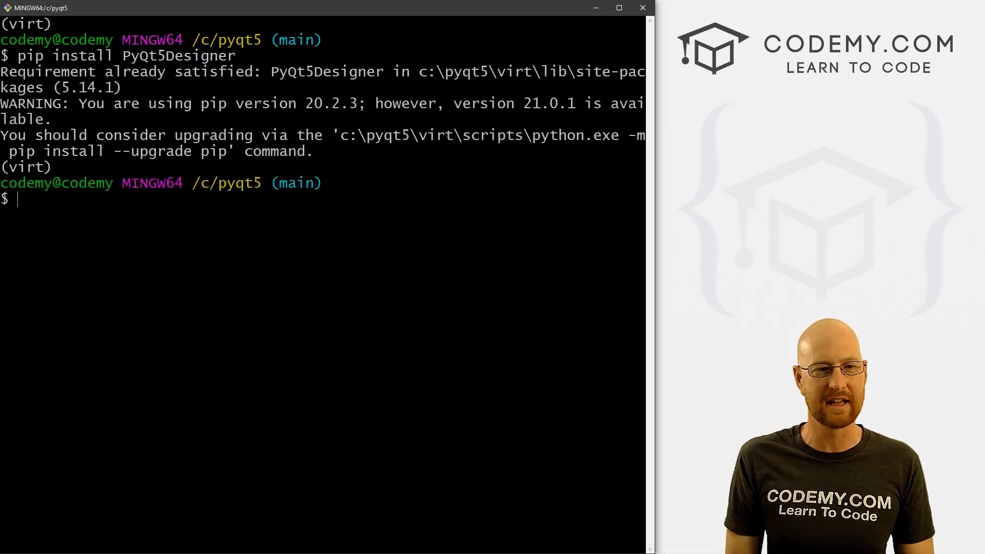
type("pi")
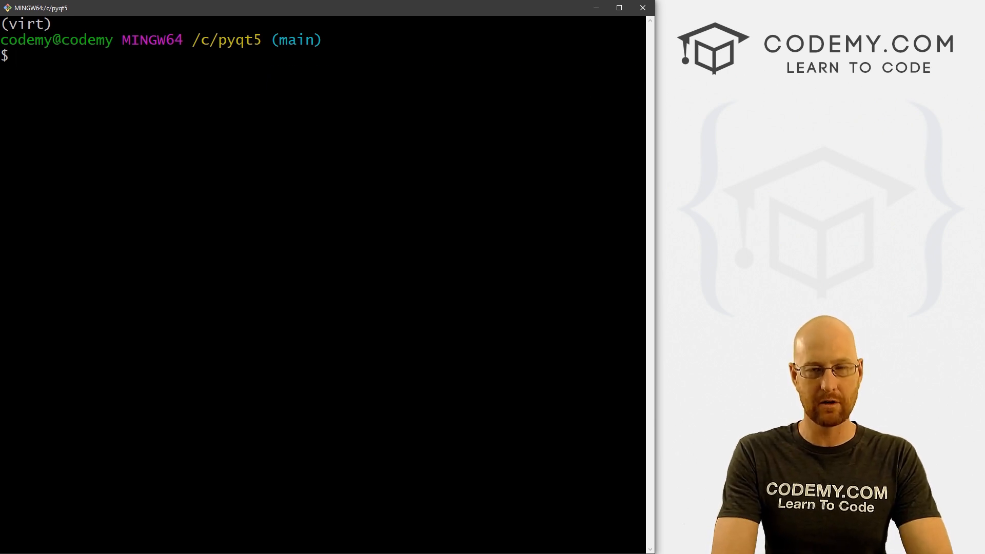
- Run designer.exe from Git Bash to start Qt Designer
type("des")
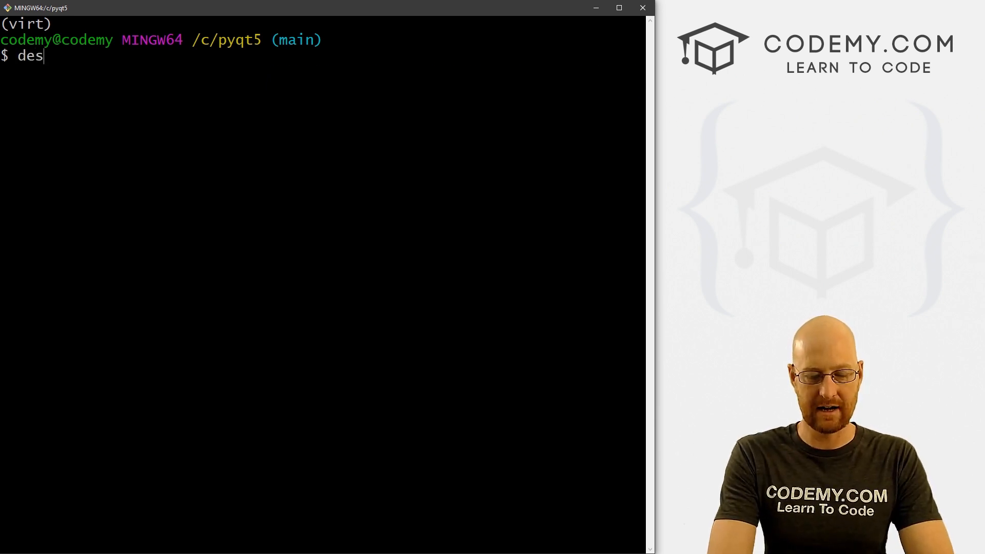
type("igner.exe")
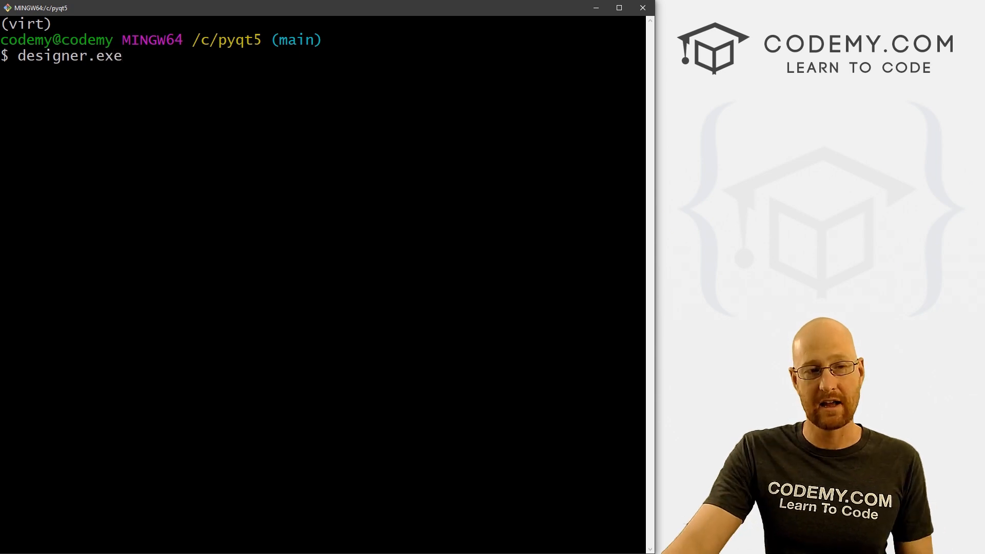
double_click(227, 40)
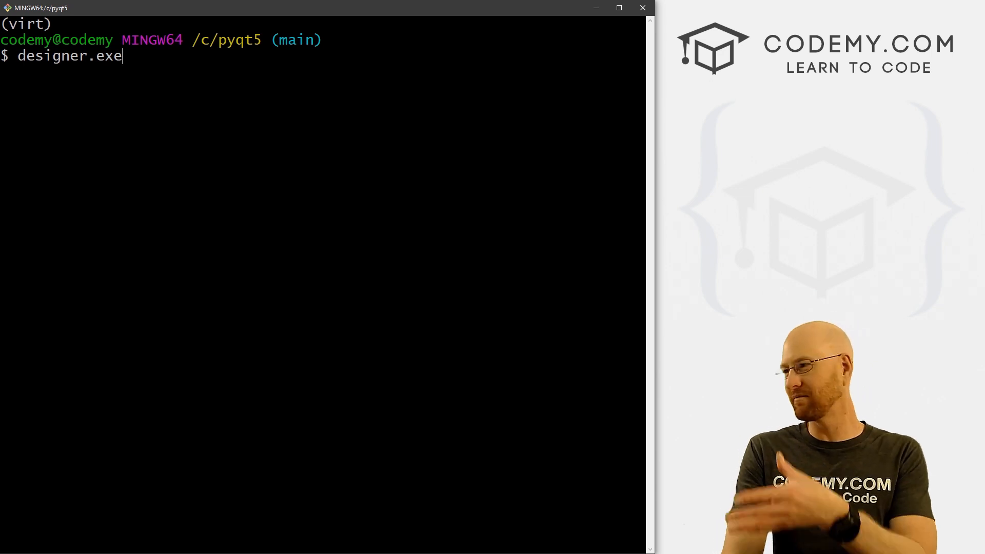
key("Return")
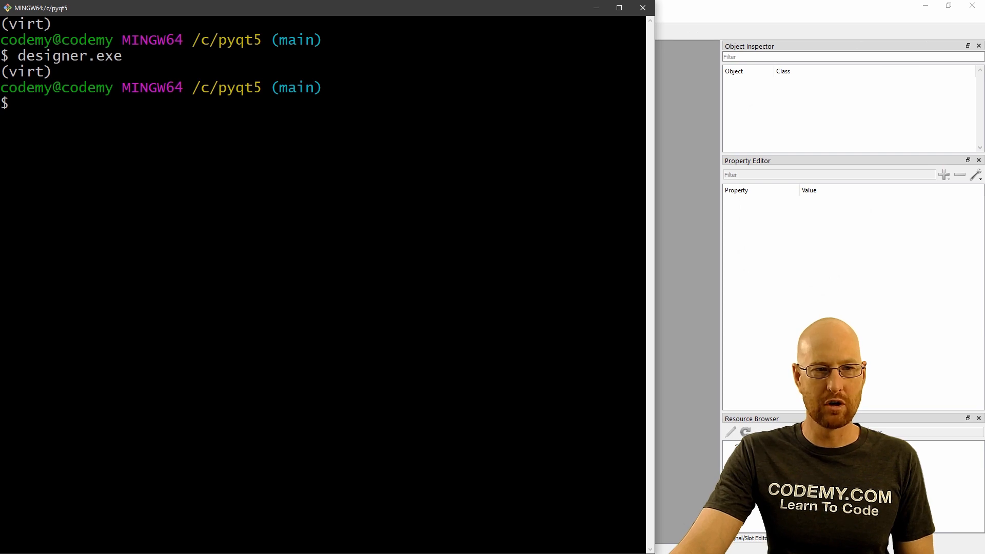
mouse_move(734, 28)
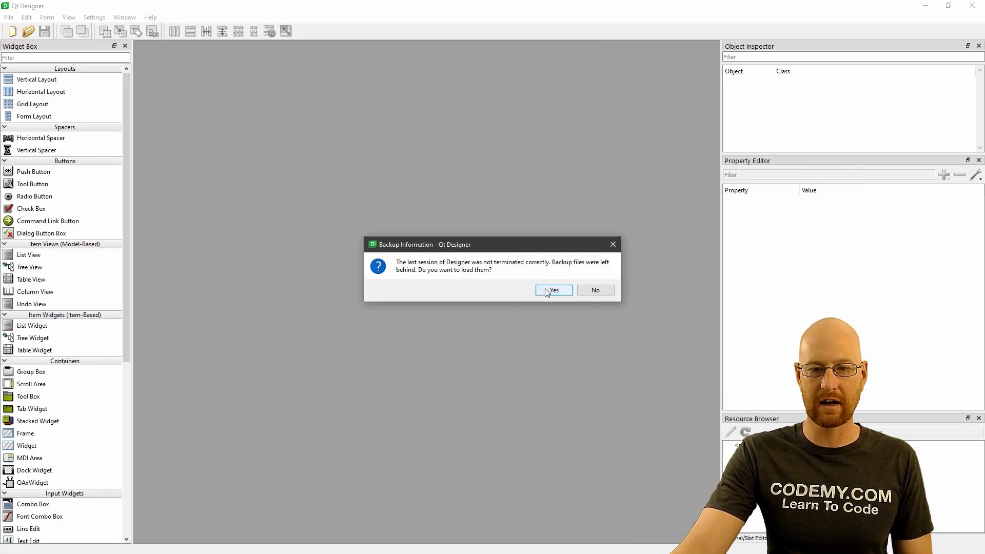
- Load the backup, close hello_world.ui, halve the window, and create a Main Window form
left_click(552, 289)
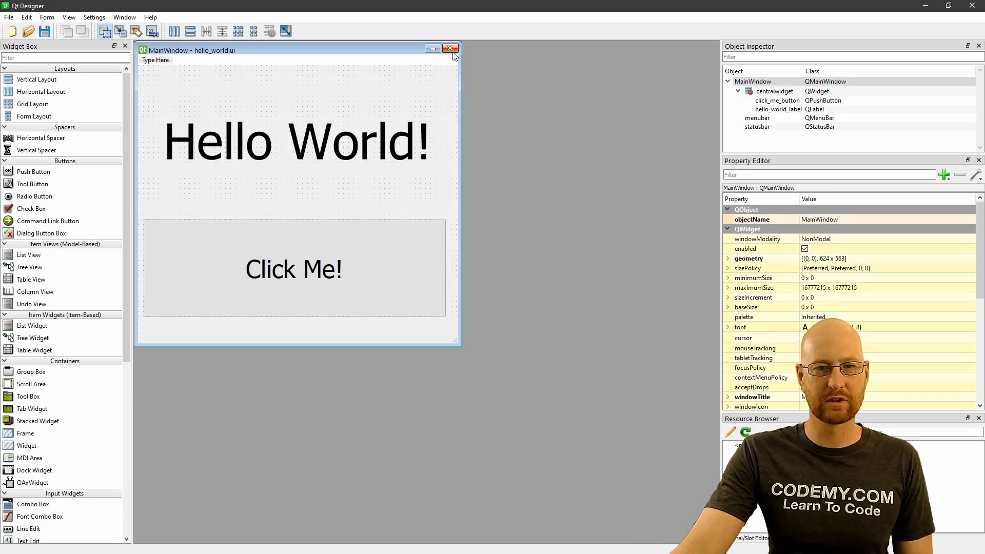
left_click(450, 48)
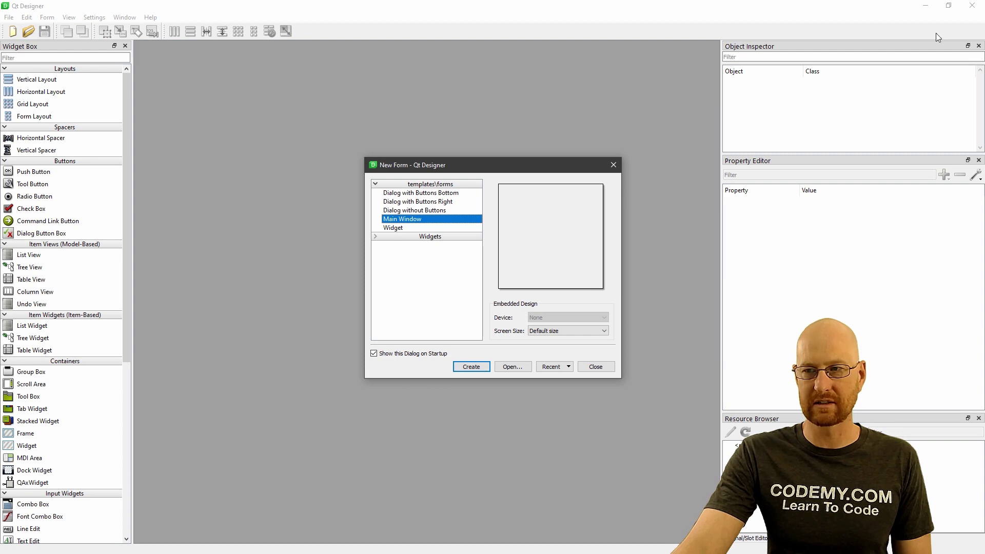
left_click(470, 366)
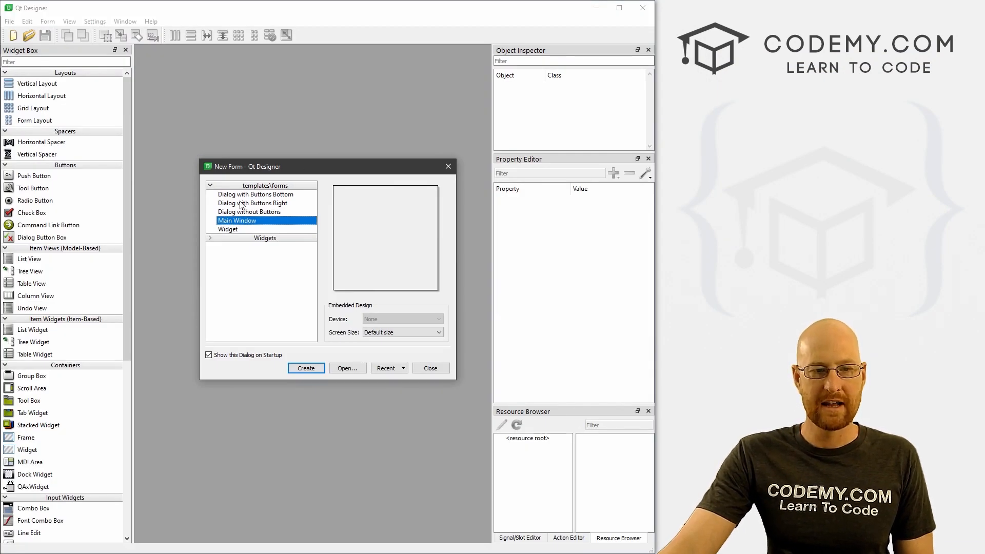
mouse_move(235, 235)
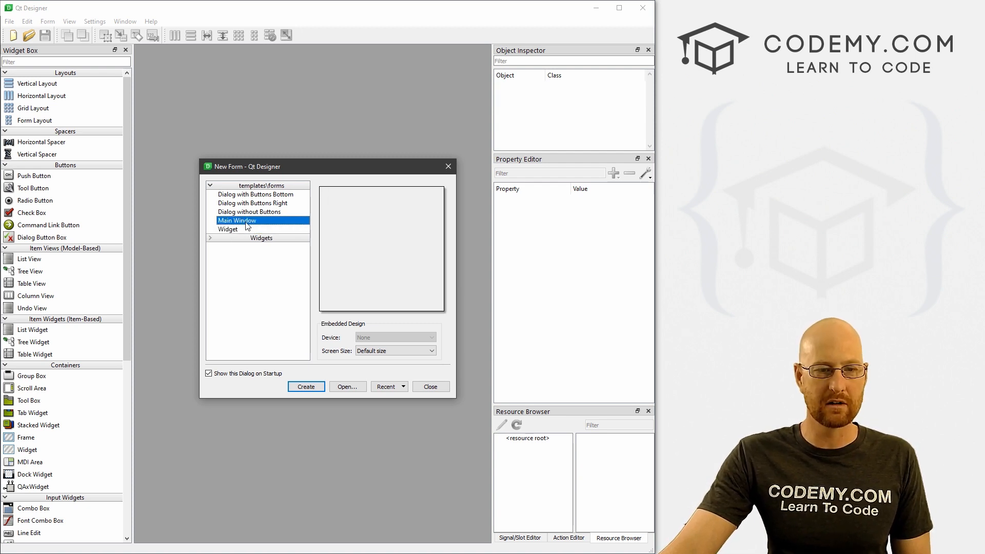
left_click(306, 387)
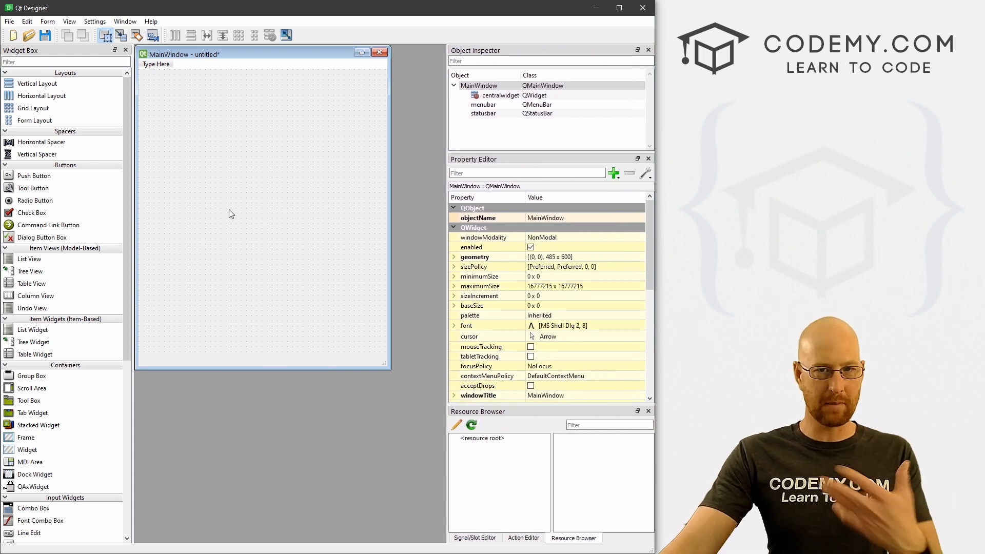
mouse_move(132, 169)
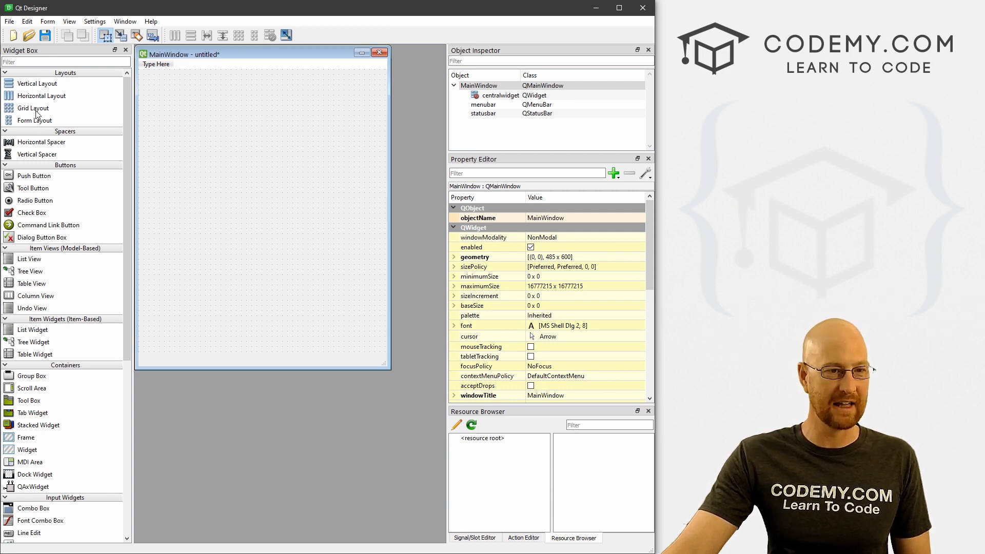
mouse_move(39, 123)
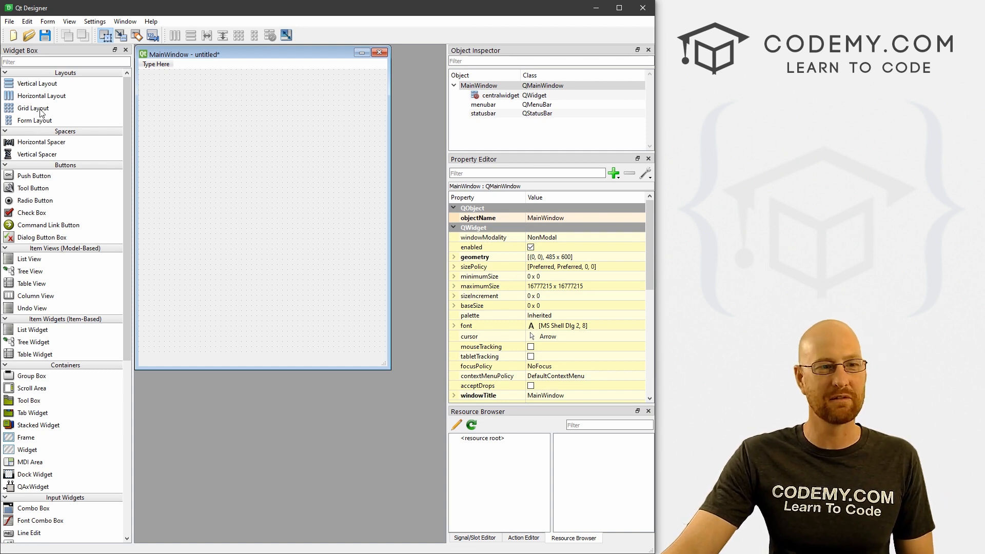
mouse_move(44, 95)
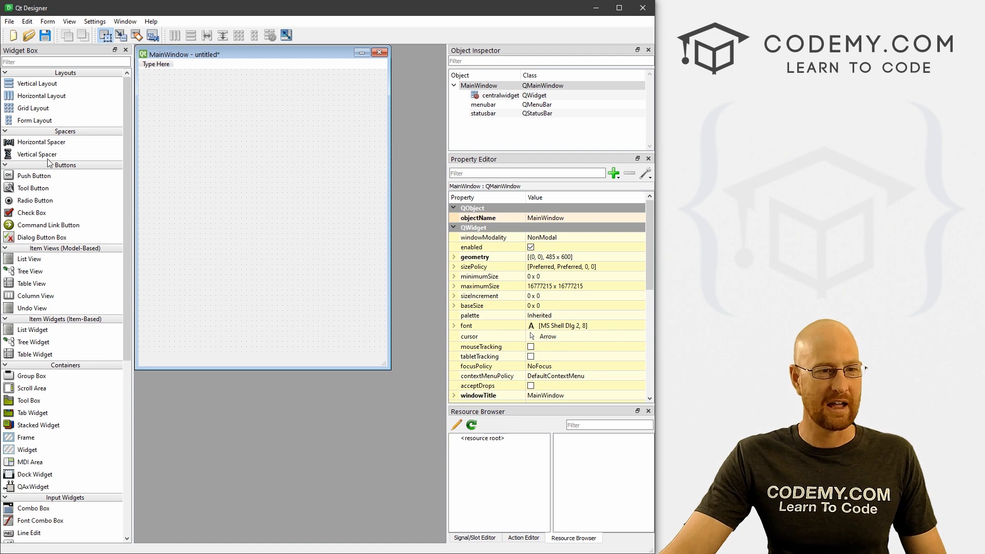
mouse_move(47, 182)
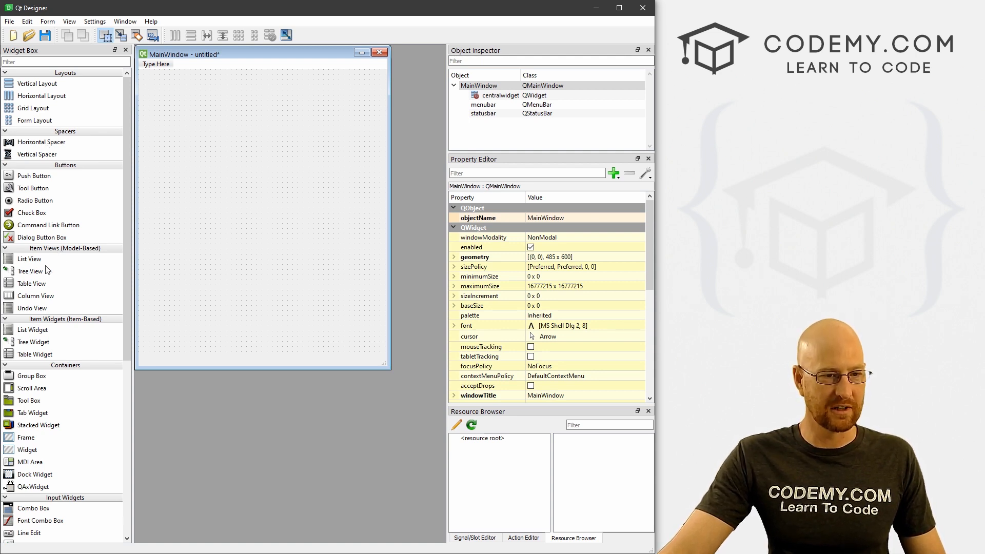
mouse_move(42, 330)
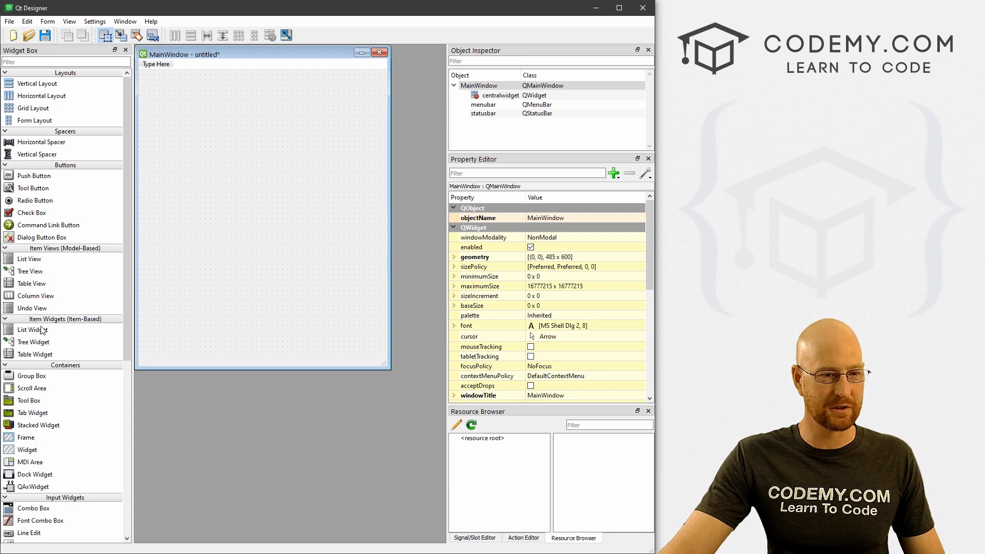
mouse_move(28, 338)
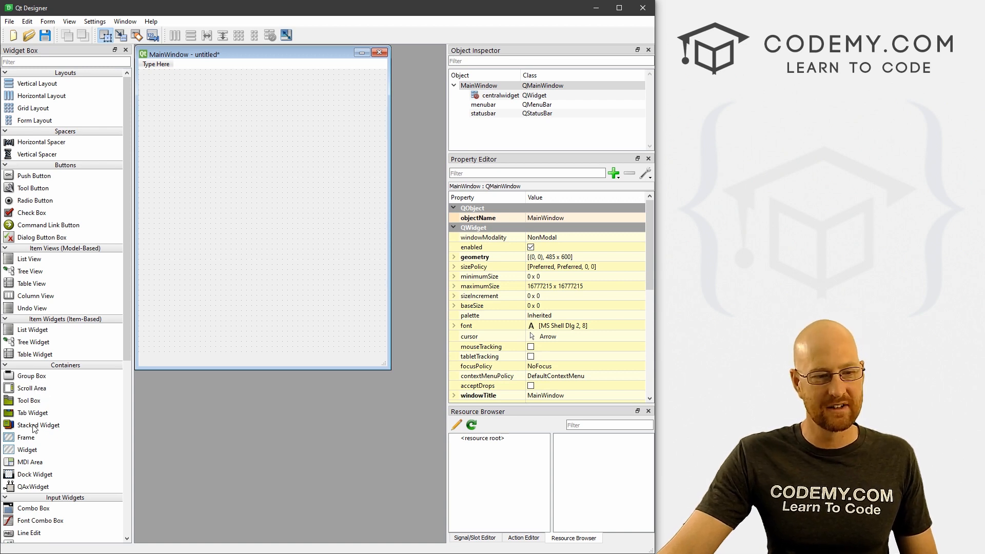
mouse_move(45, 455)
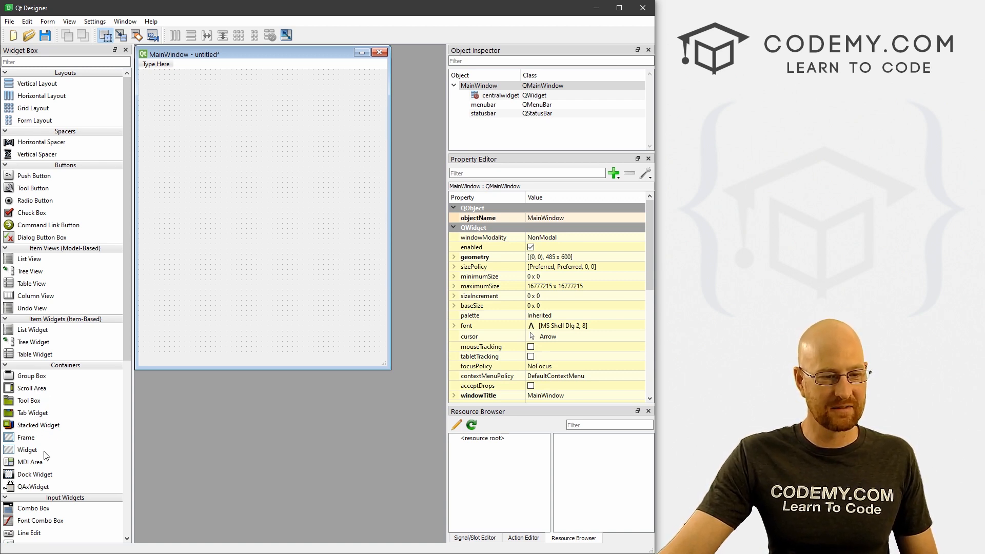
mouse_move(128, 353)
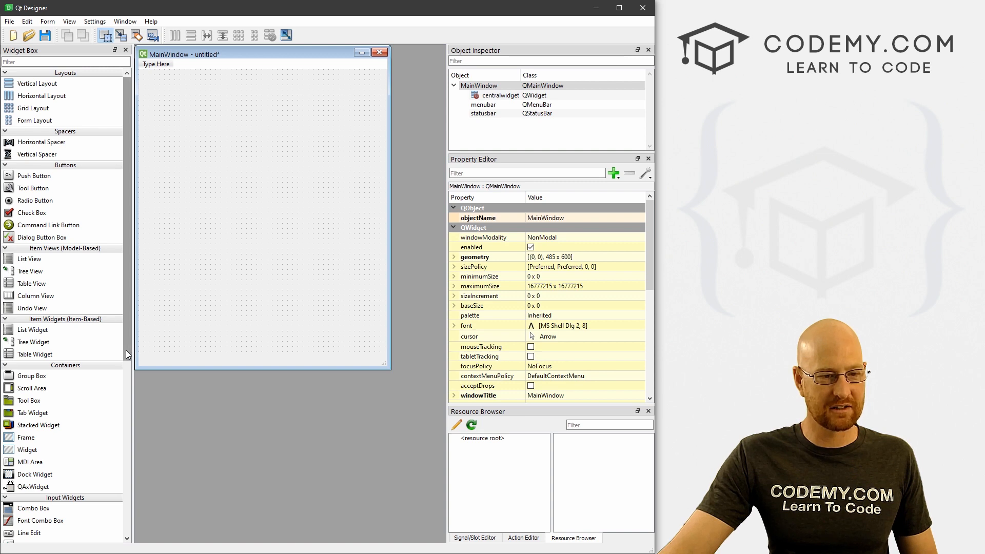
scroll("down", 3)
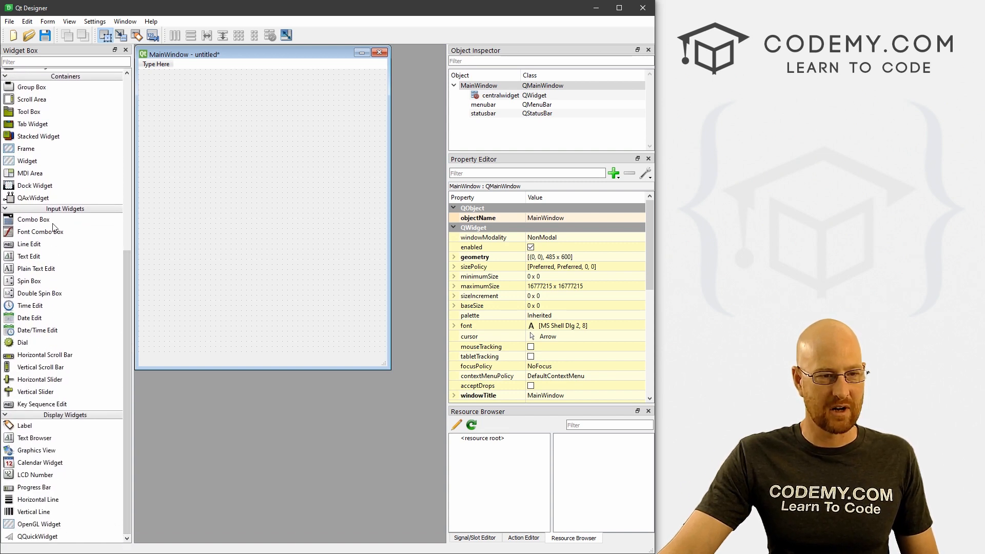
mouse_move(31, 260)
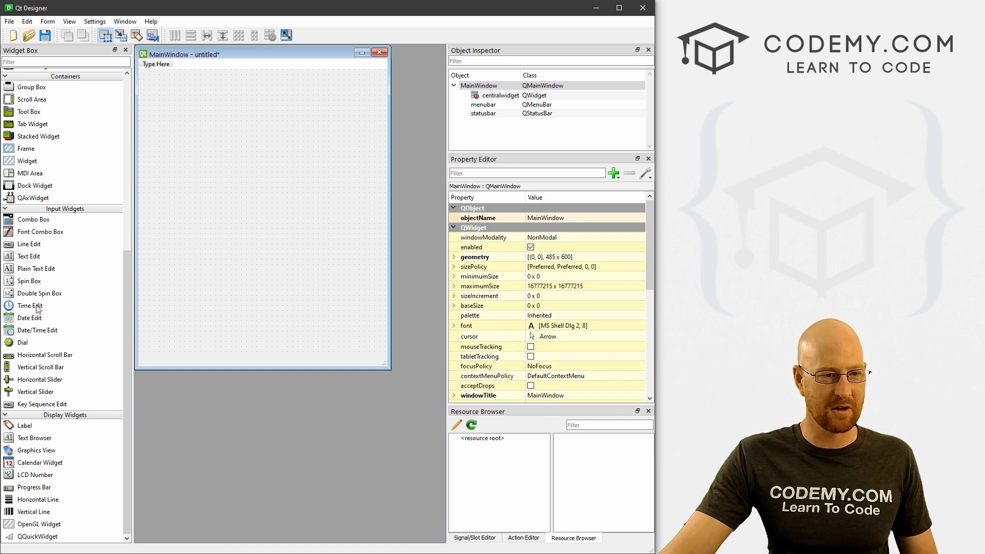
mouse_move(51, 398)
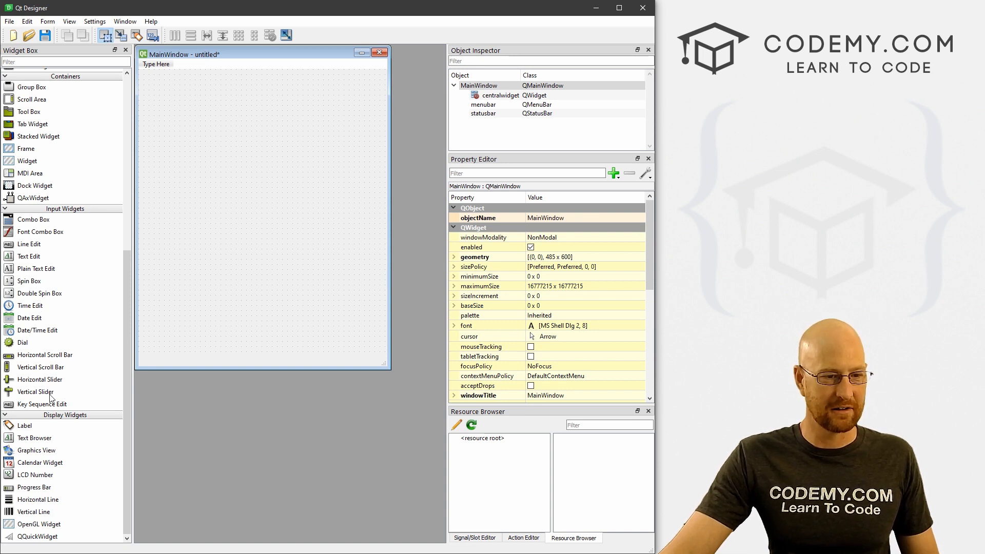
mouse_move(29, 470)
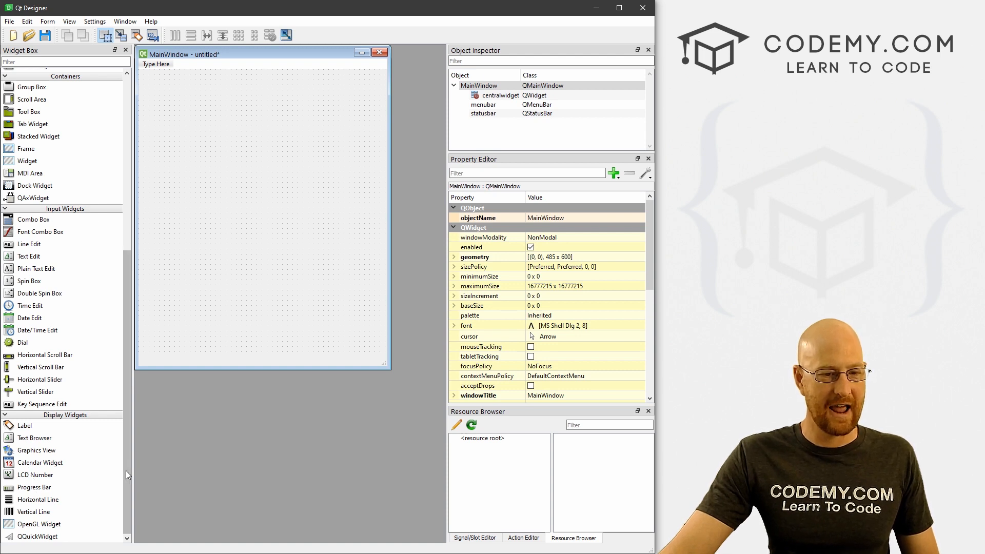
scroll("up", 3)
type("Click Me!")
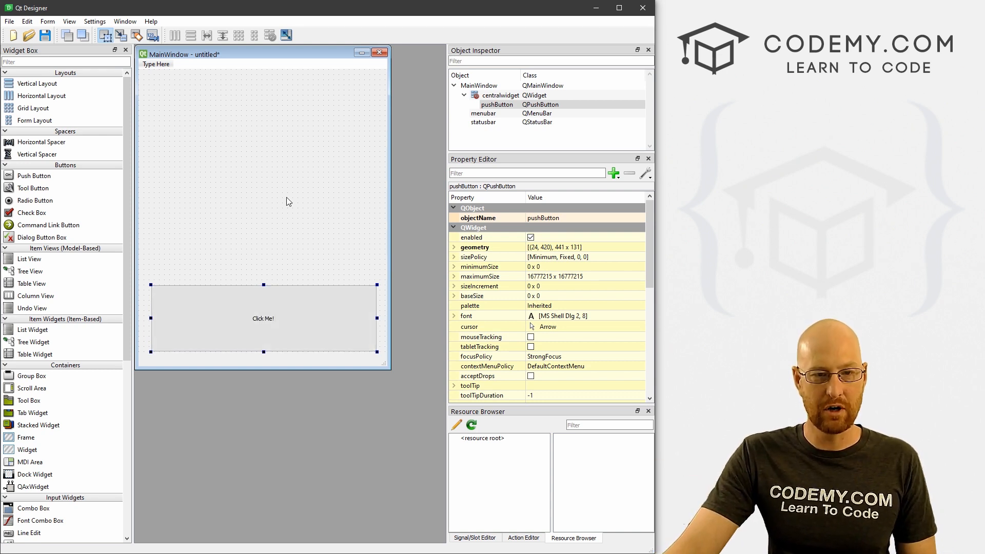
mouse_move(263, 282)
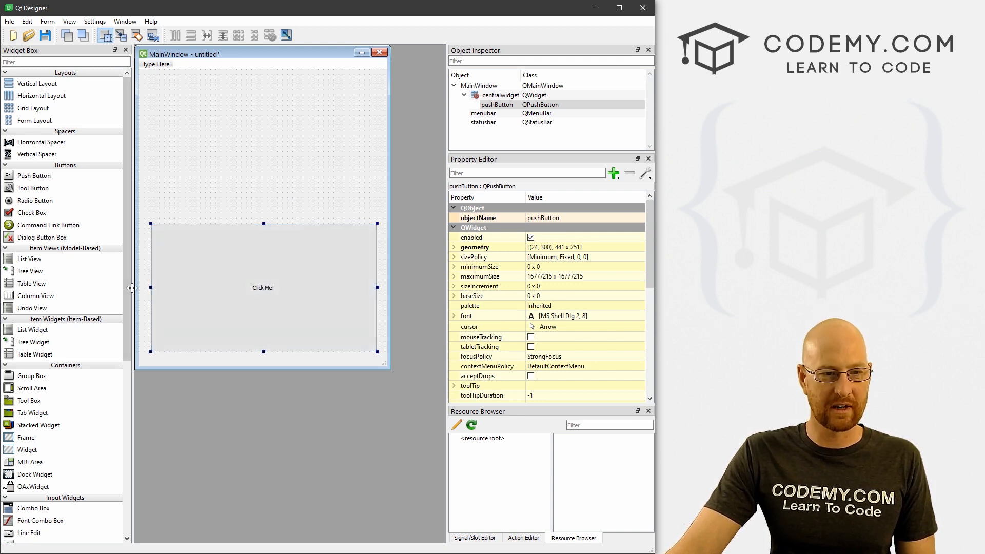
- Stretch the Hello World! label wider and taller above the Click Me! button
scroll("down", 3)
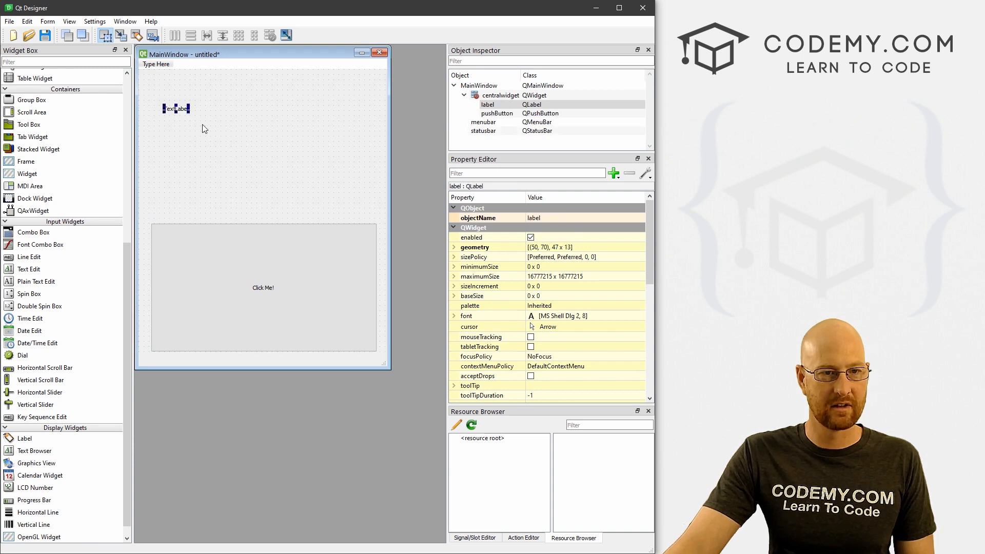
left_click_drag(188, 109, 364, 110)
type("Hello World!")
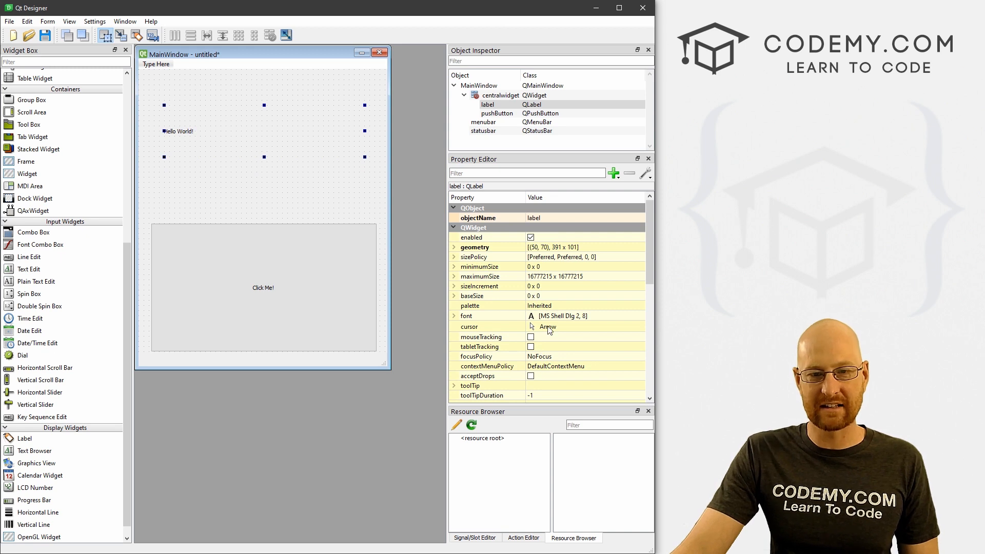
mouse_move(525, 216)
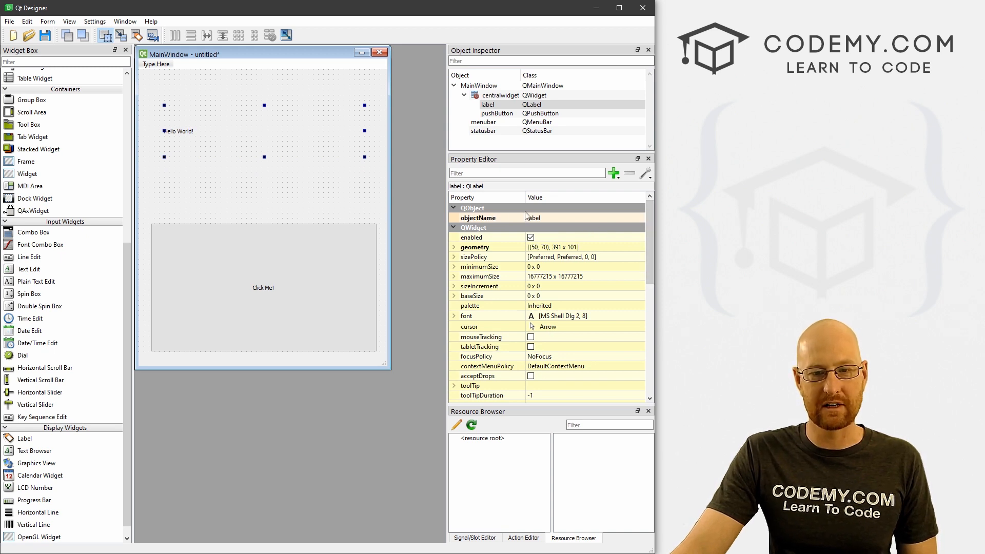
mouse_move(459, 251)
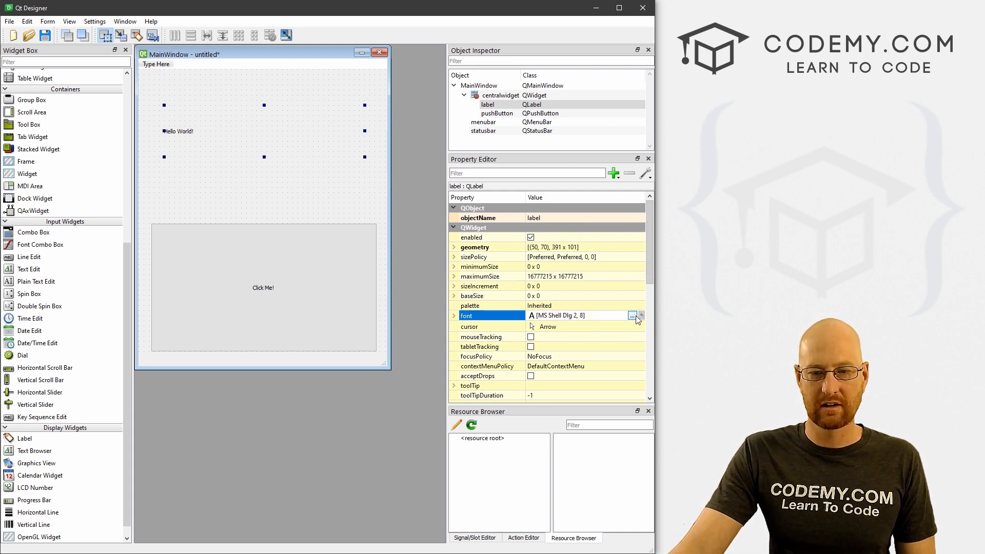
- Set the label's font size to 48 and the button's font size to 24
left_click(633, 315)
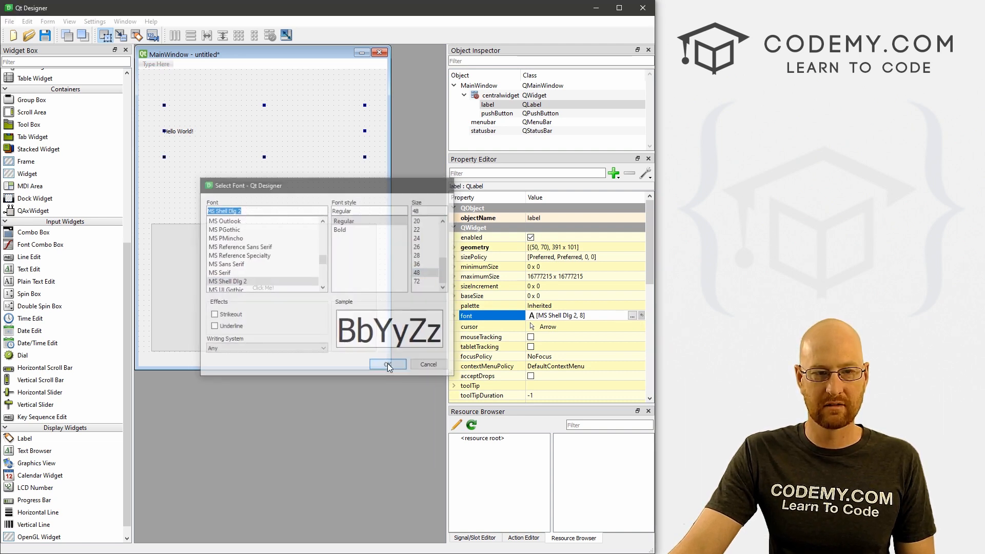
left_click(387, 364)
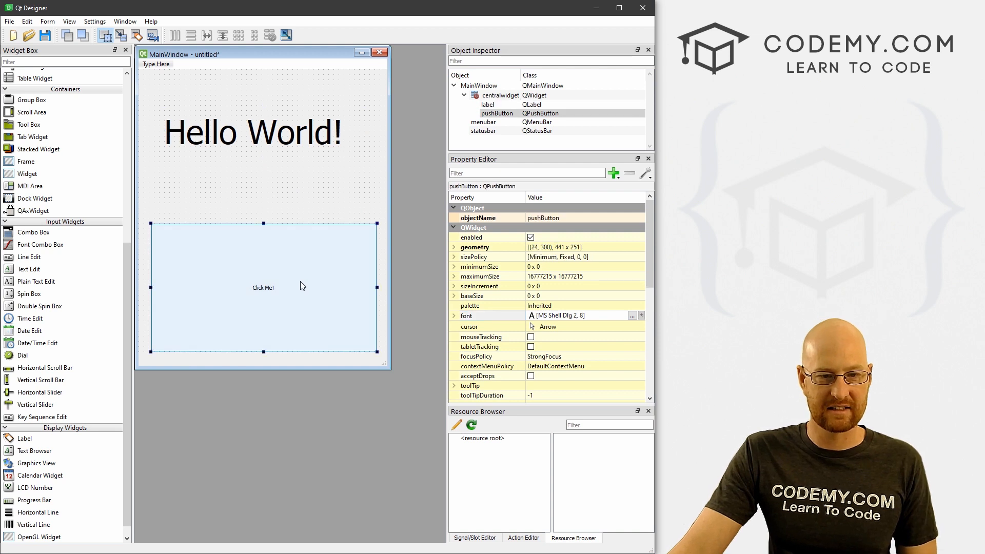
left_click(633, 315)
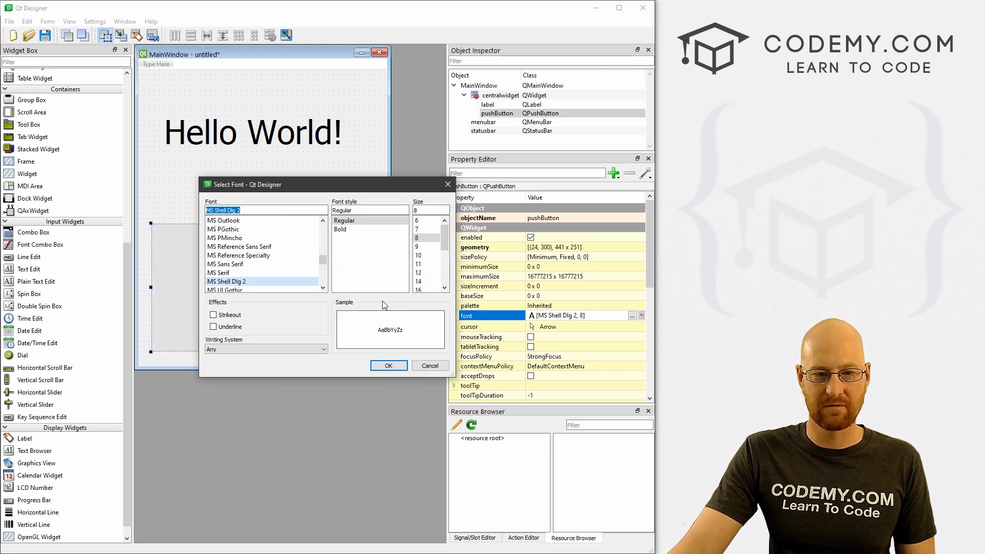
scroll("down", 3)
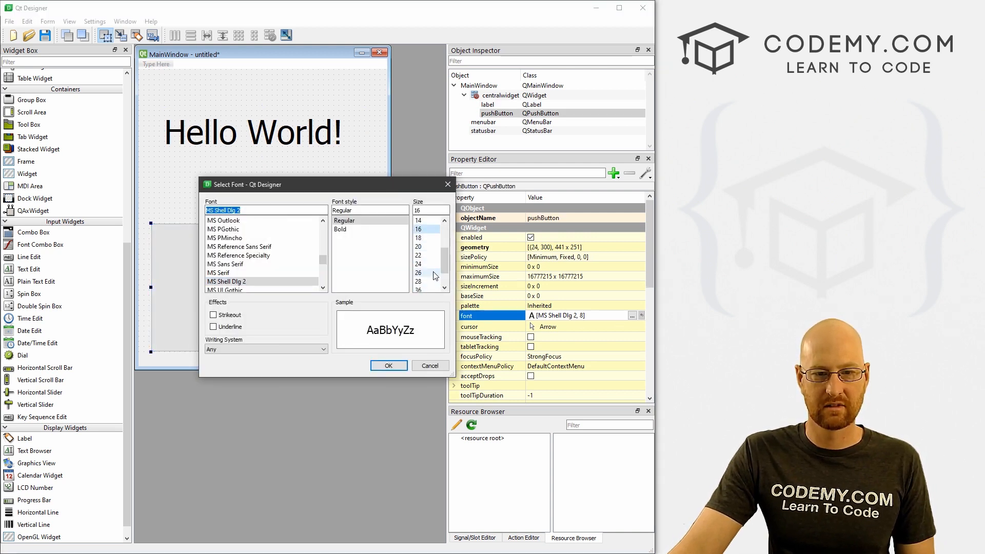
left_click(388, 365)
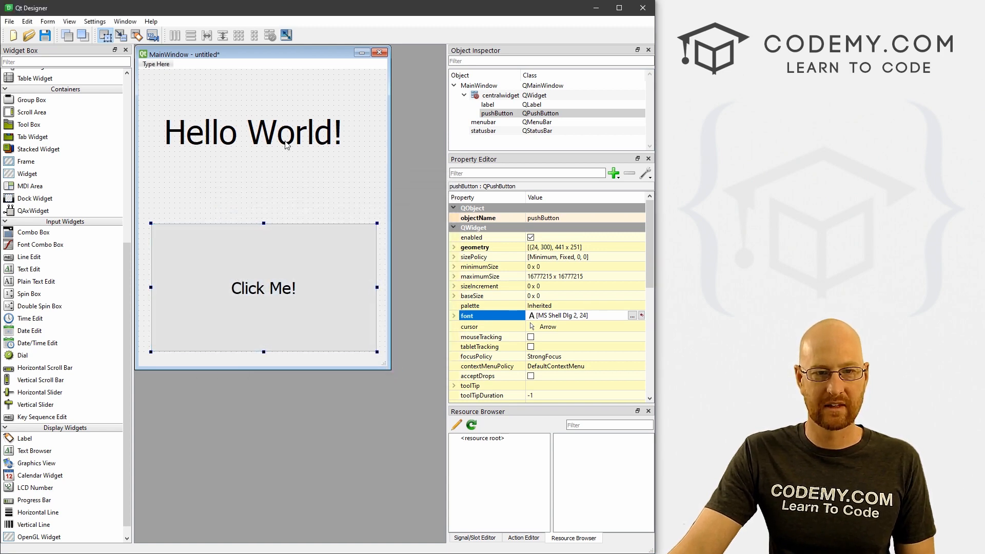
- Move the Hello World! label up so it sits centred above the button
left_click(252, 131)
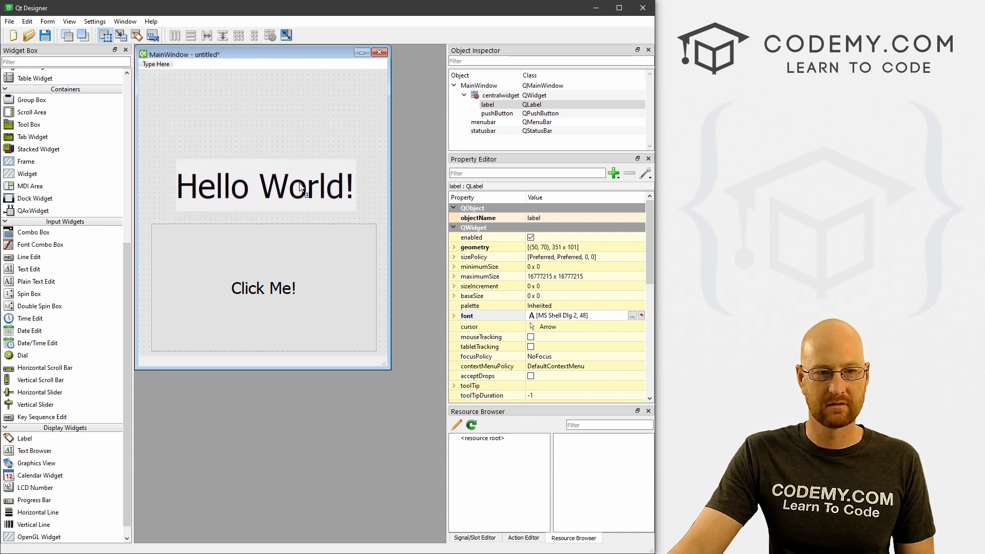
left_click_drag(264, 186, 264, 137)
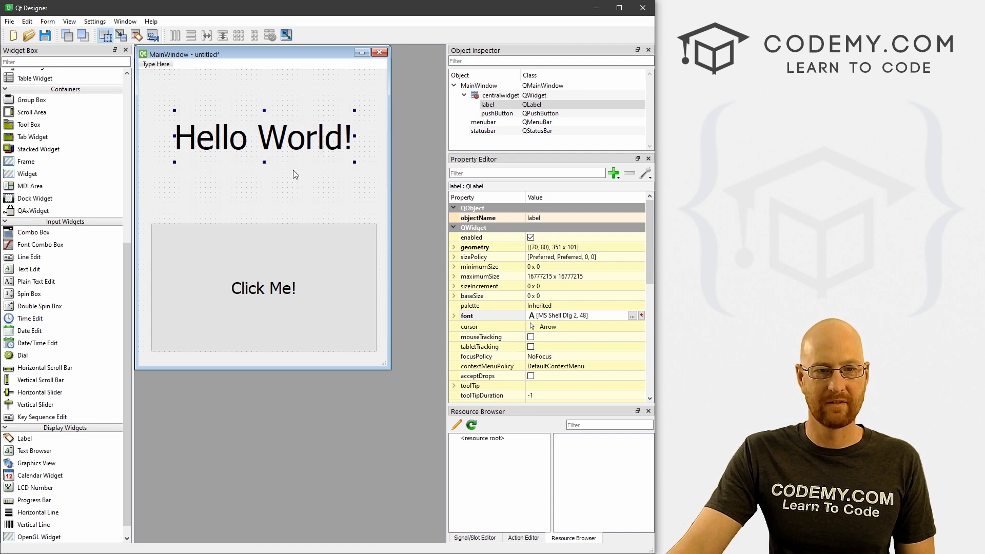
mouse_move(317, 184)
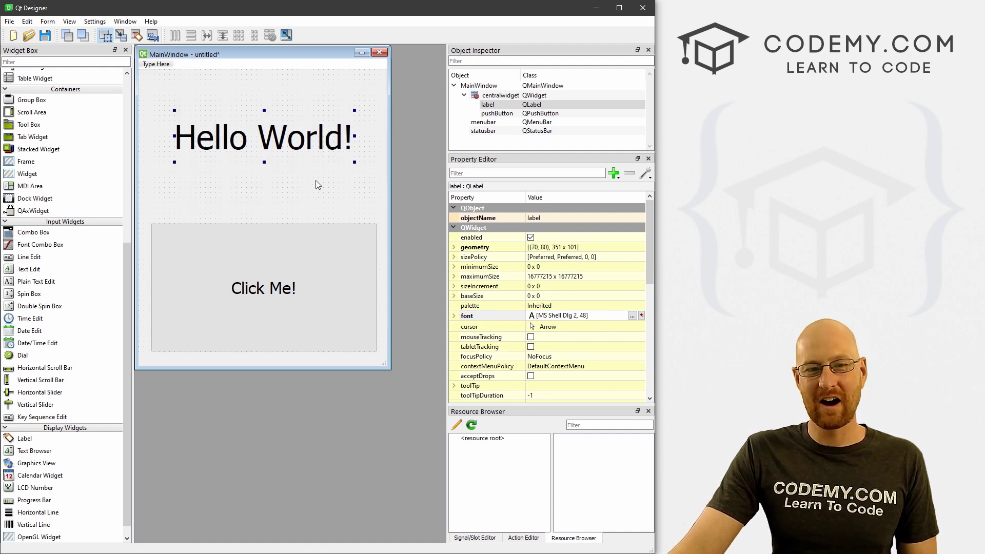
left_click(263, 288)
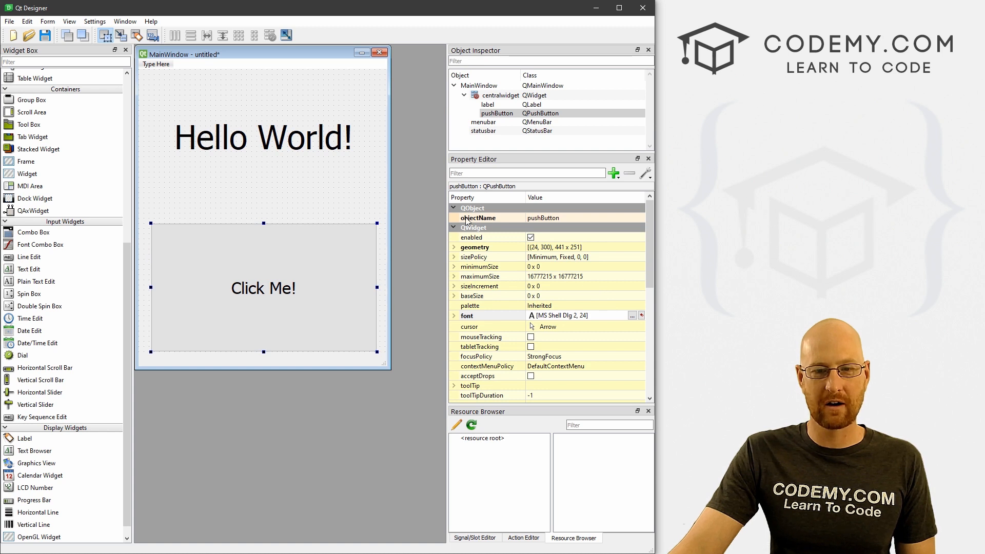
- Set the button's objectName to click_me_button and the label's to hello_world_label
double_click(556, 218)
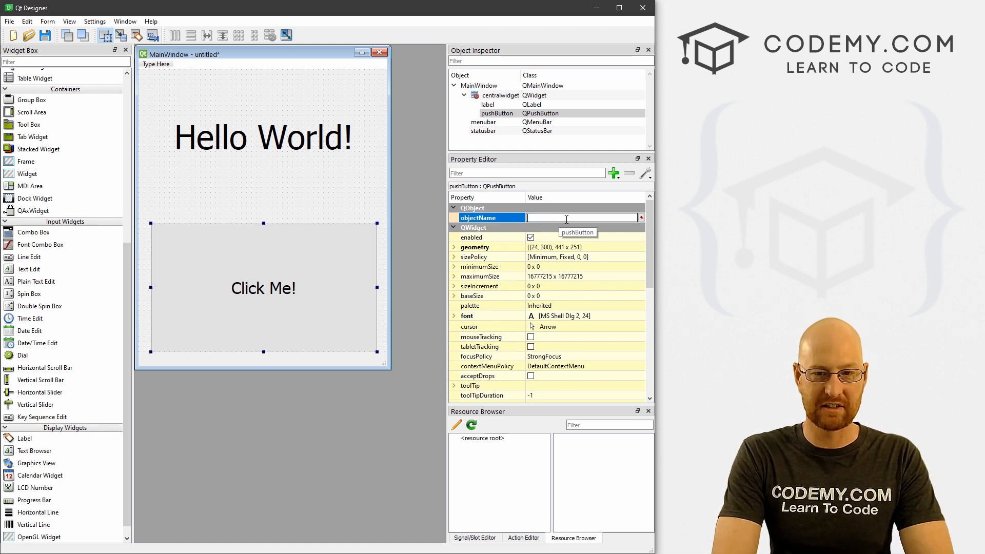
type("click_me")
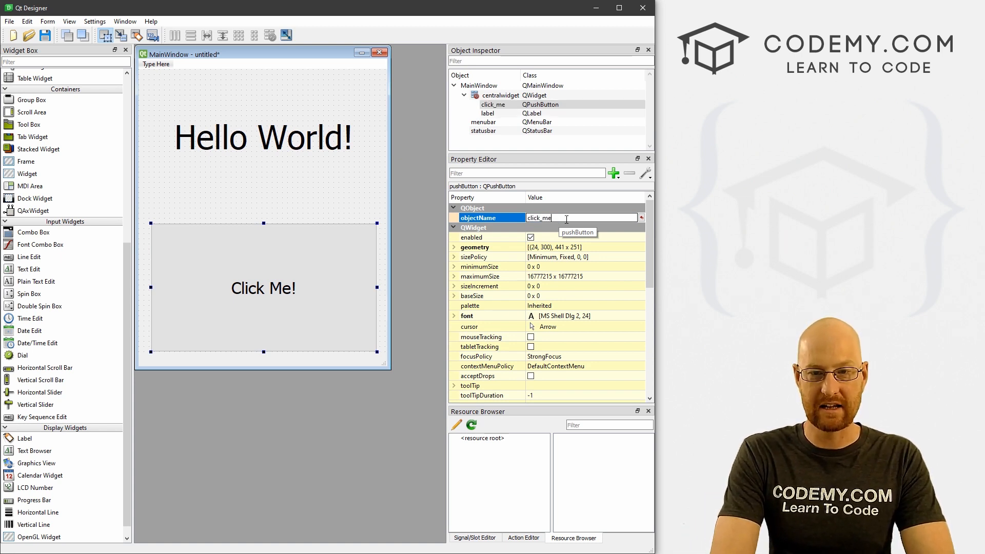
type("_button")
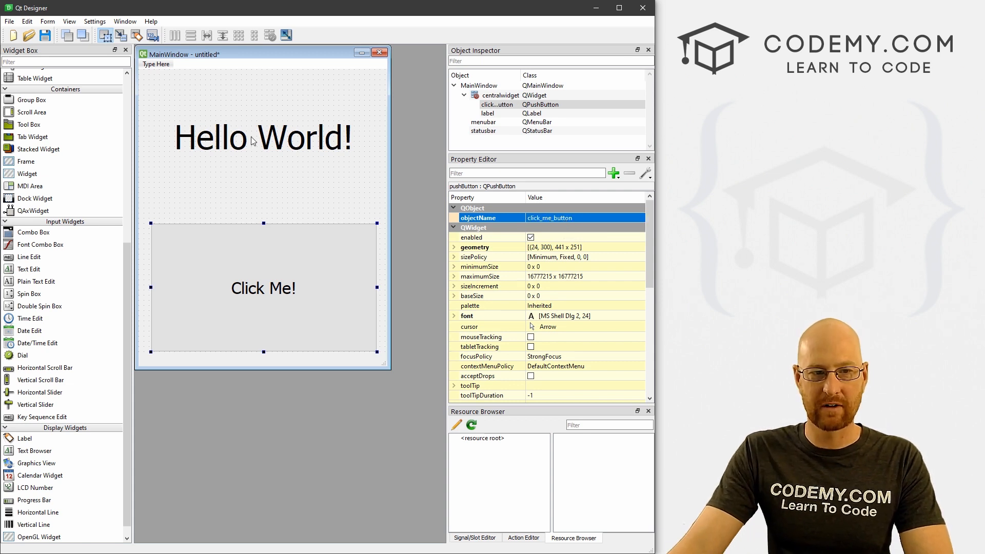
left_click(263, 137)
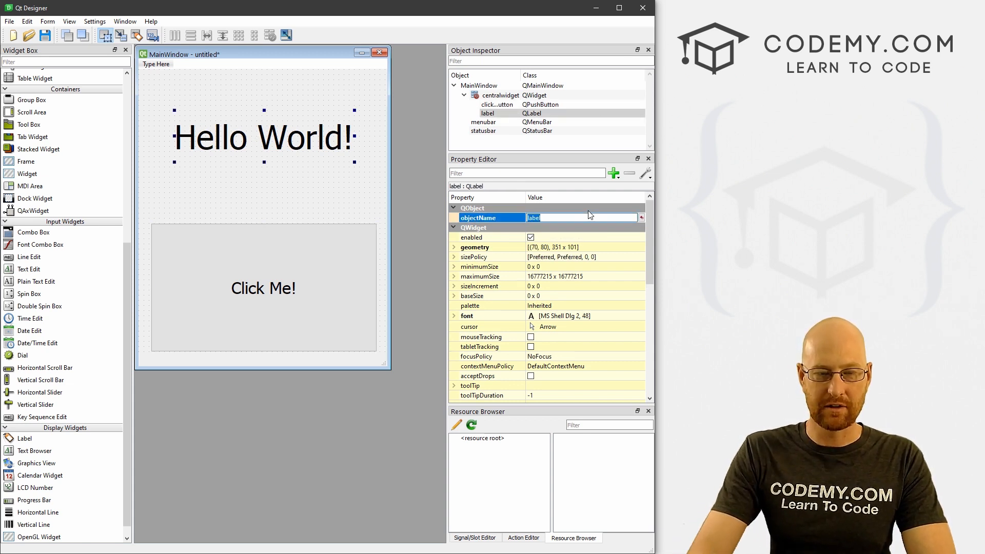
type("hello_wp")
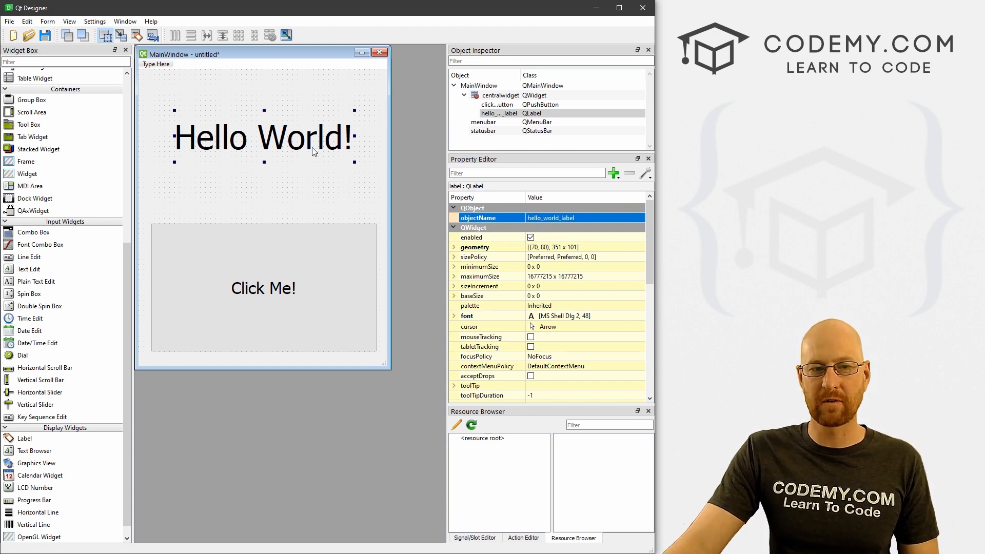
left_click(263, 288)
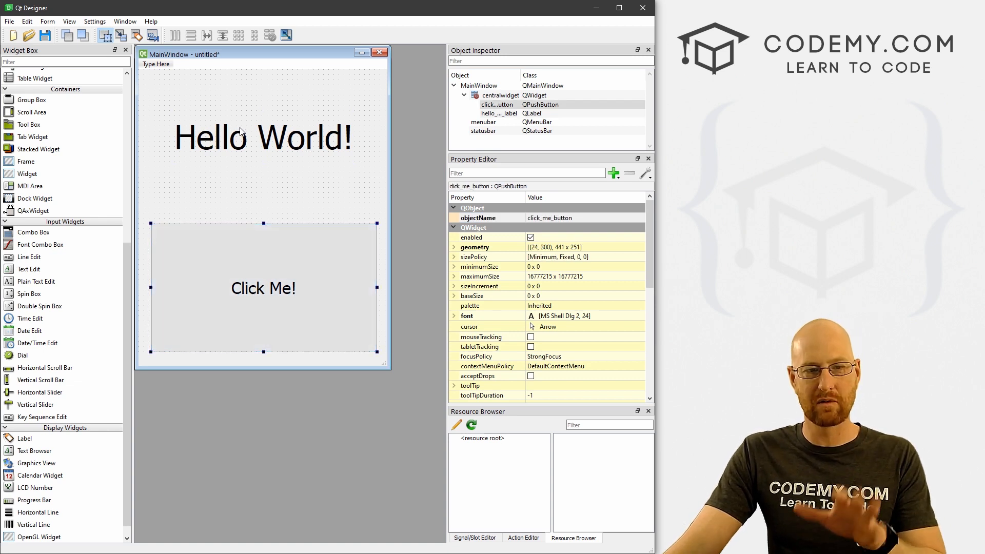
left_click(262, 137)
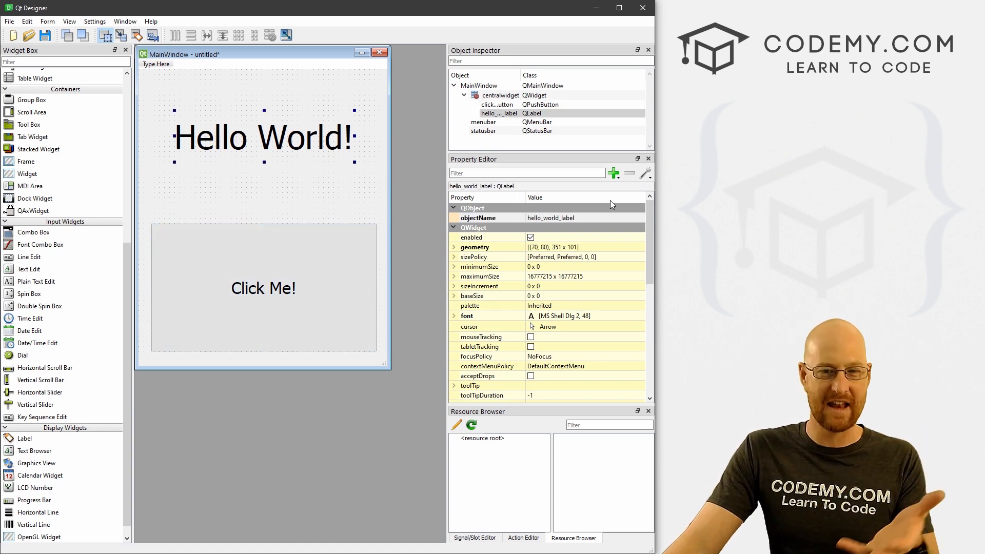
double_click(551, 217)
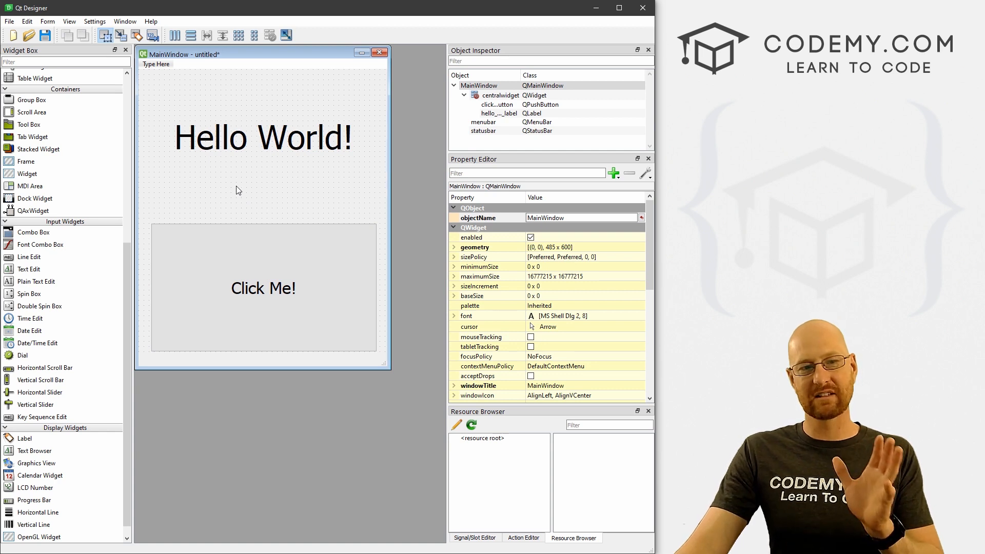
mouse_move(375, 180)
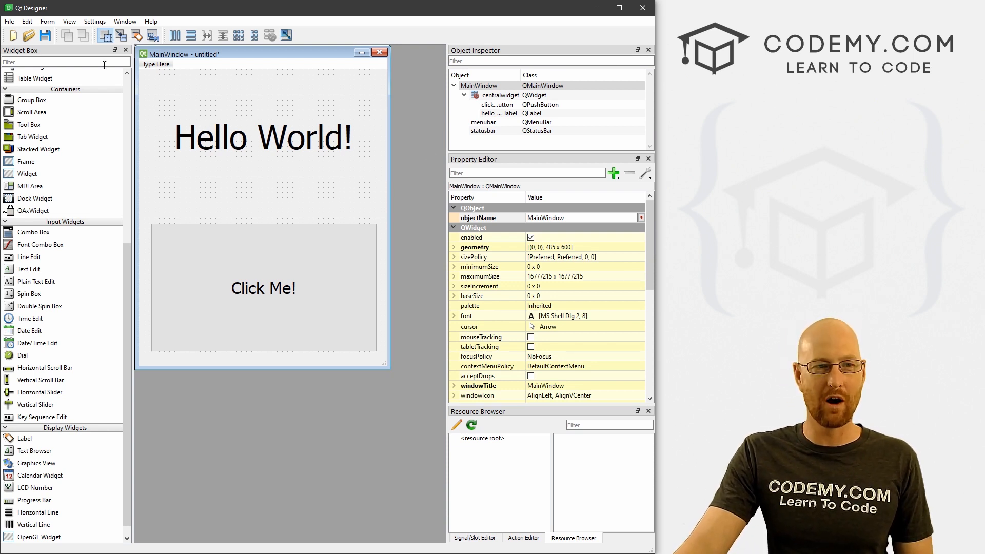
- Save the form as hello_world.ui in the C:\pyqt5 folder
left_click(9, 20)
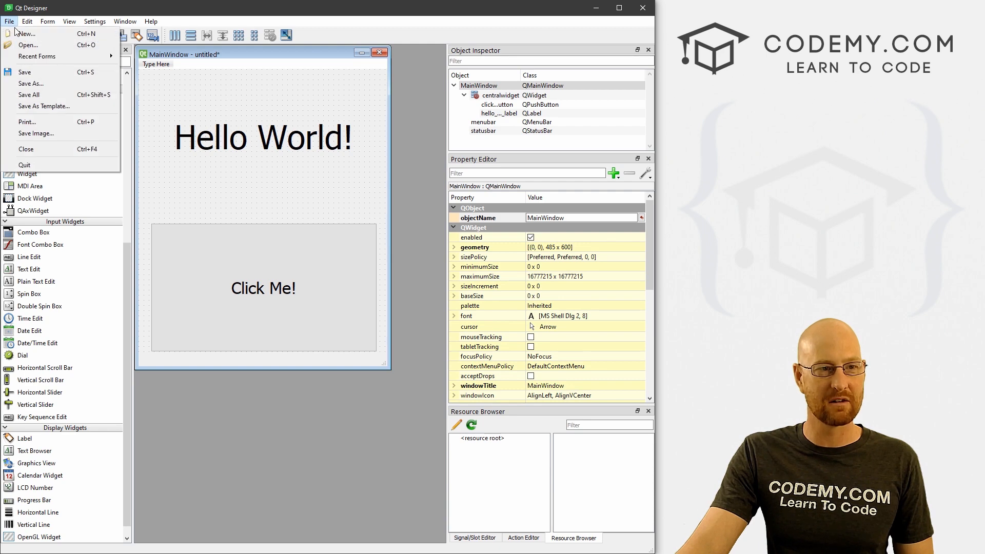
left_click(30, 84)
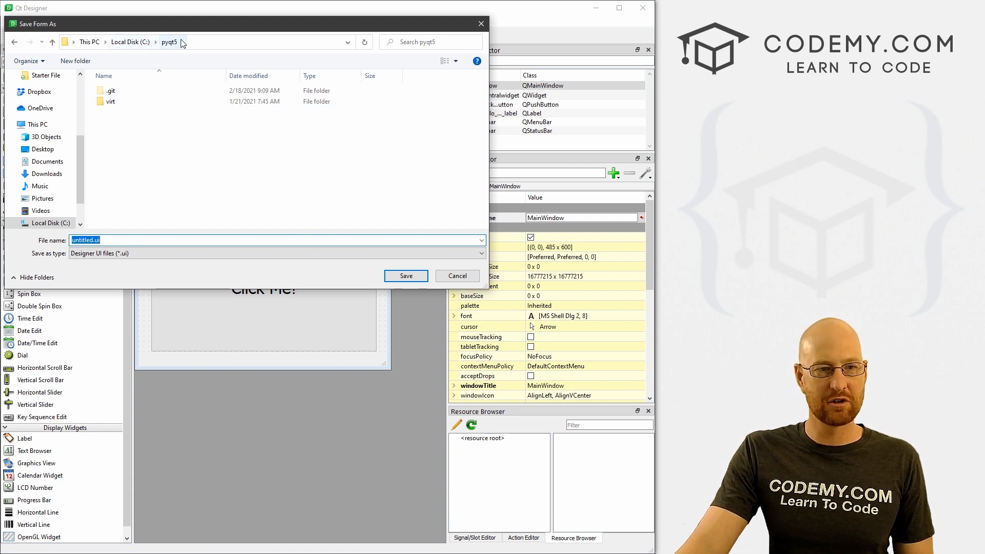
left_click(110, 91)
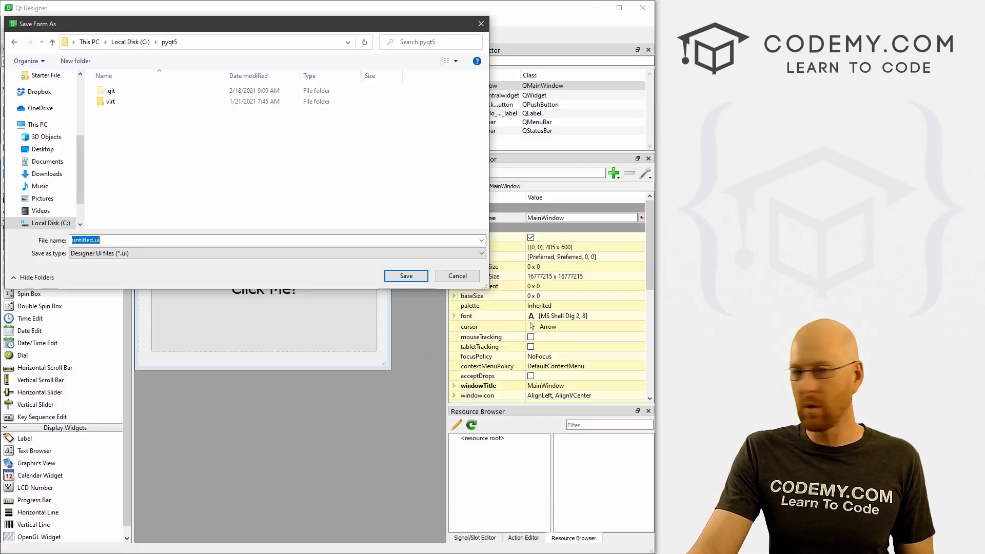
mouse_move(334, 178)
type("hello_wor")
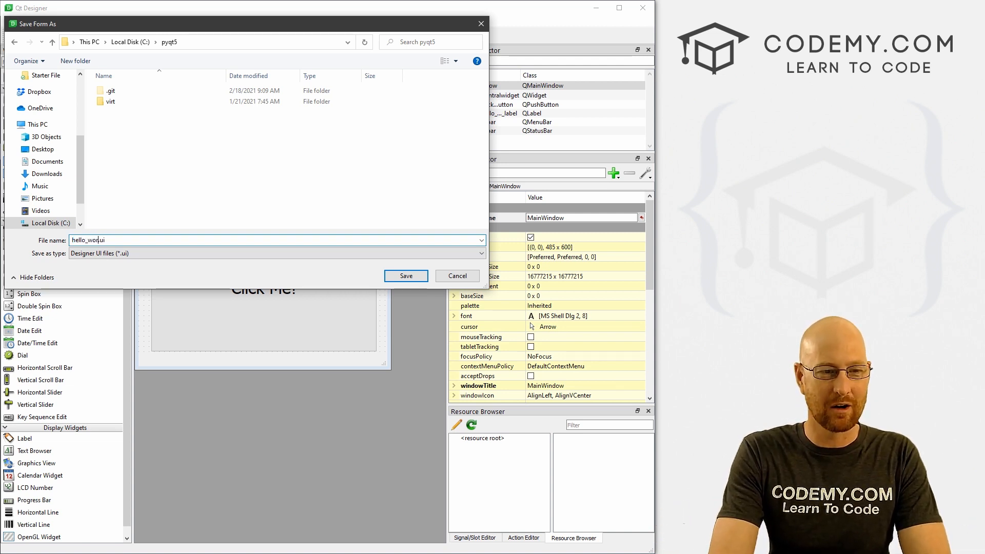
left_click(405, 276)
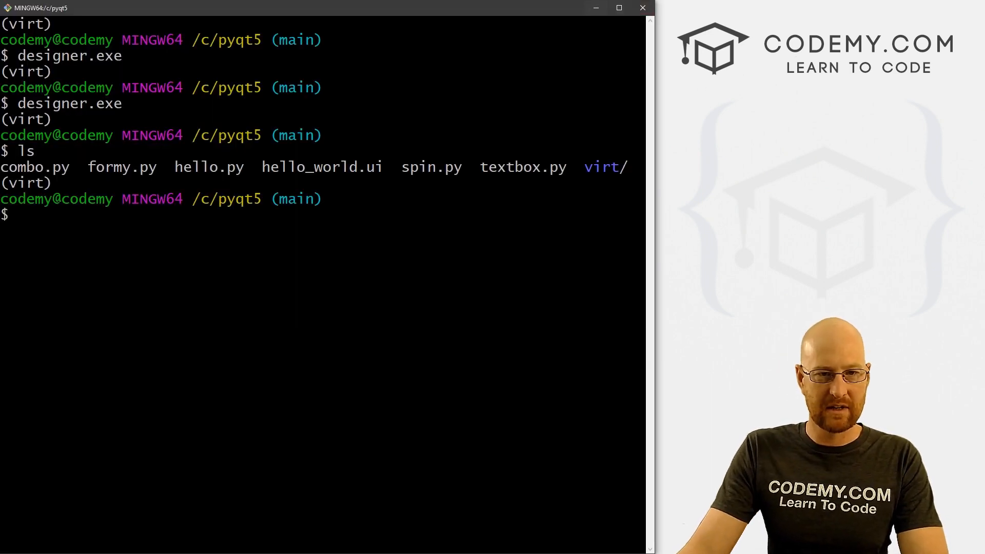
double_click(321, 167)
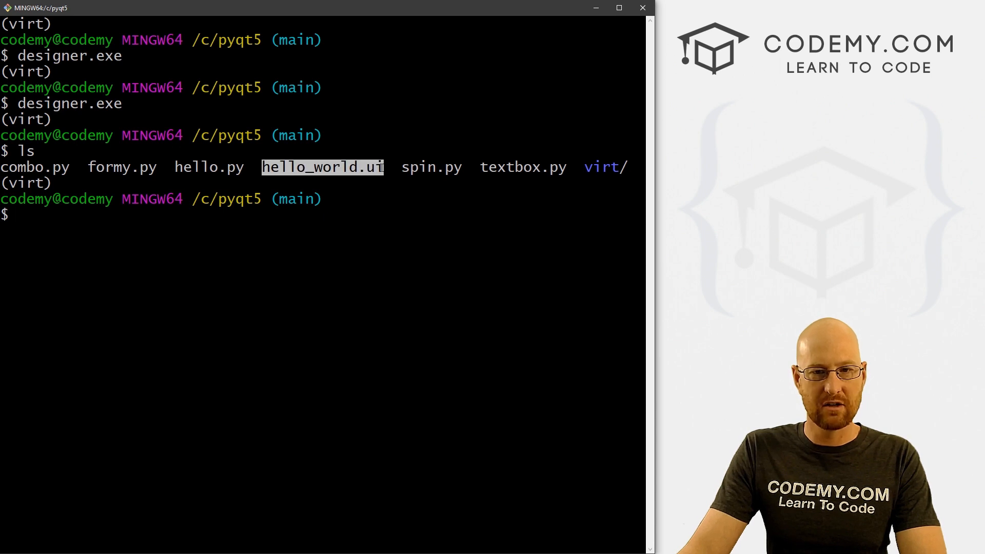
left_click(354, 215)
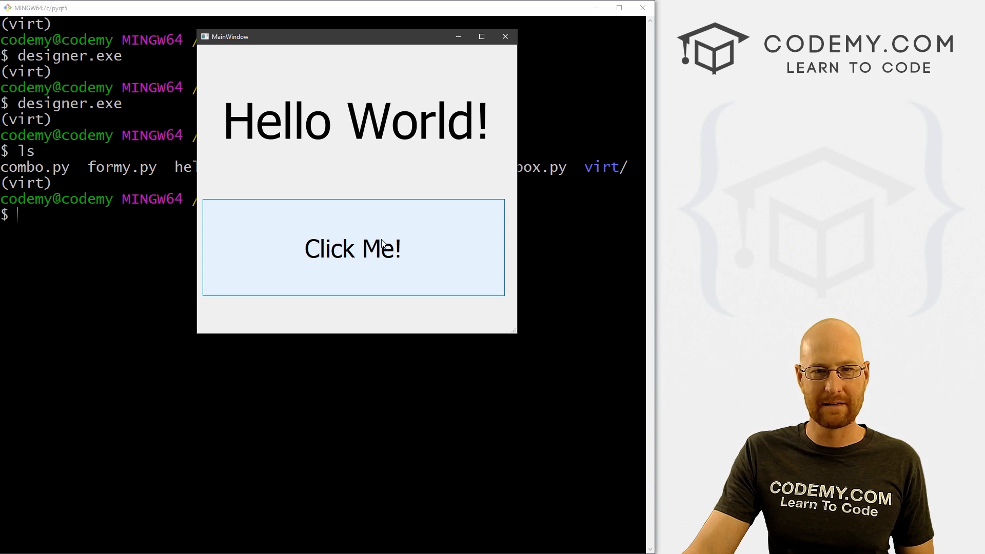
left_click(353, 247)
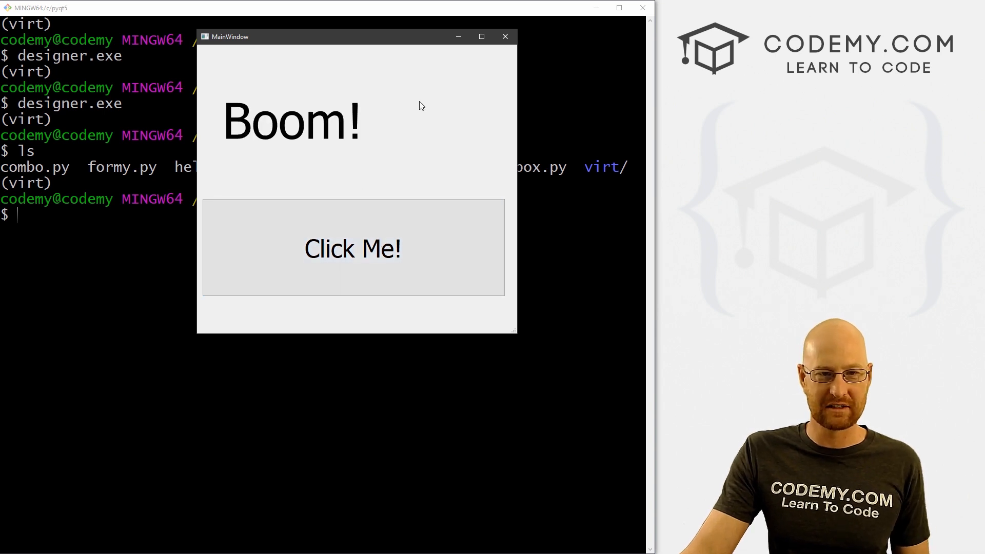
left_click(505, 36)
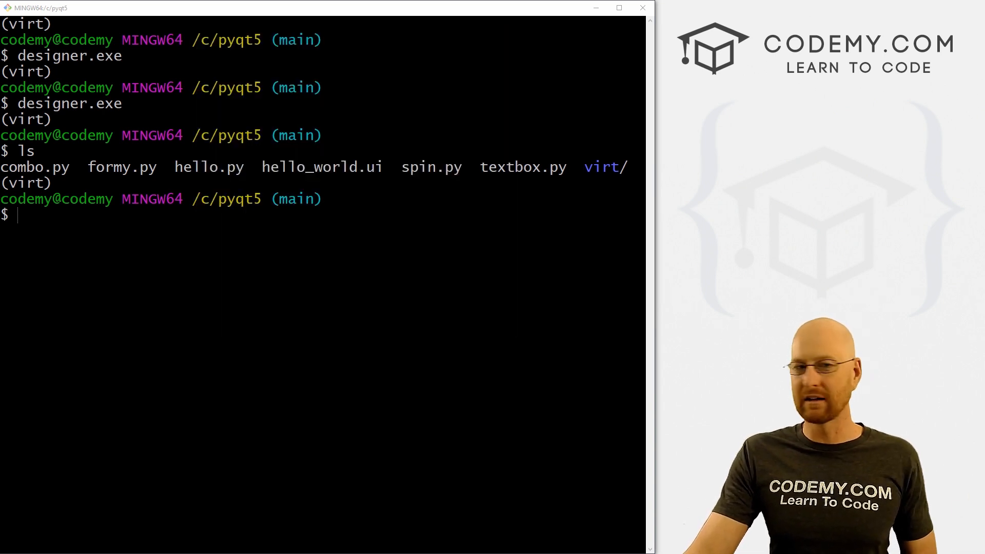
double_click(322, 166)
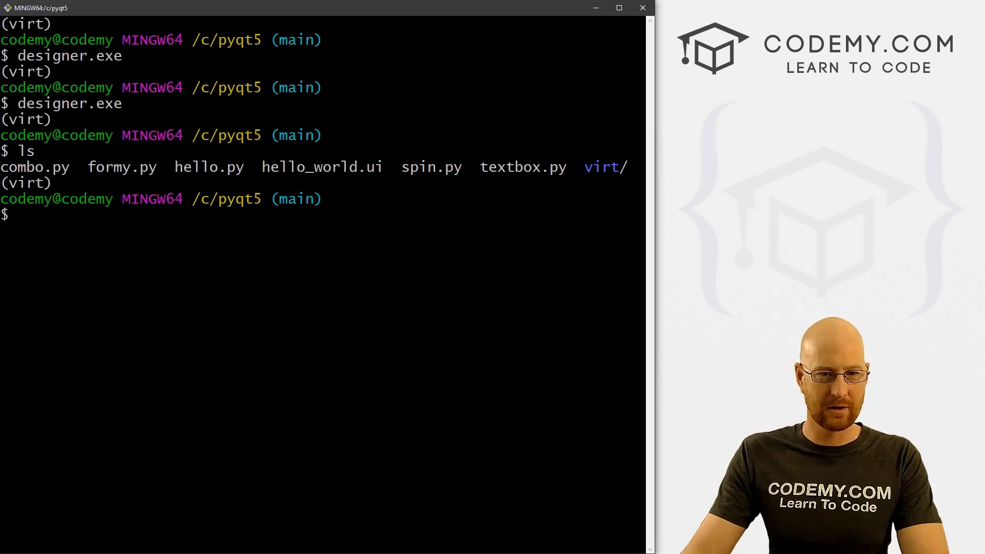
- Run pyuic5 -x hello_world.ui -o hello_world.py to generate the Python file
type("py")
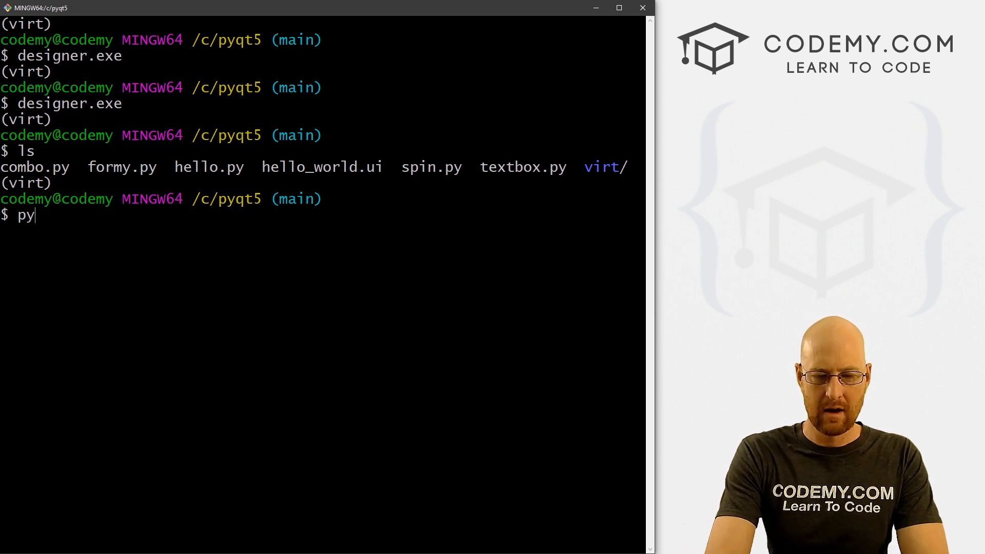
type("uic5 -")
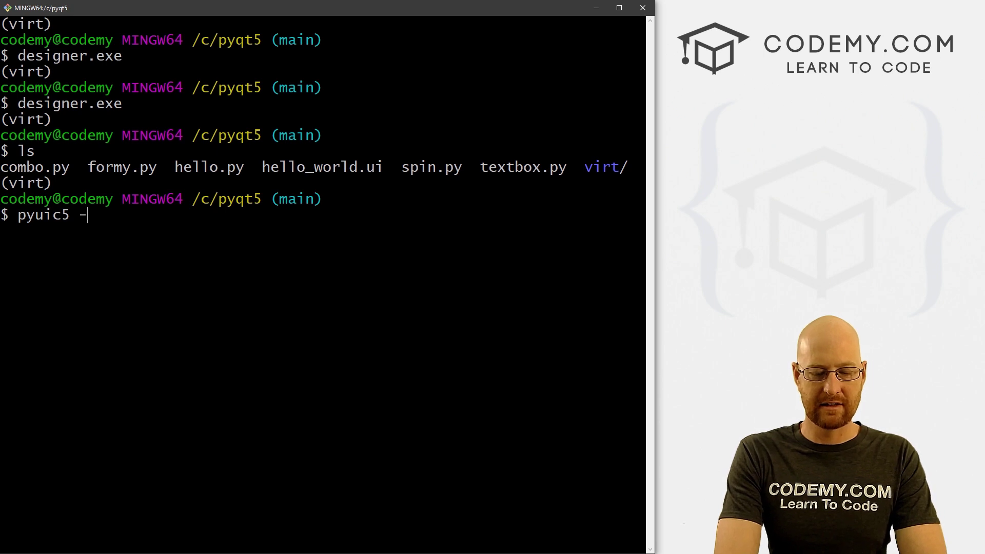
type("x")
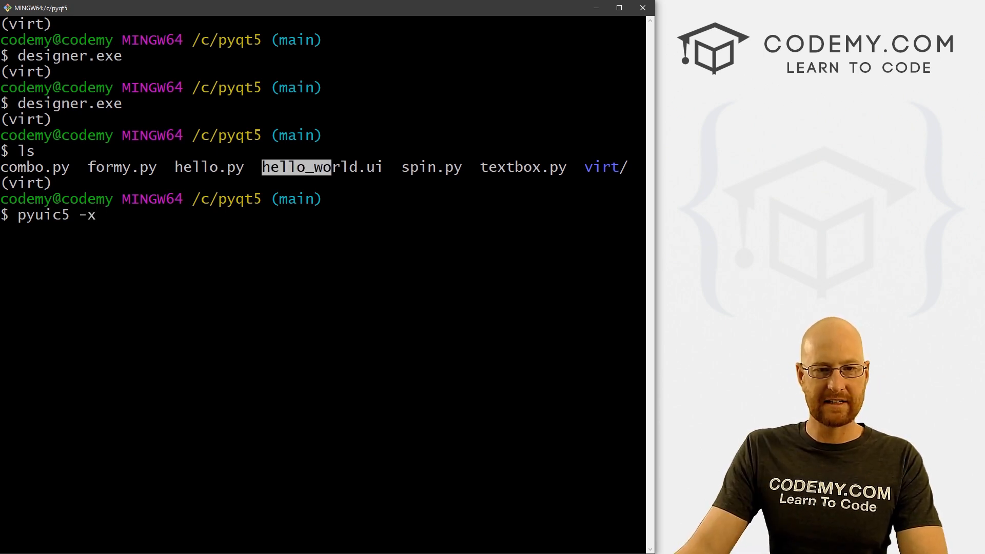
left_click(139, 214)
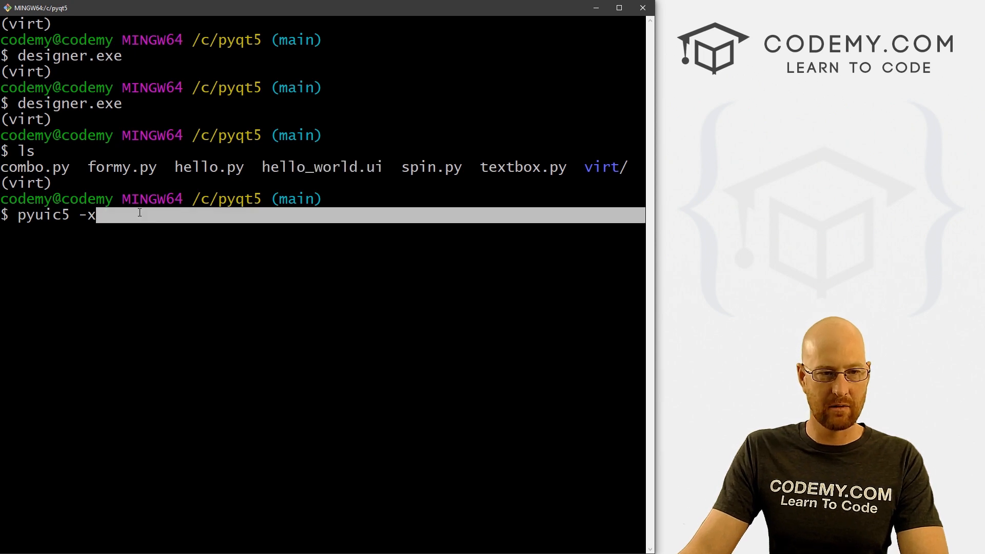
type("hello_")
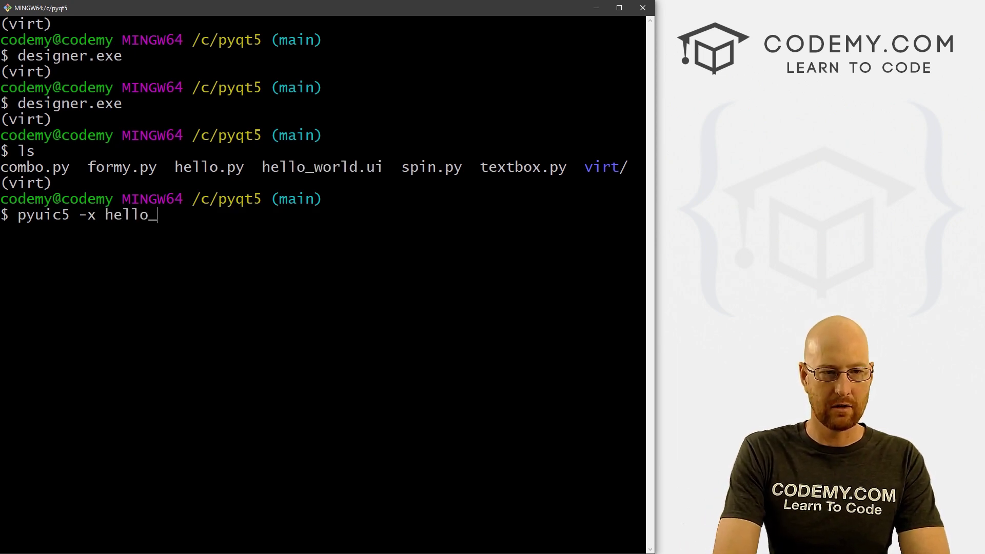
type("world.")
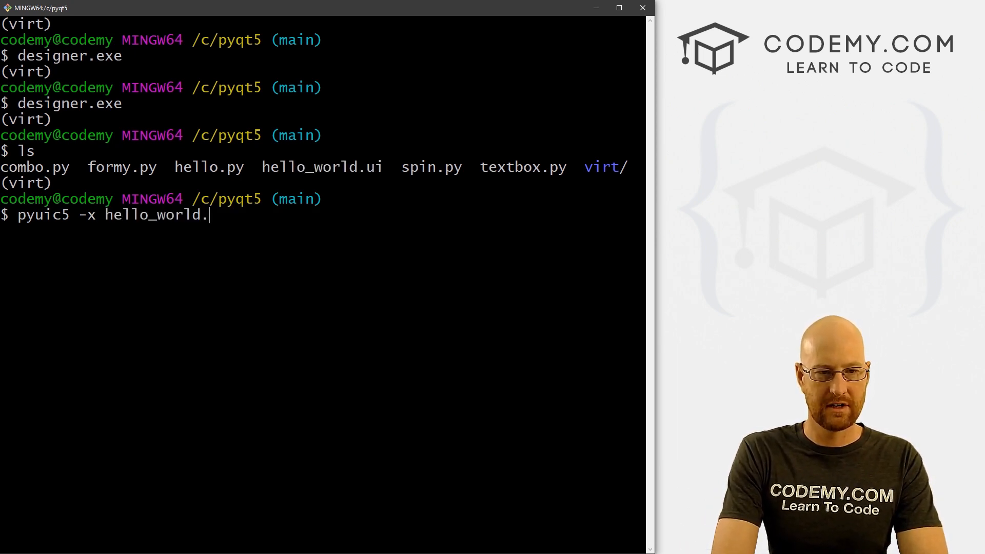
type("ui")
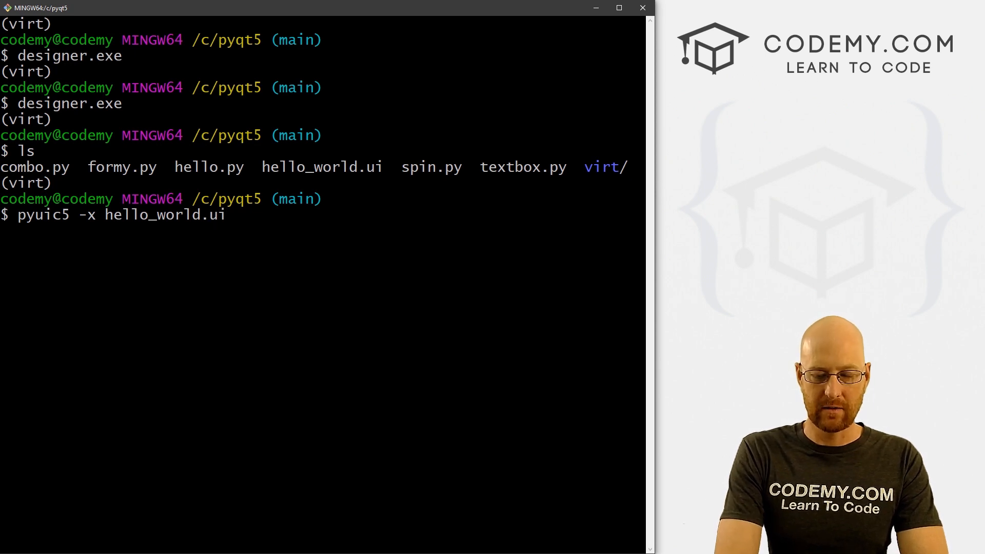
type("-o")
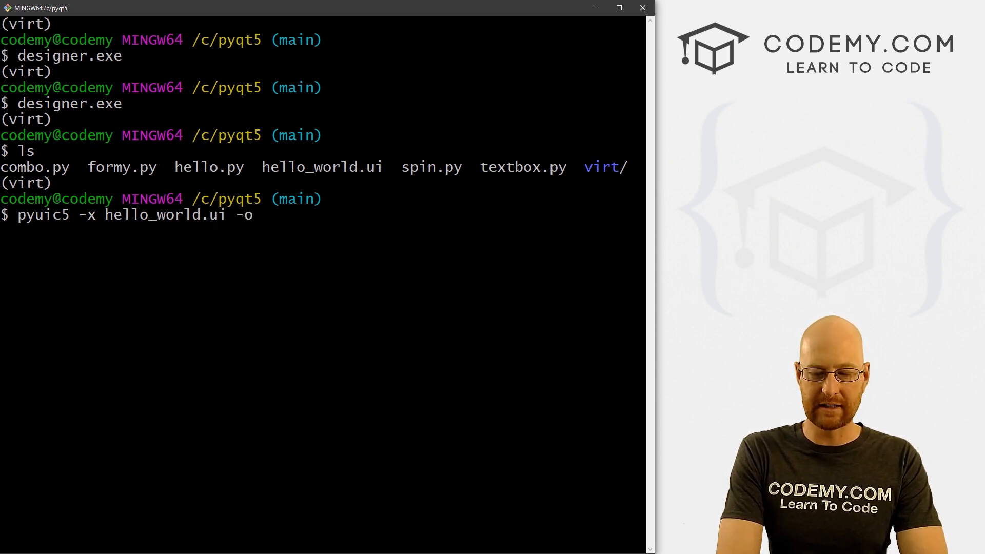
type("hel")
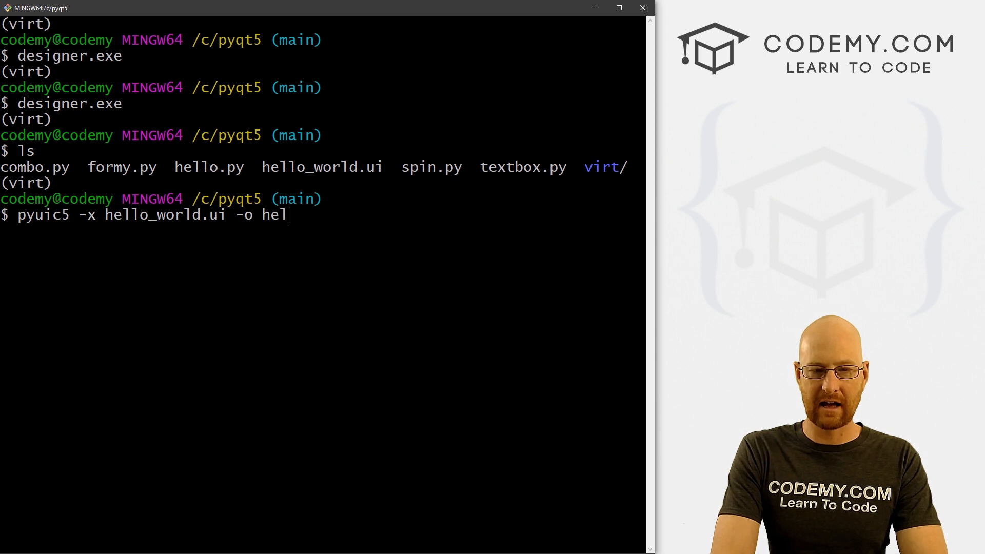
type("lo_wor")
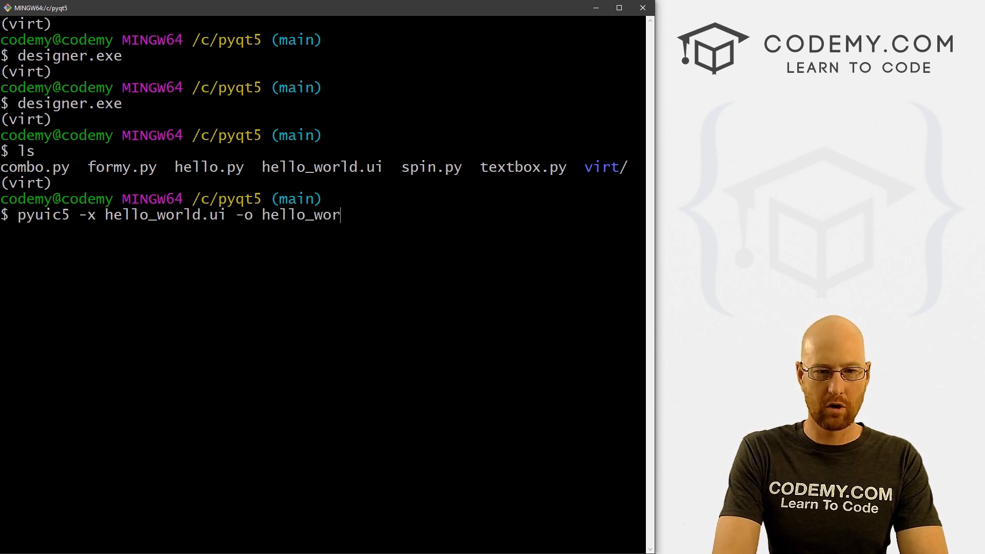
type("ld.py")
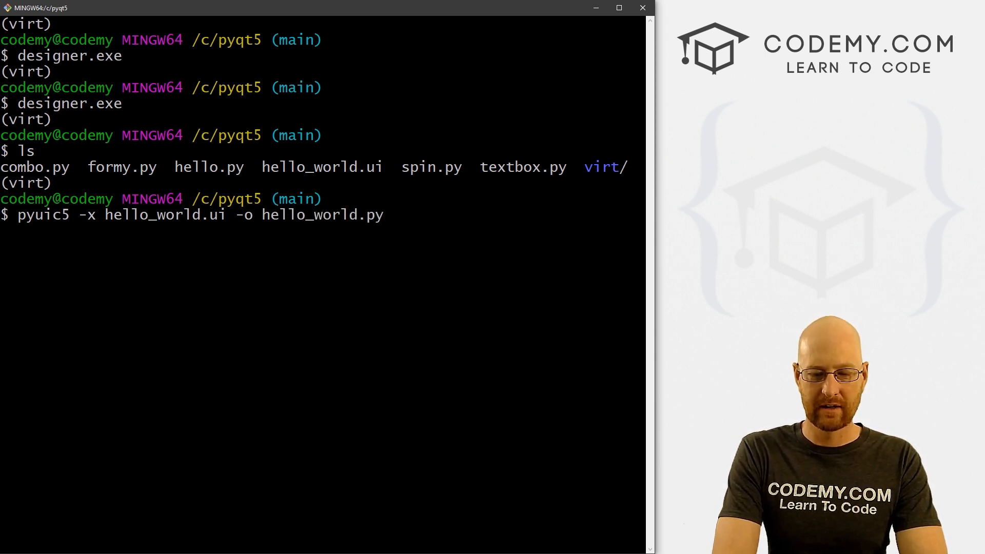
key("Return")
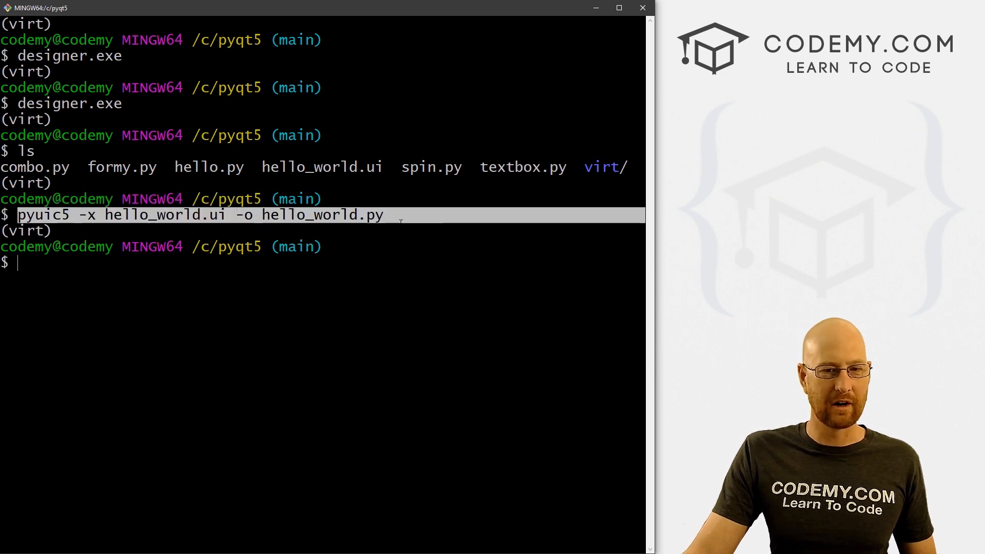
- List the folder with ls to confirm hello_world.py was created
type("ls")
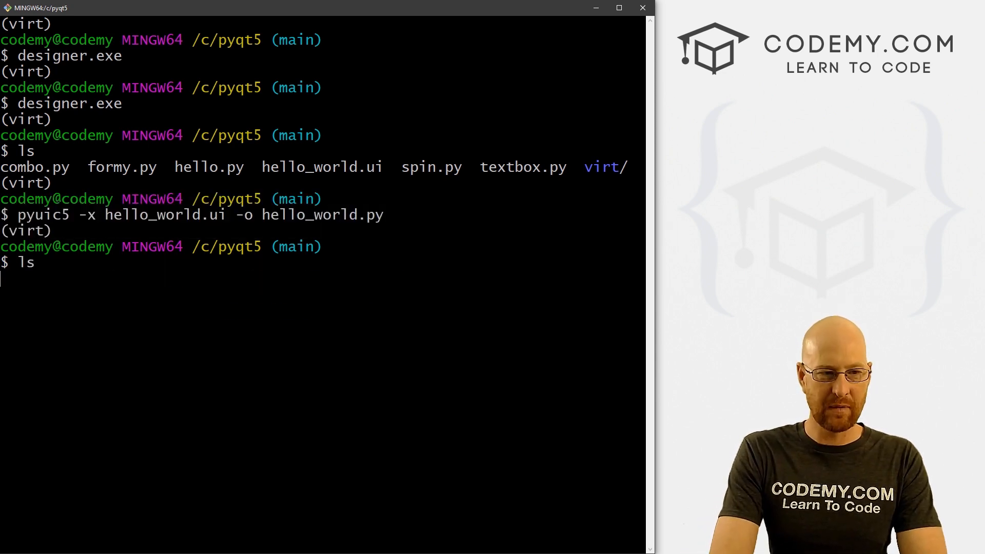
key("Return")
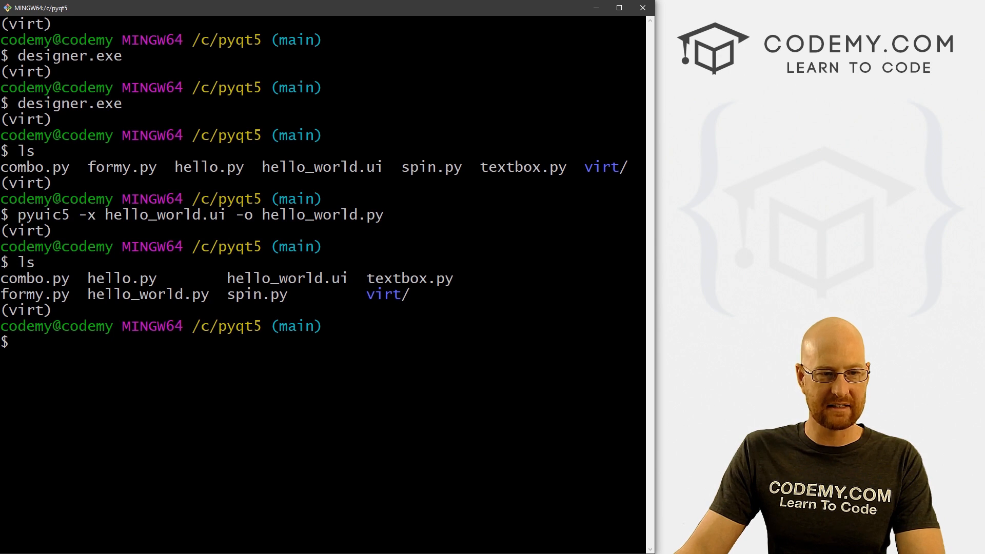
double_click(148, 294)
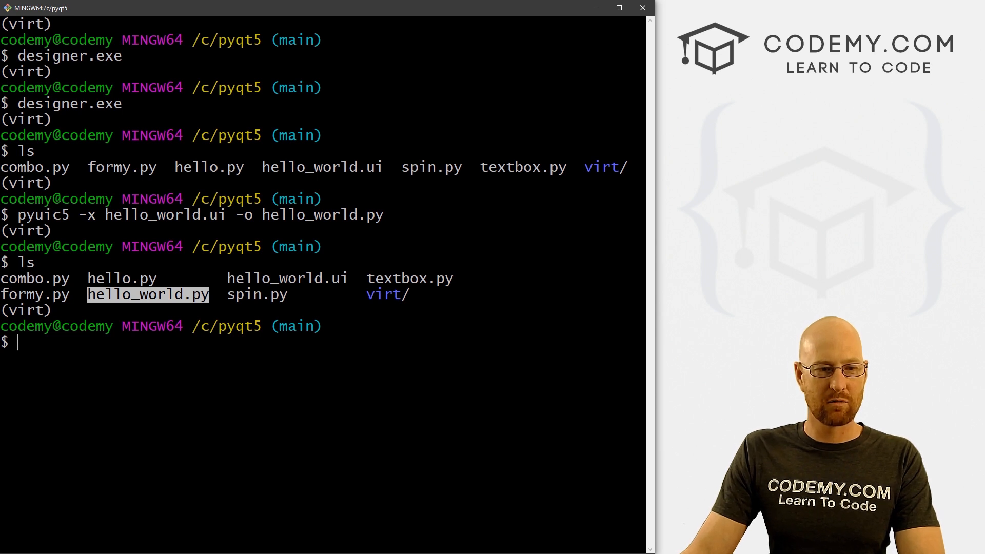
- Run python hello_world.py to show the Hello World! window with its Click Me! button
type("python")
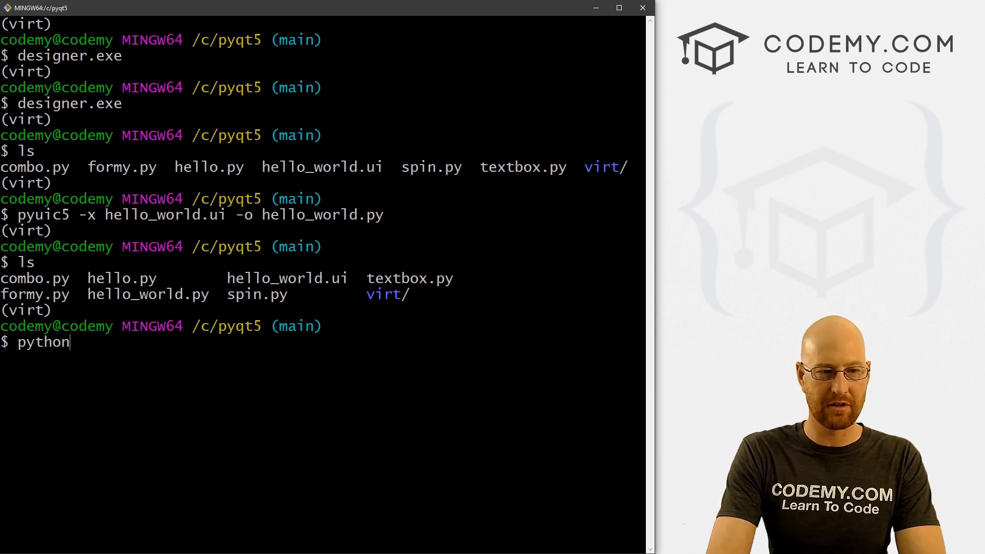
type("hello_world.")
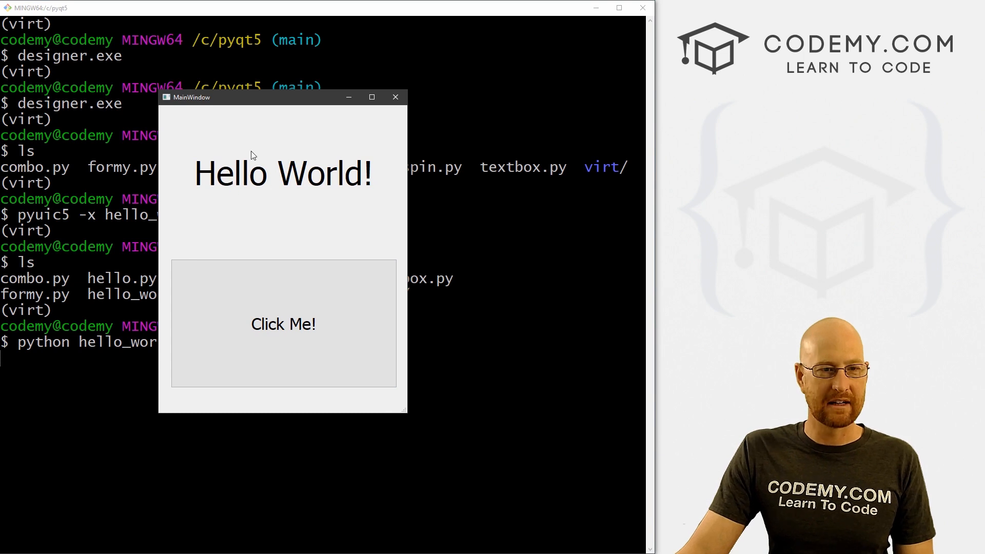
mouse_move(283, 324)
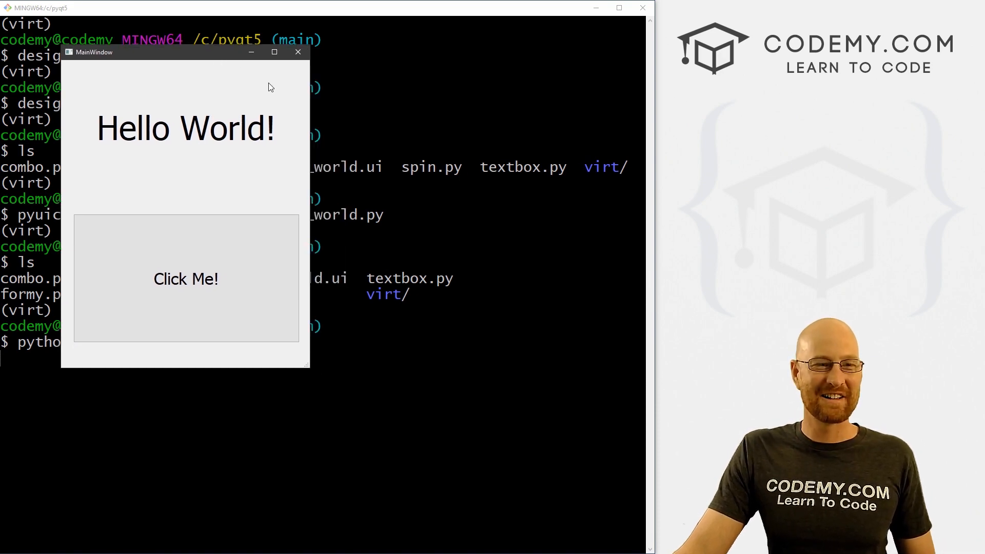
left_click(298, 52)
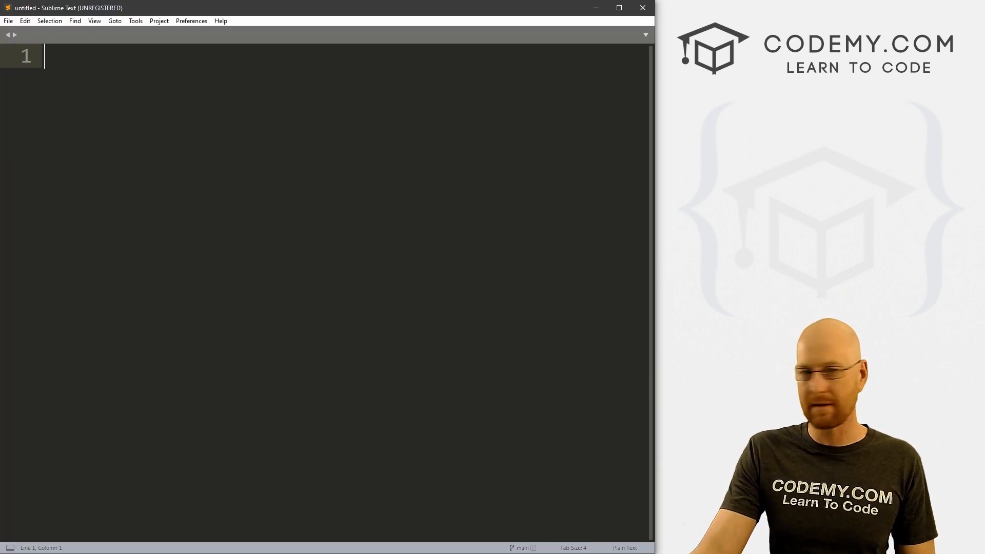
- Open hello_world.py from C:\pyqt5 in Sublime Text
left_click(8, 20)
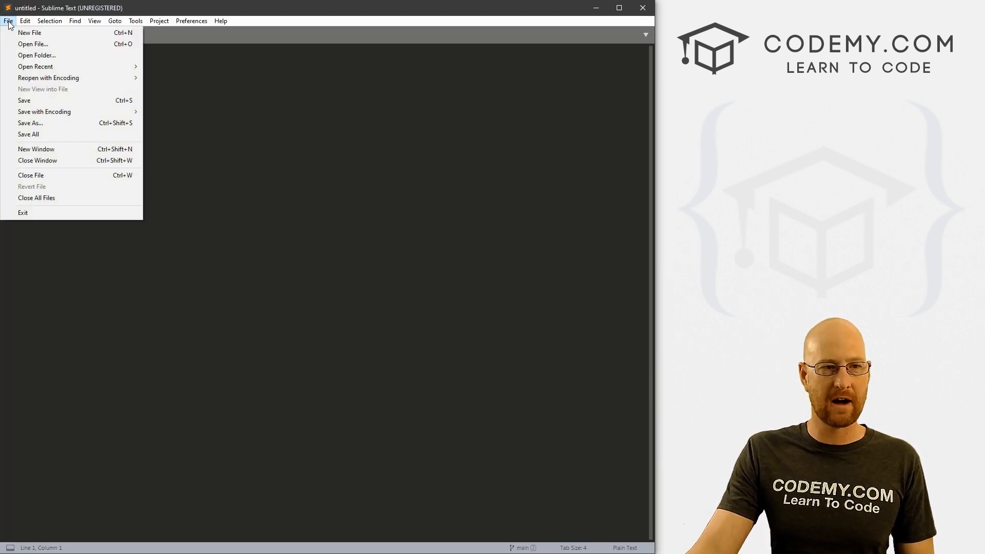
left_click(33, 44)
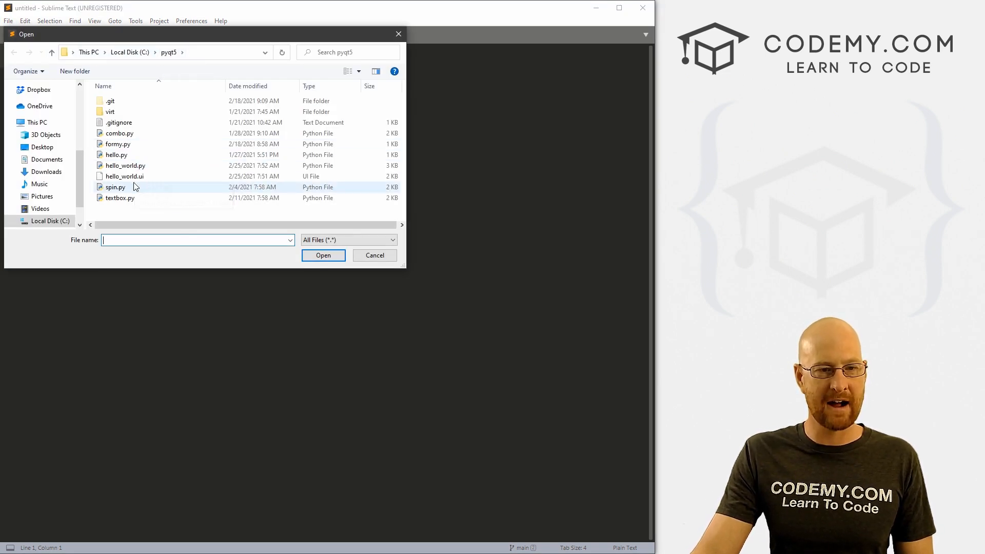
left_click(124, 165)
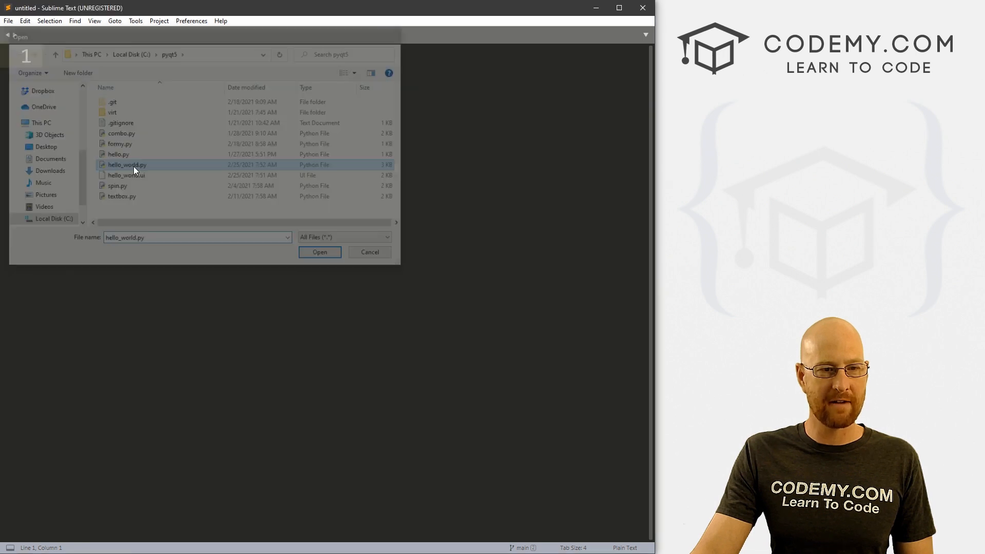
left_click(319, 252)
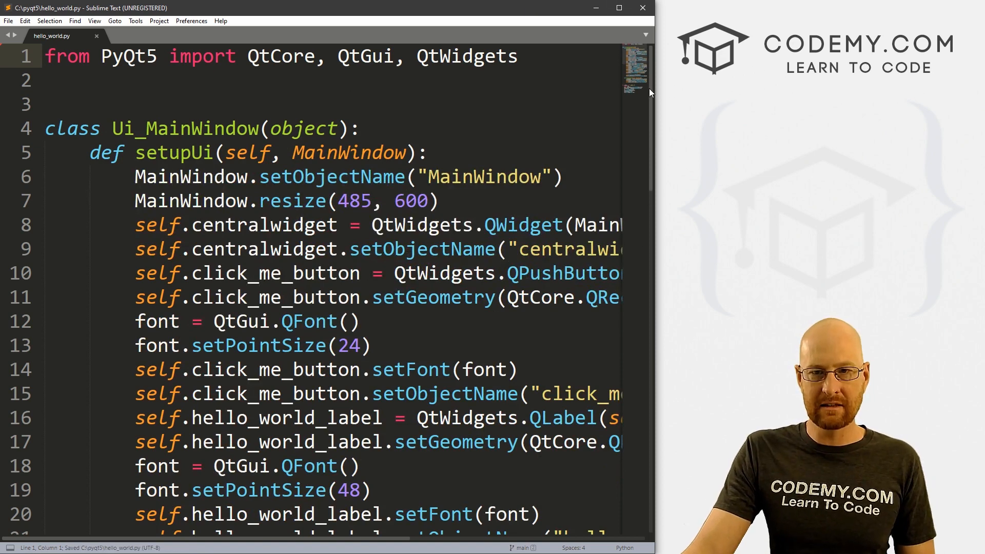
- Scroll through the generated Ui_MainWindow setupUi and retranslateUi code
scroll("down", 3)
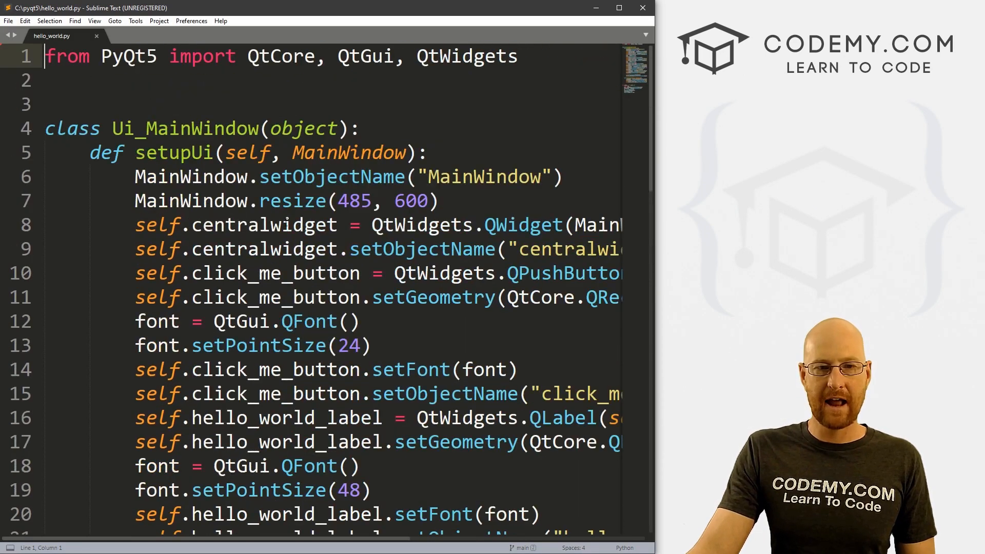
scroll("down", 3)
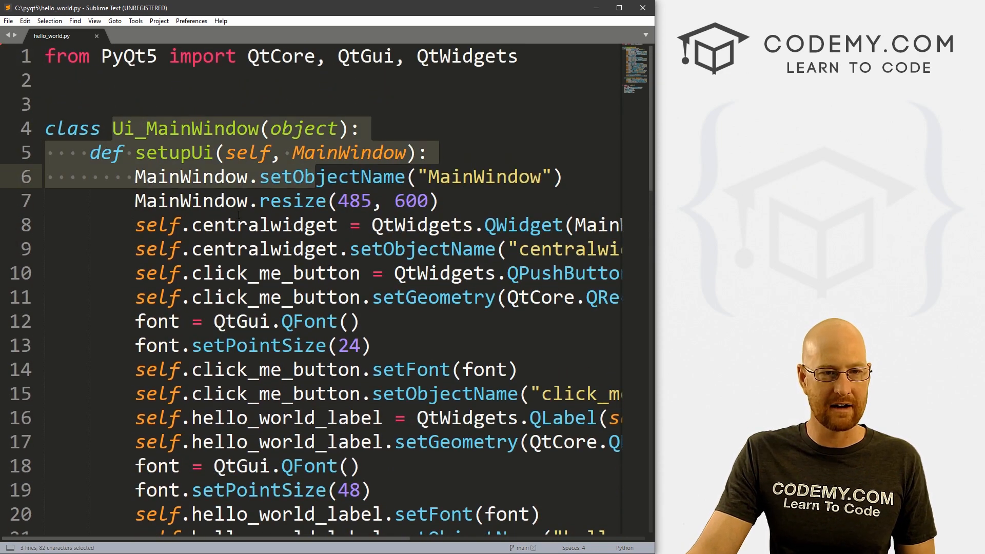
left_click(215, 201)
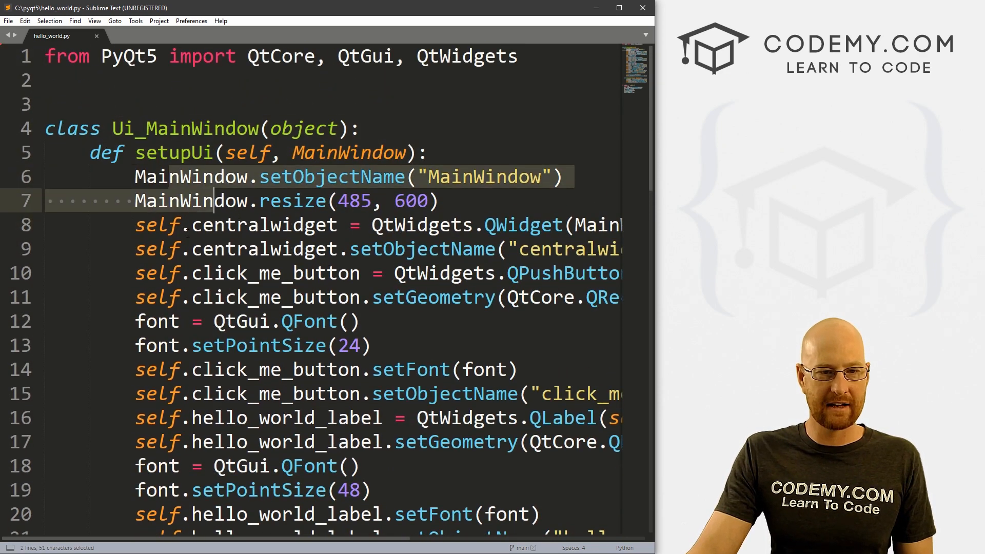
scroll("down", 3)
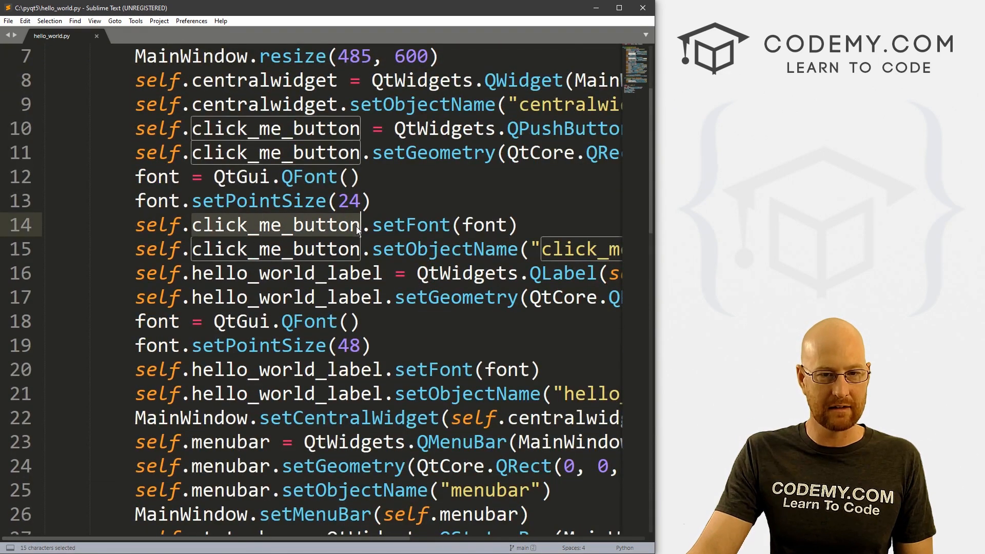
scroll("down", 3)
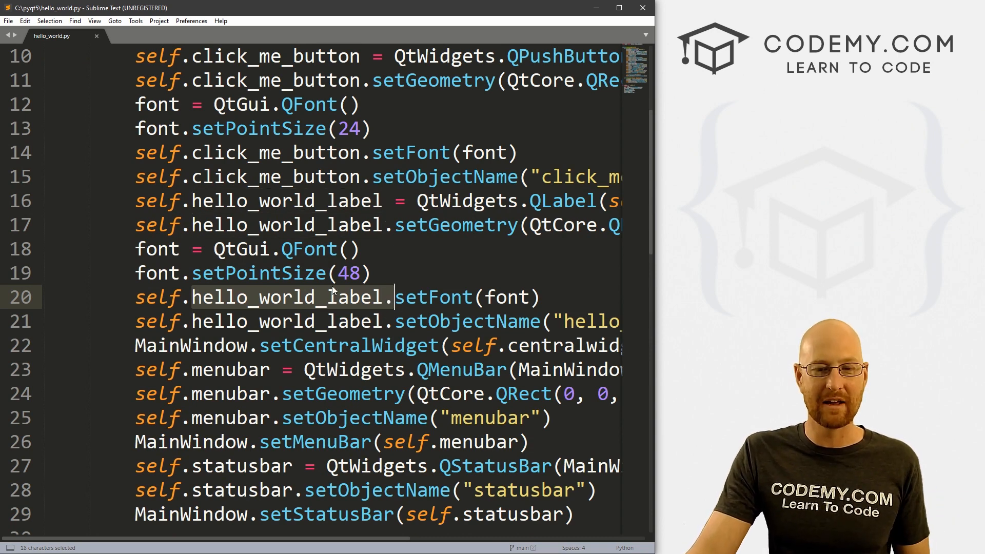
scroll("down", 3)
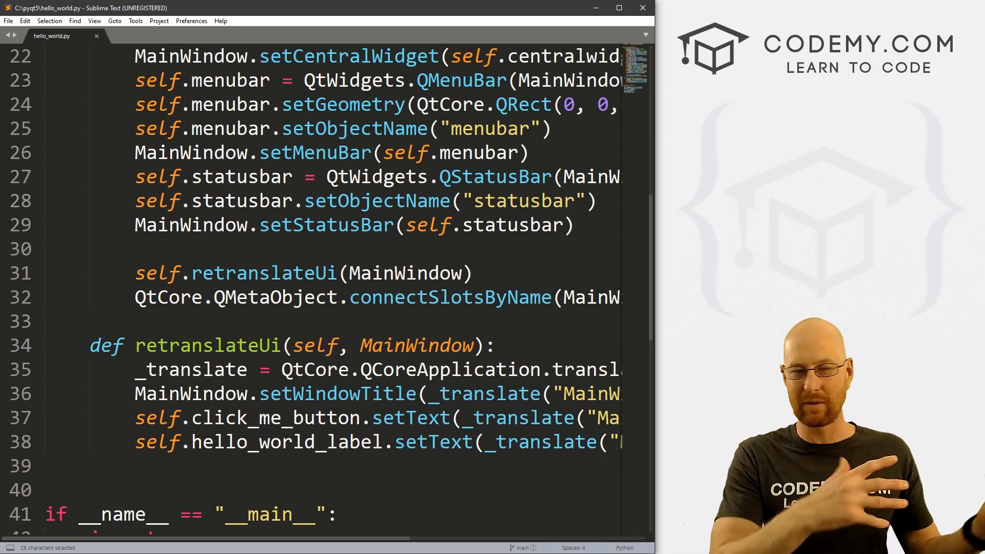
scroll("up", 3)
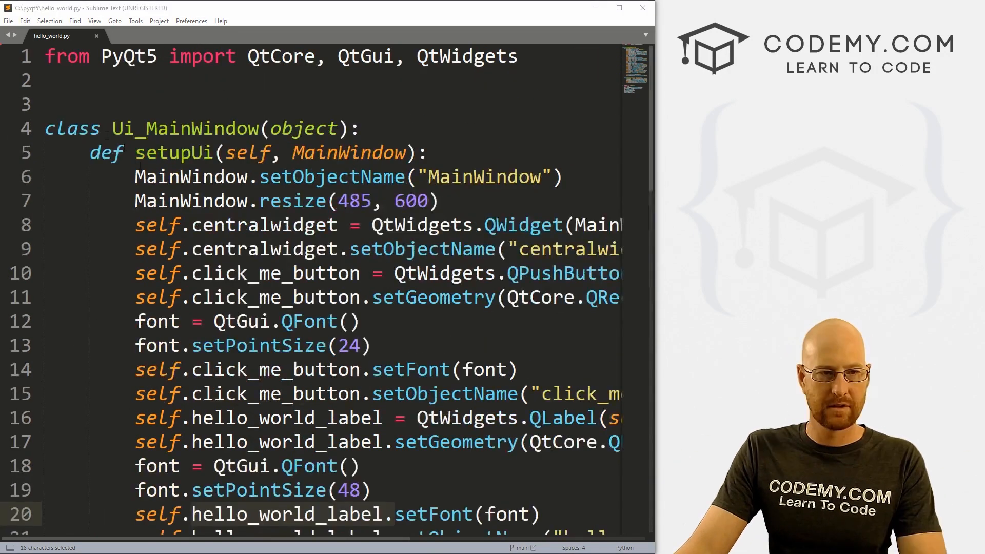
scroll("down", 3)
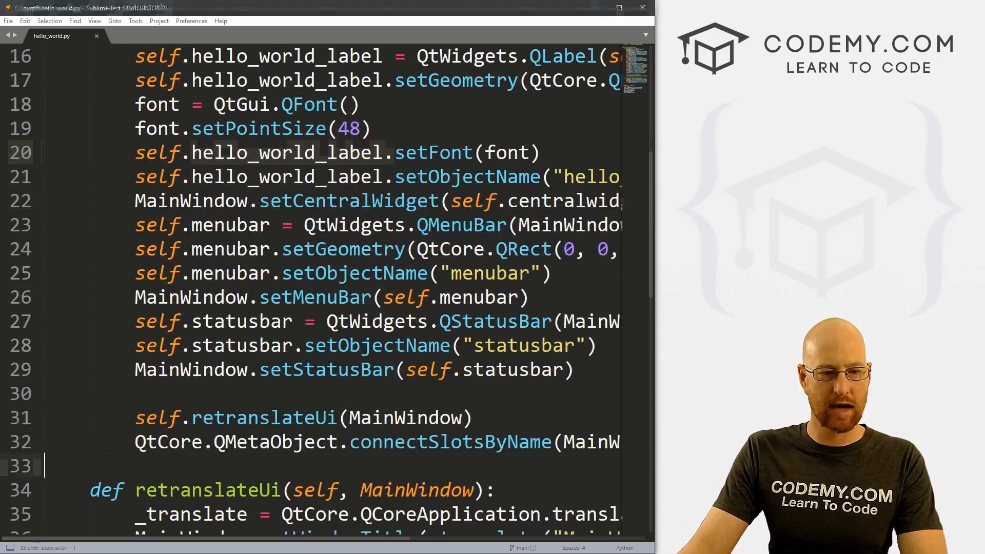
type("def")
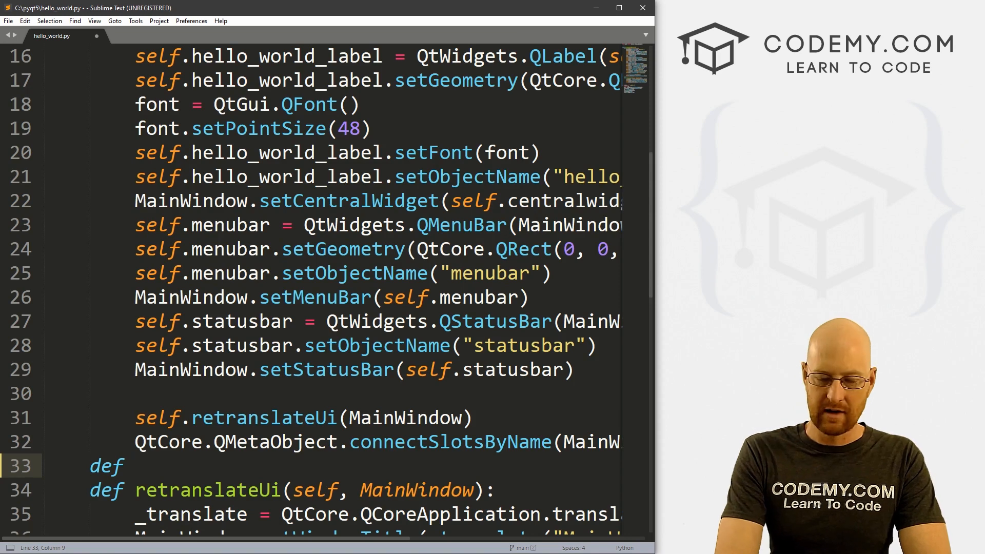
type("press_it")
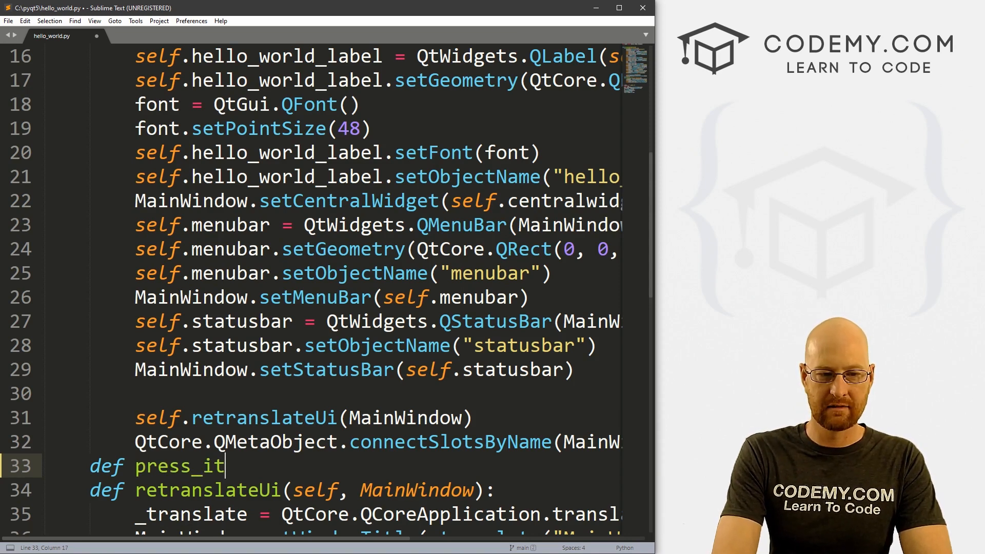
type("(self):")
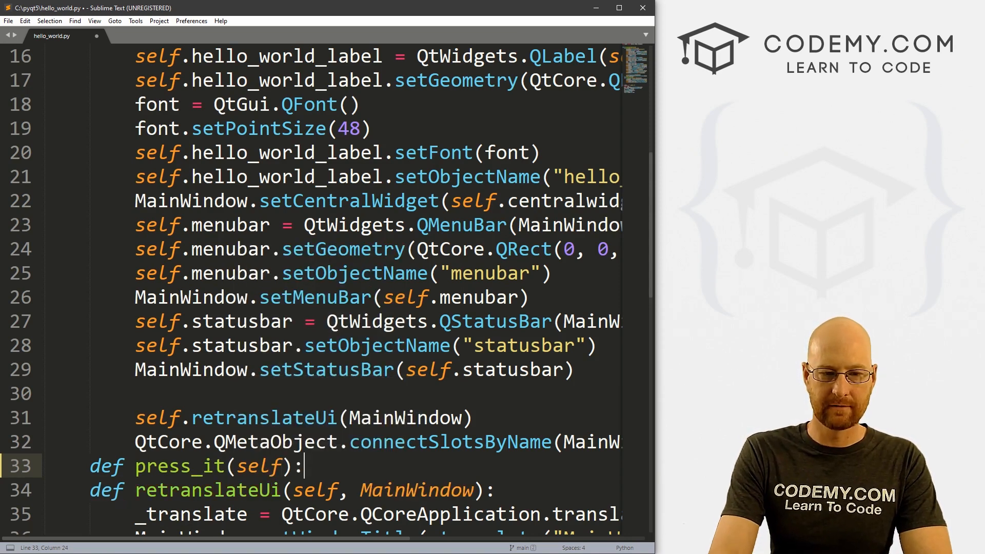
key("enter")
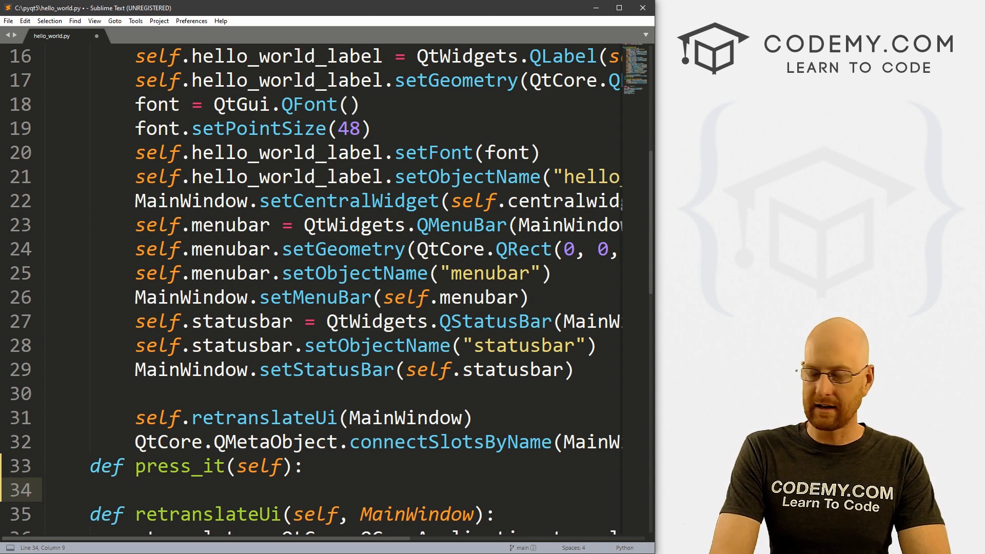
type("self.")
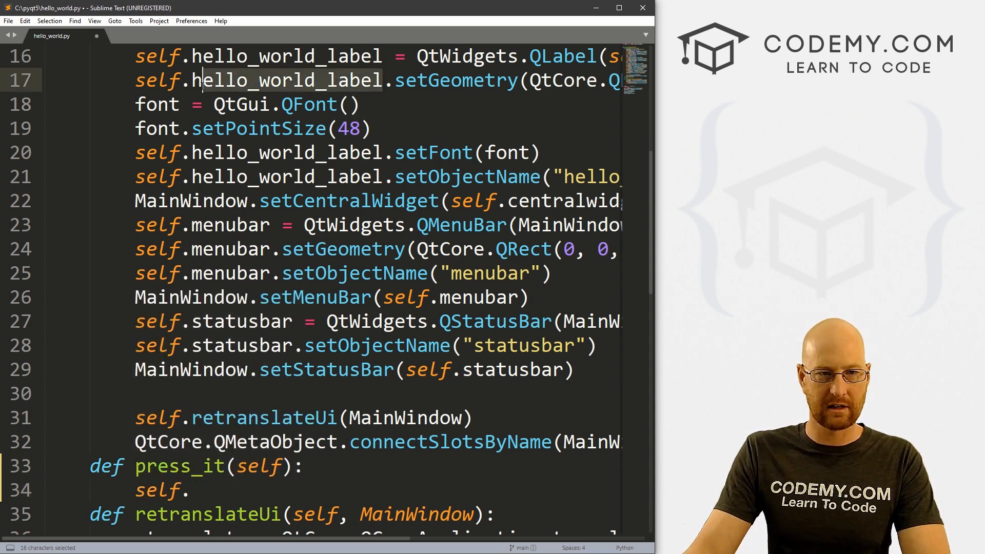
key("ctrl+v")
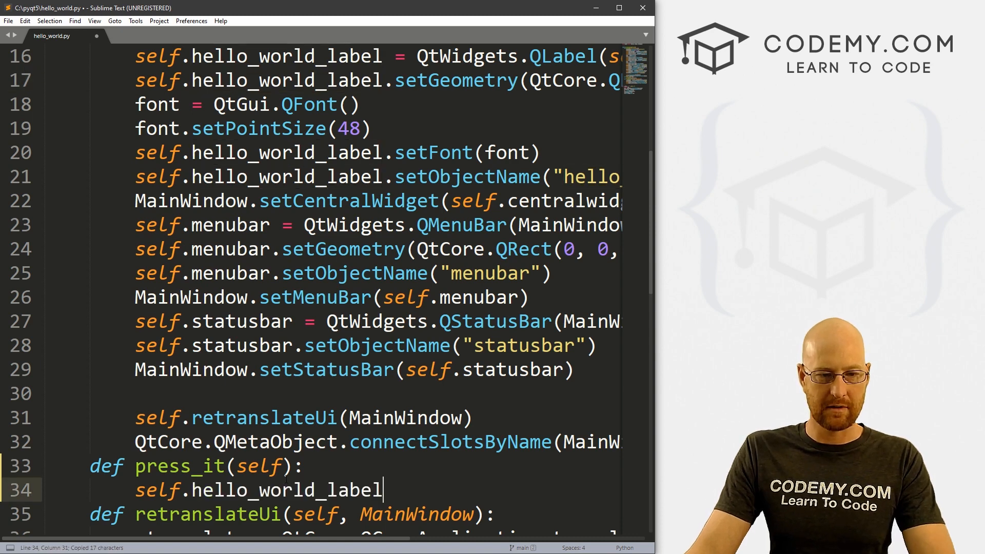
type("setText(")
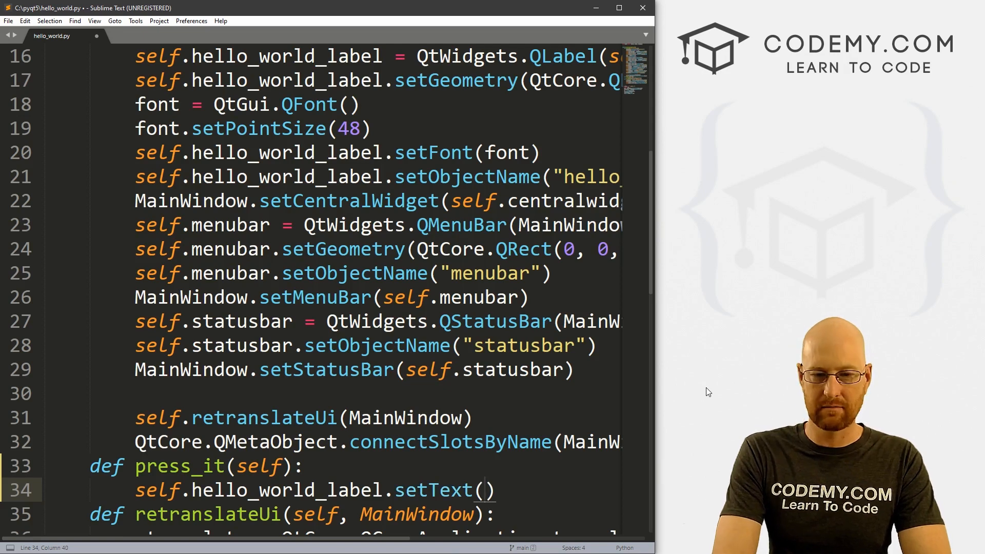
type("\"Boom\"")
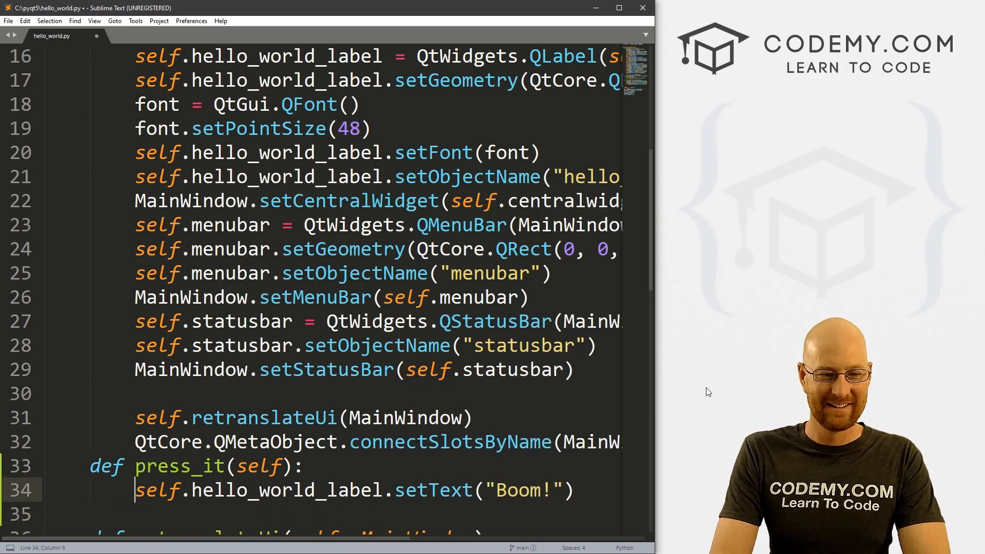
key("Enter")
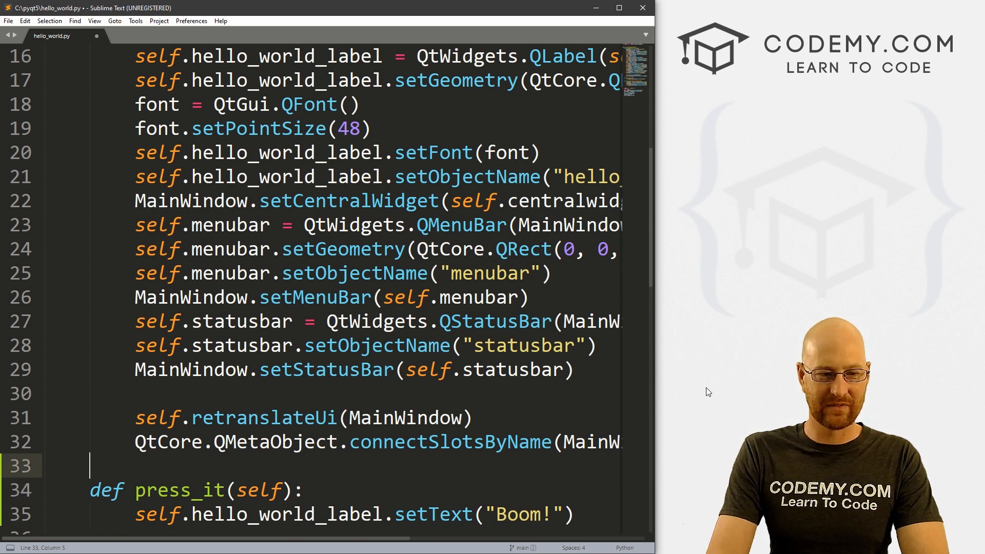
type("# Press the")
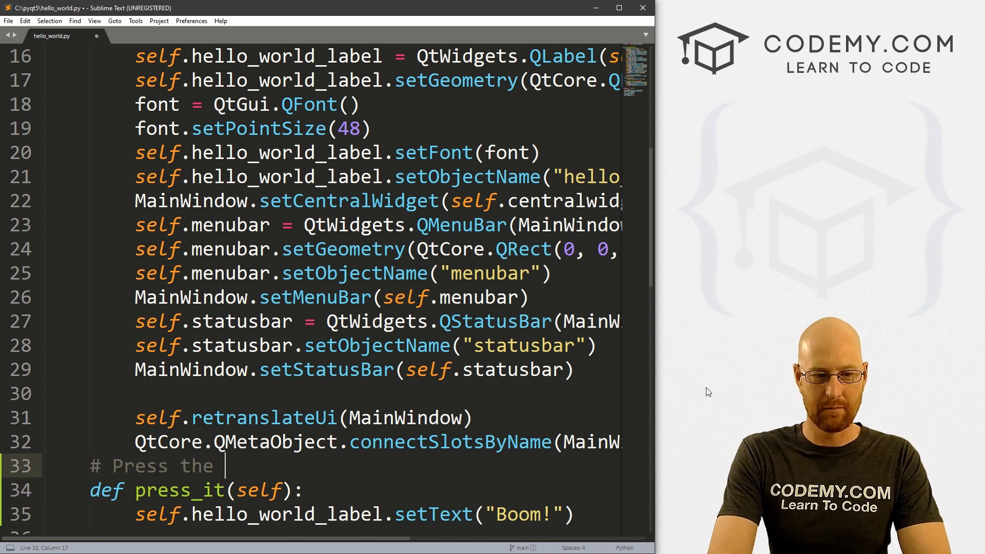
type("button function")
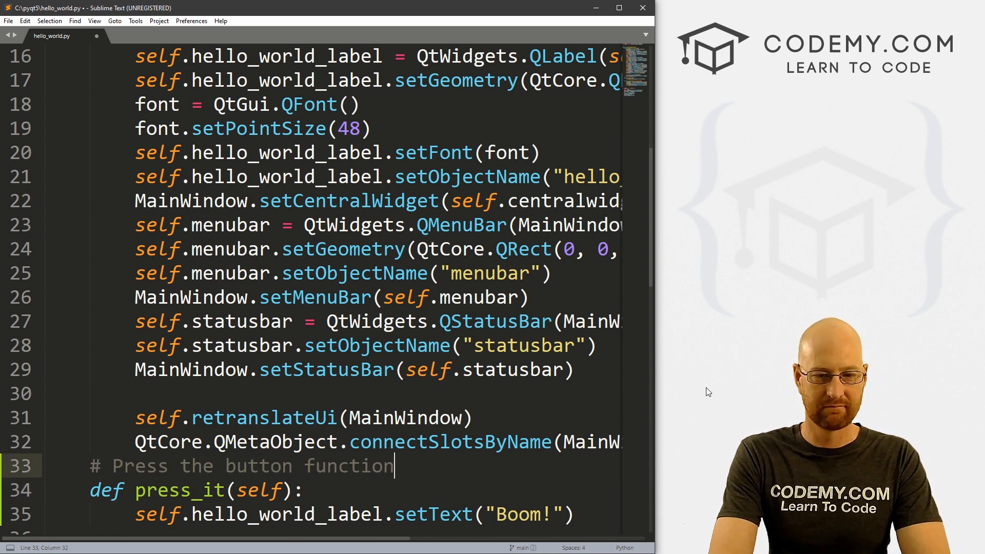
scroll("down", 3)
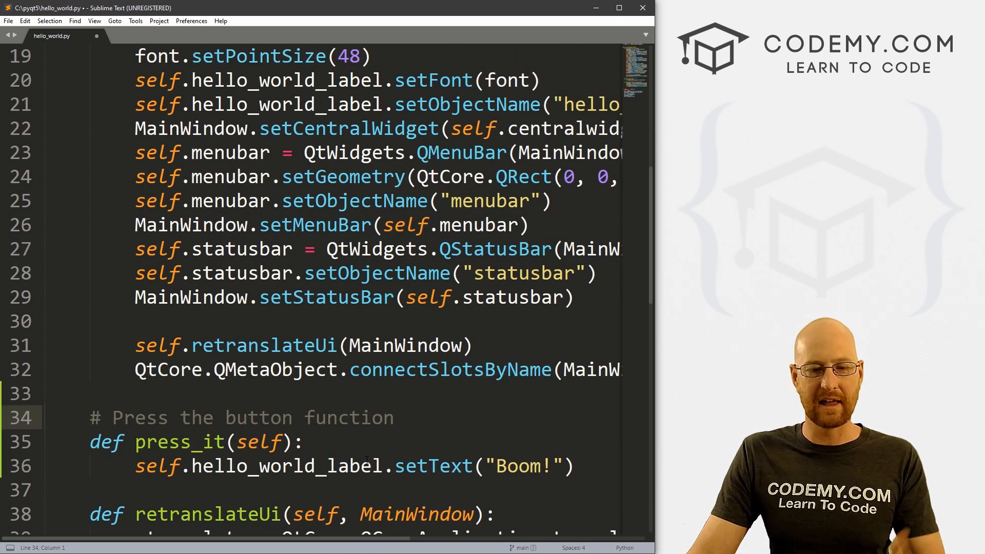
scroll("up", 3)
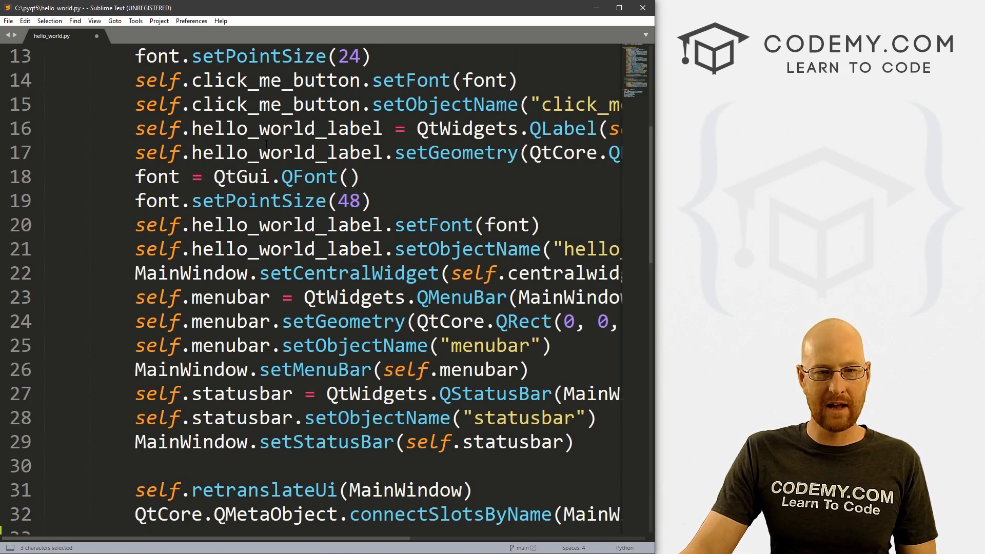
- Add 'clicked = lambda: self.press_it()' to the Click Me! QPushButton line and save
scroll("up", 3)
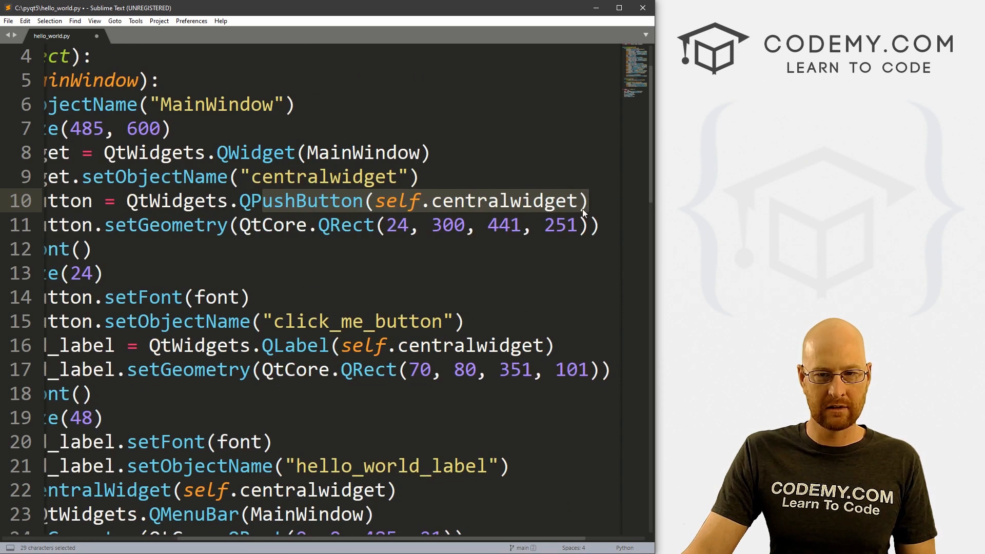
type(", clicked = lambda:")
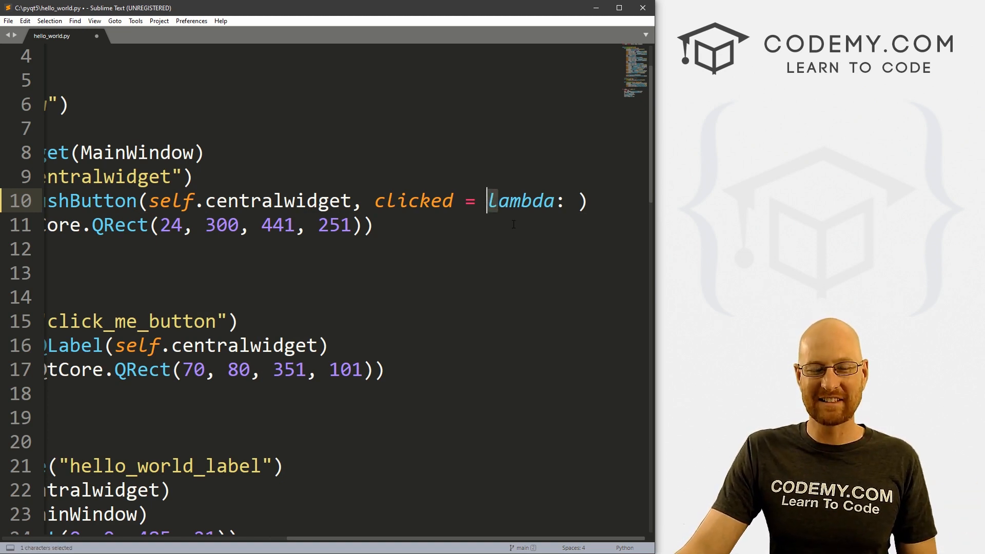
type("s")
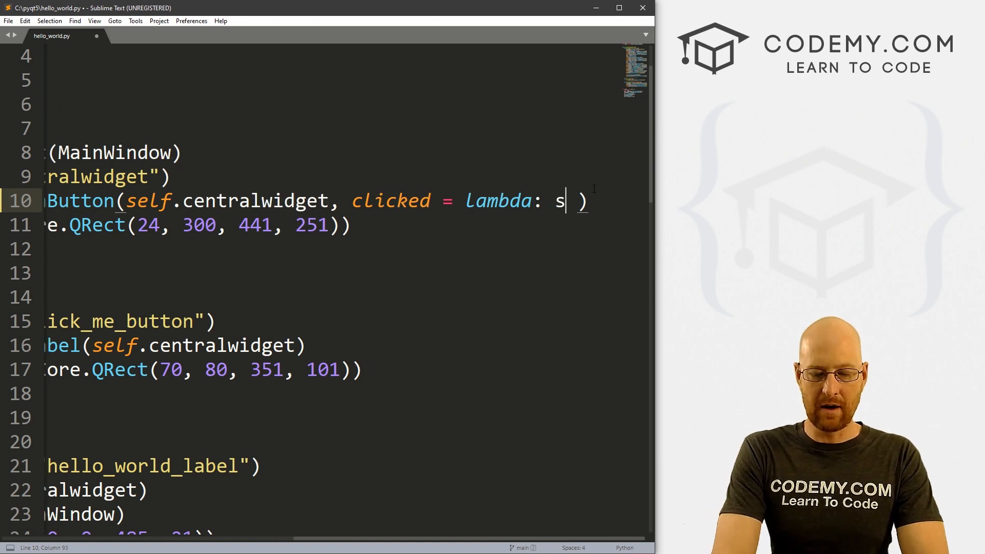
type("elf.press_it(")
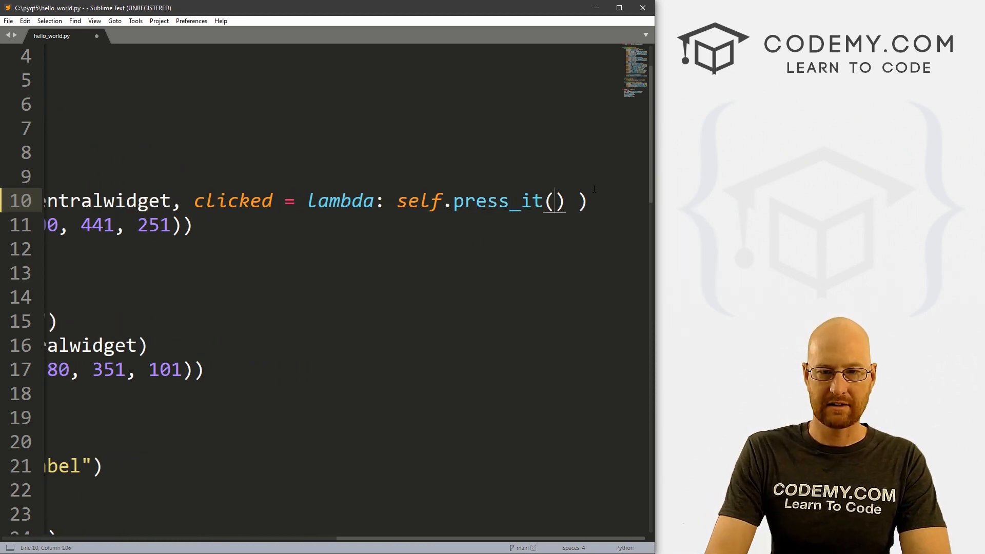
type("self")
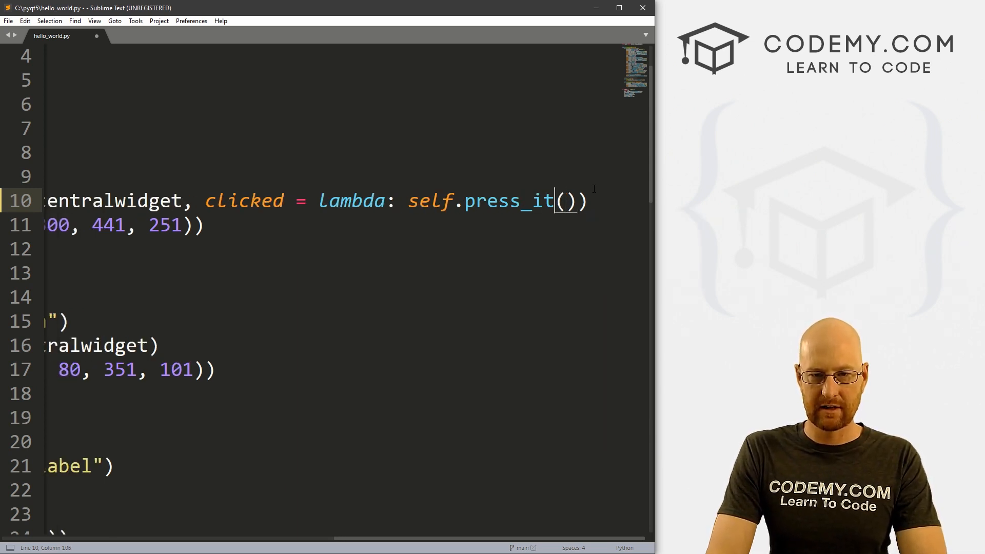
key("ctrl+s")
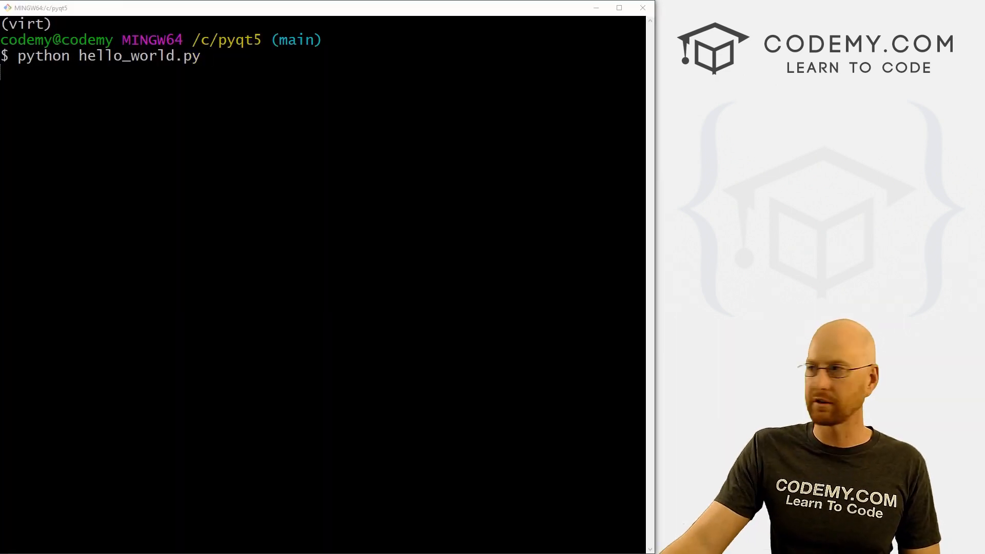
- Run hello_world.py, confirm Click Me! changes the label to Boom!, then close the window
key("Return")
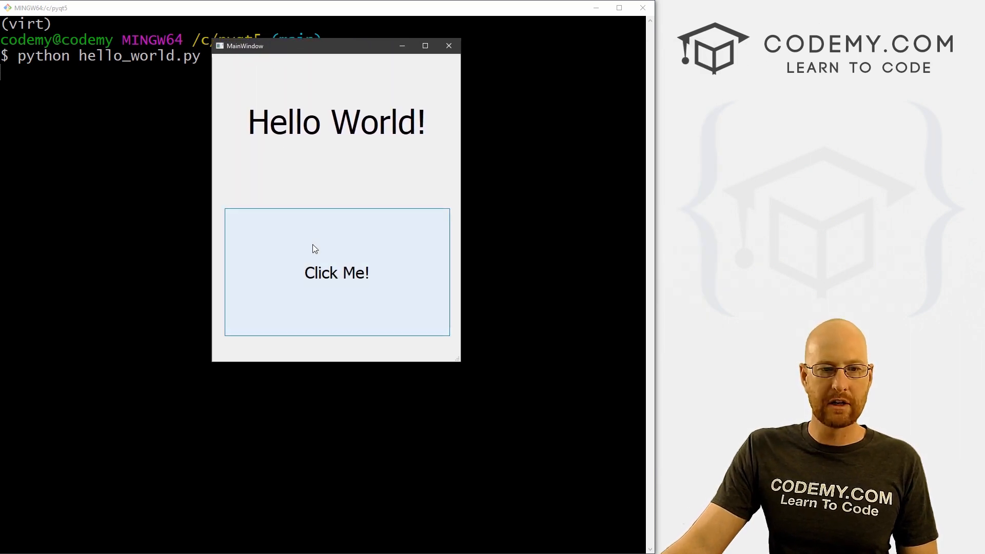
left_click(336, 272)
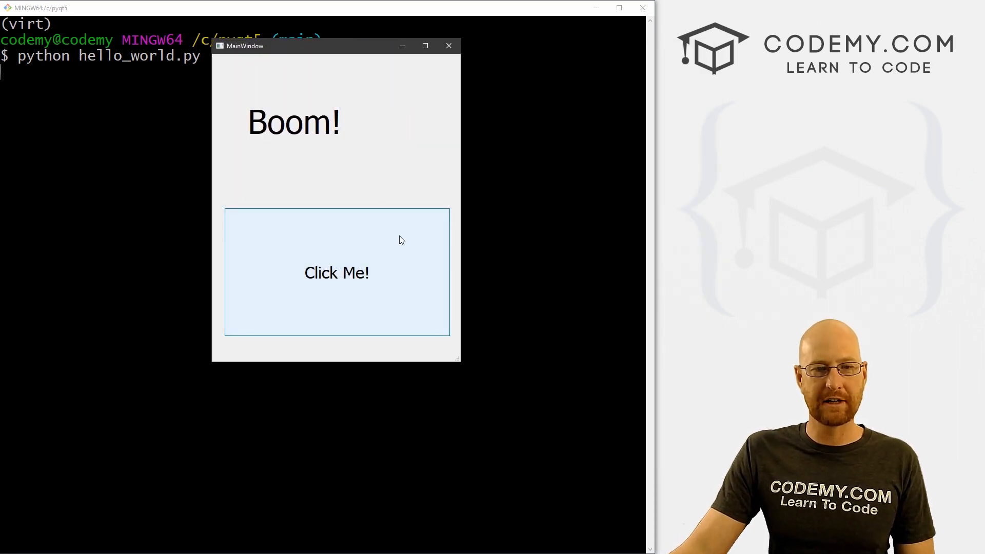
mouse_move(423, 154)
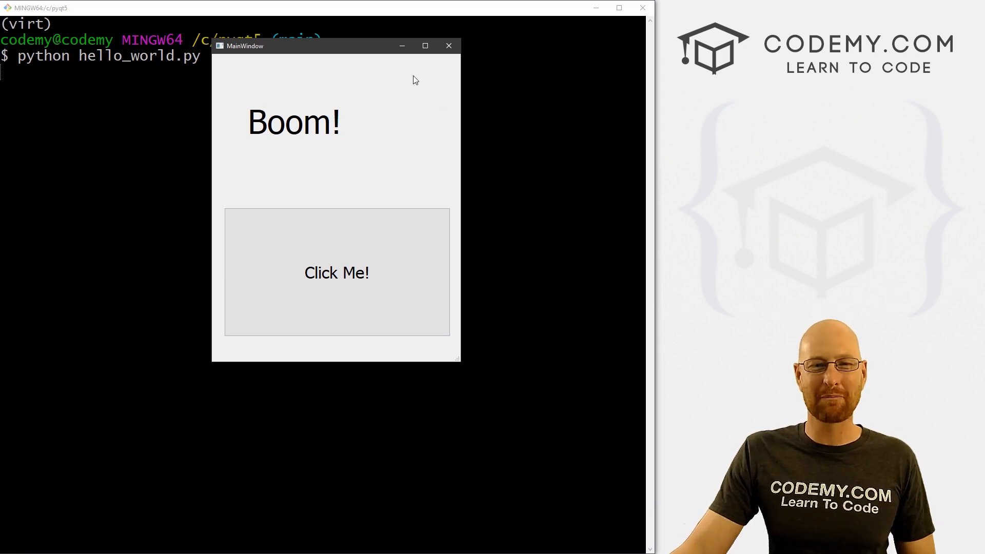
left_click(448, 45)
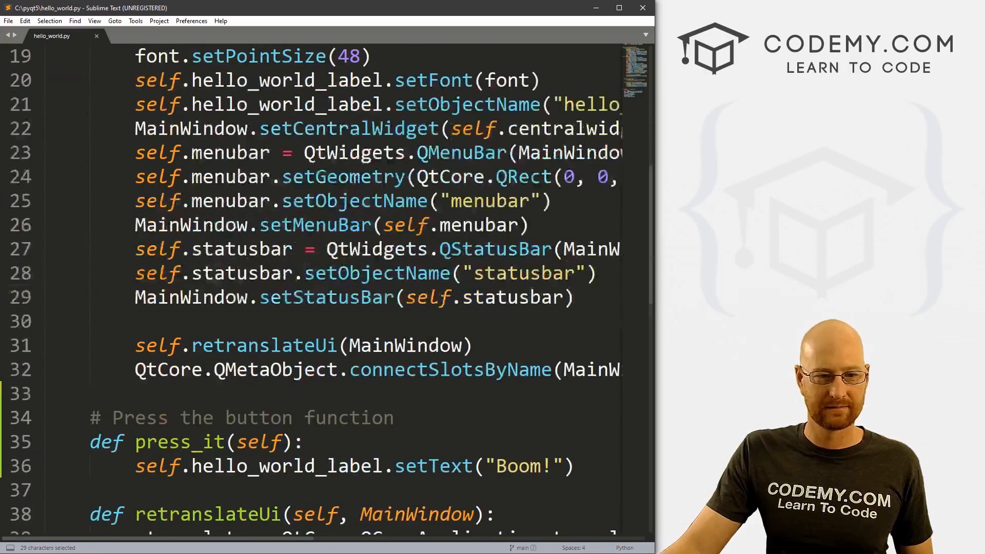
scroll("down", 3)
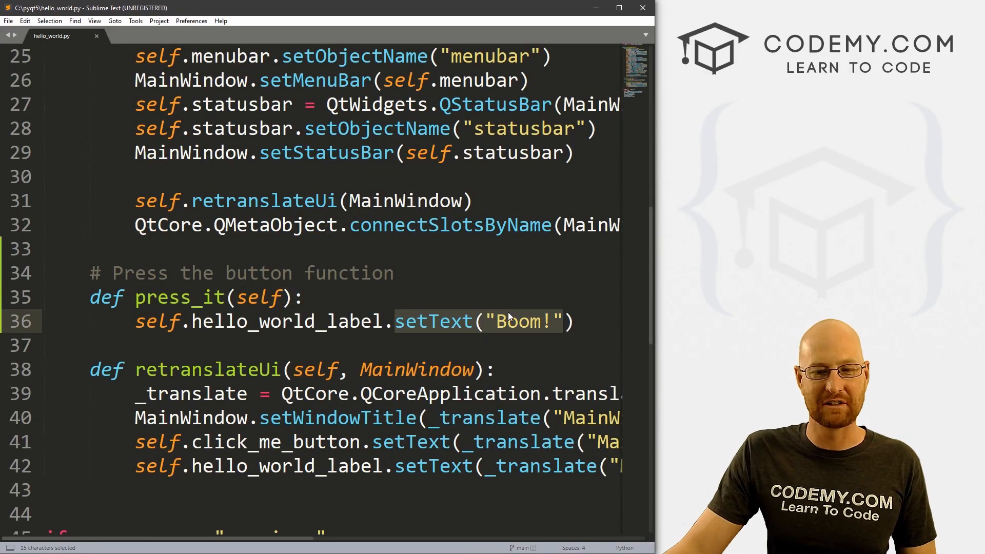
scroll("up", 3)
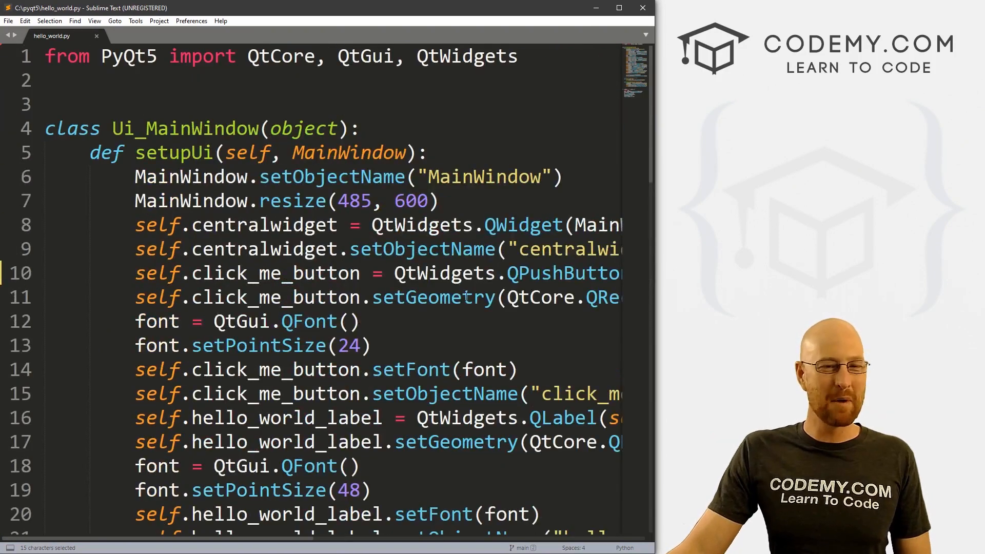
scroll("down", 3)
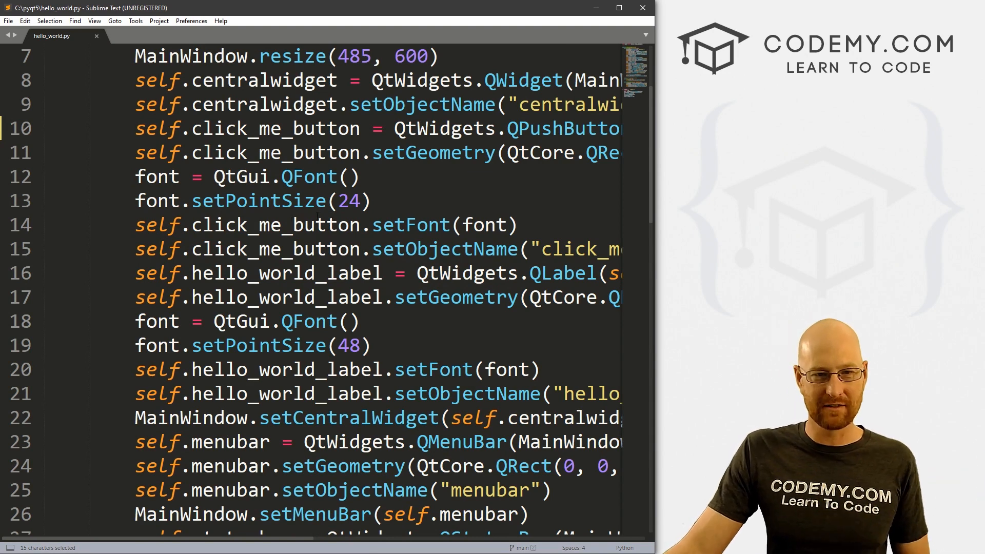
scroll("up", 3)
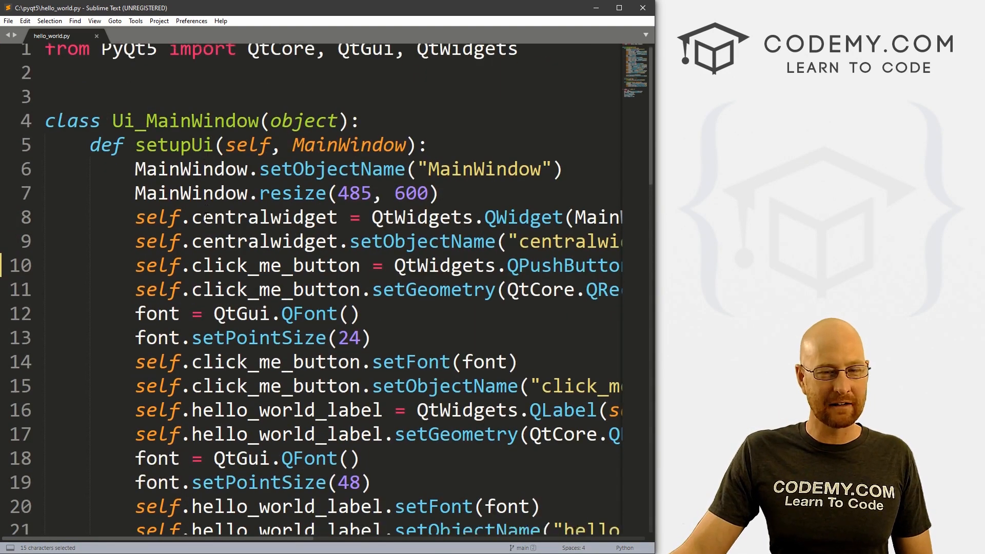
scroll("down", 3)
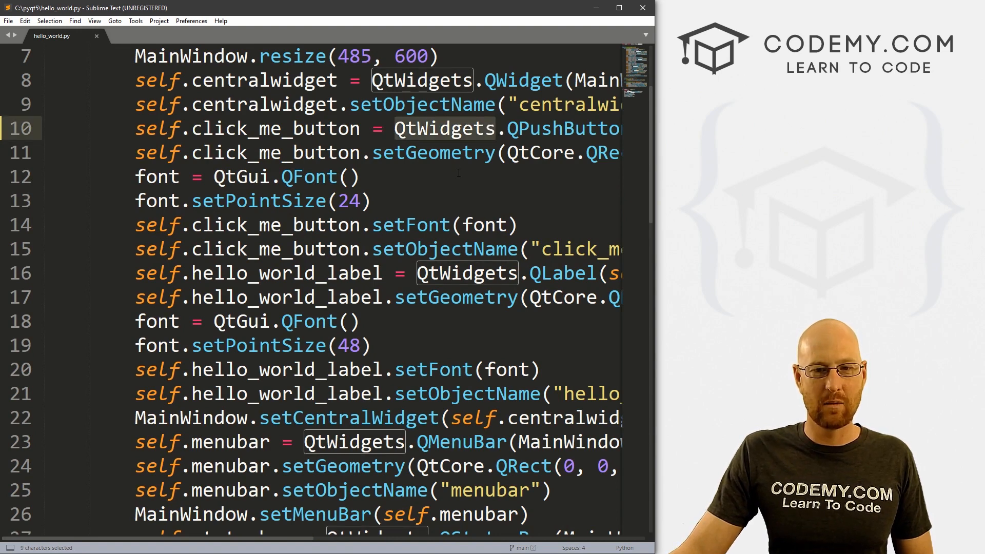
scroll("up", 3)
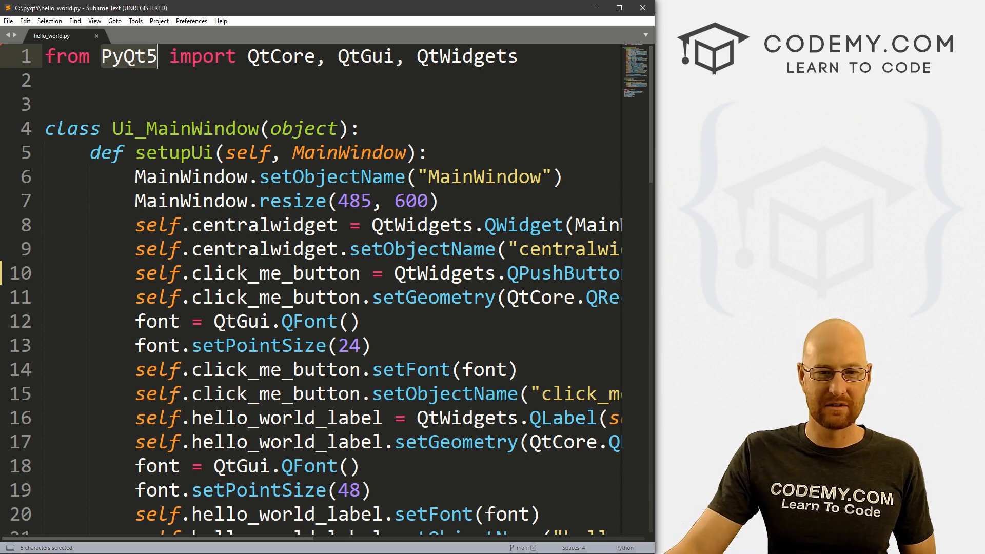
left_click(371, 225)
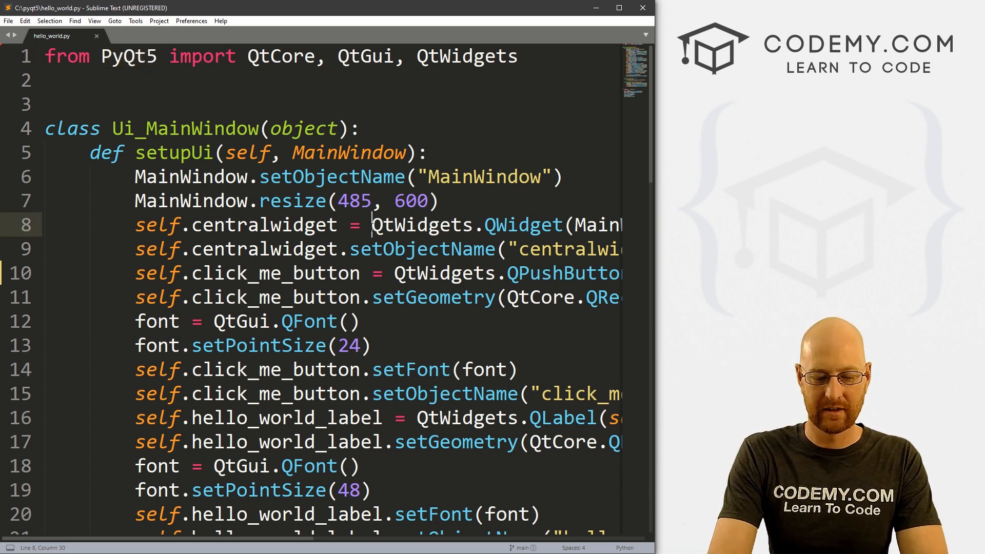
type("qtq.")
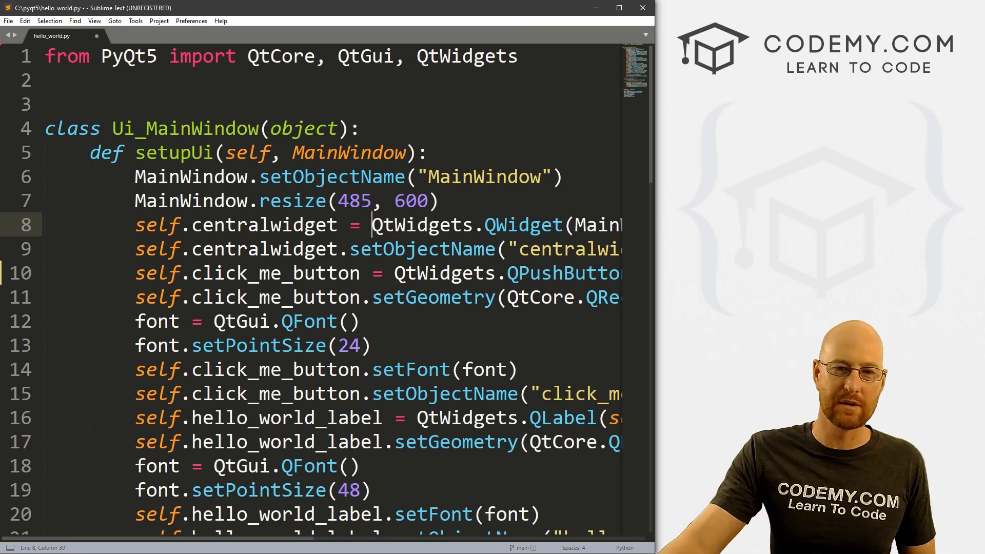
scroll("down", 3)
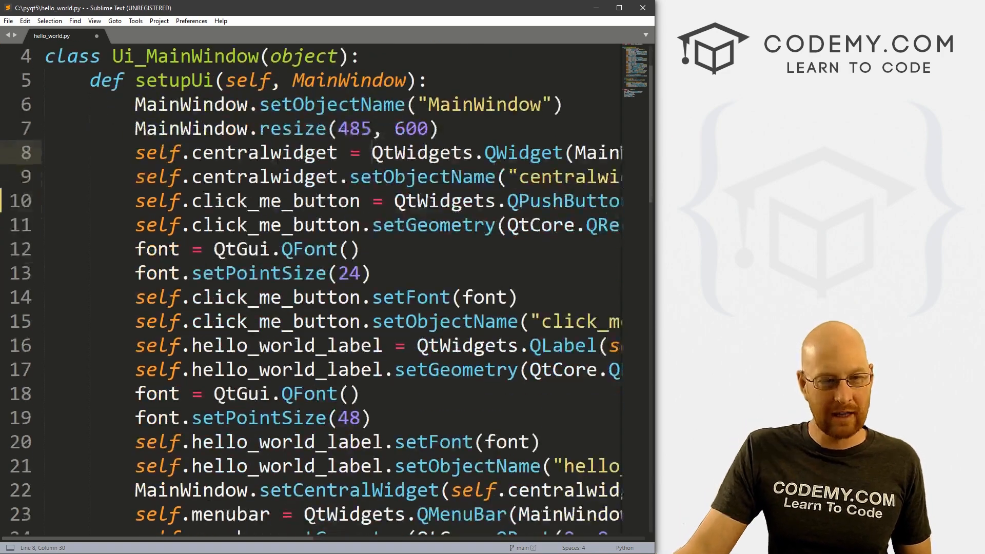
scroll("down", 3)
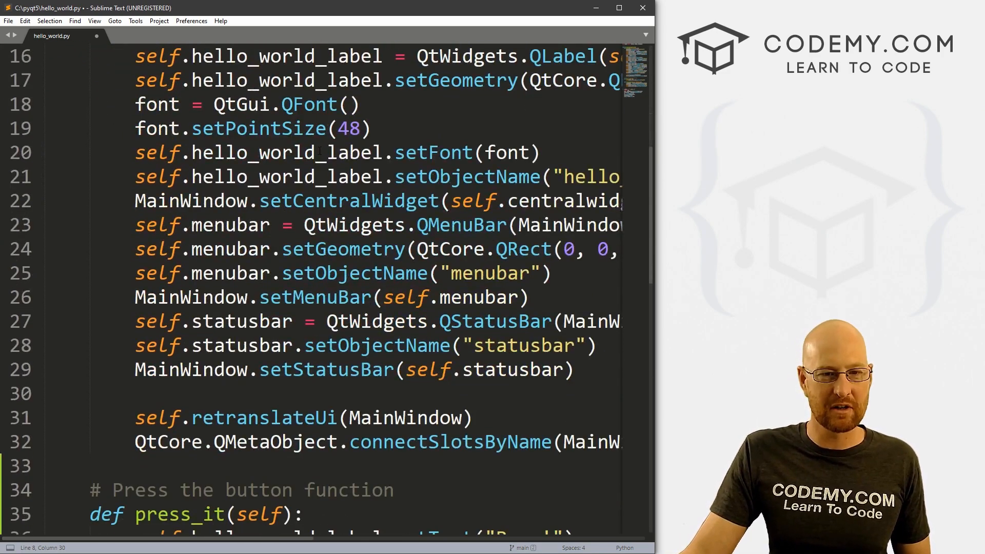
scroll("up", 3)
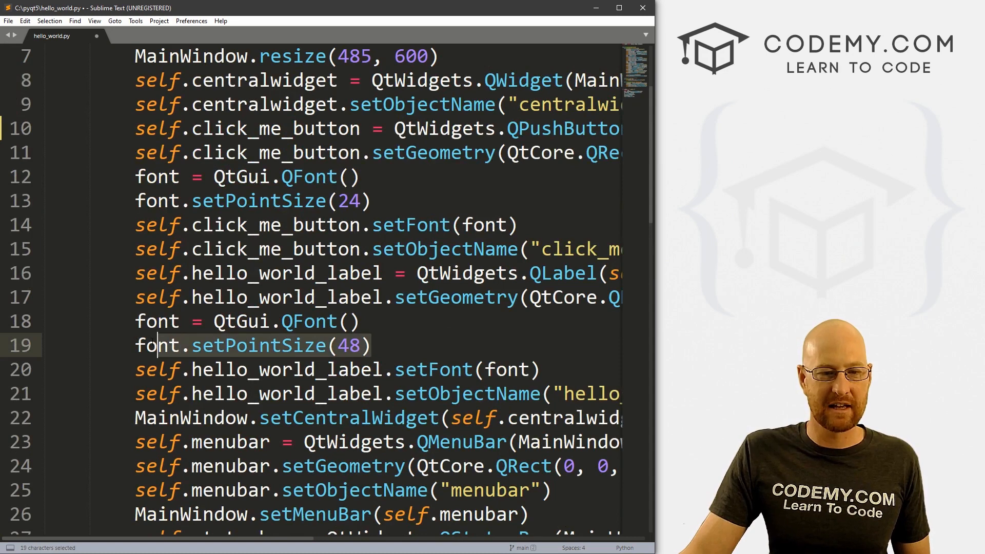
left_click(412, 345)
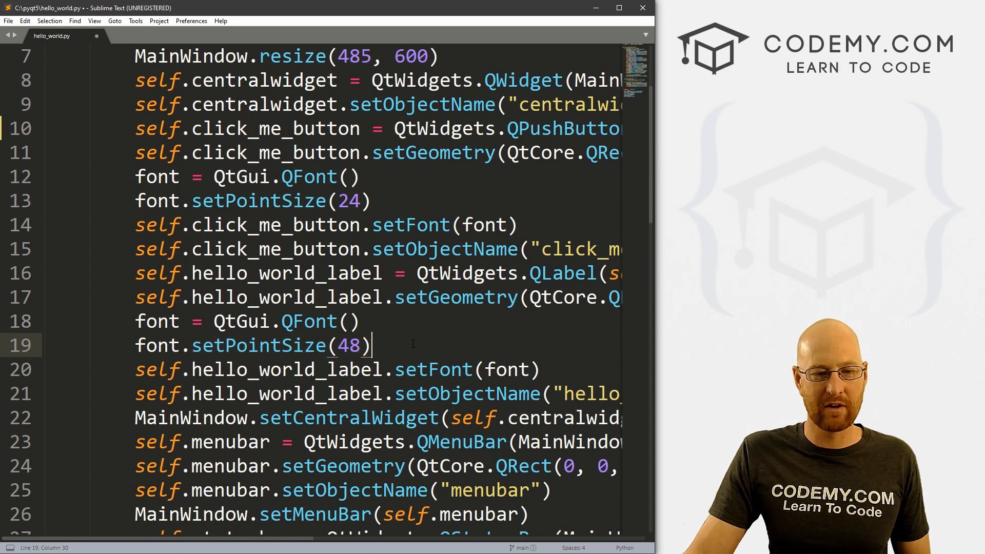
scroll("up", 3)
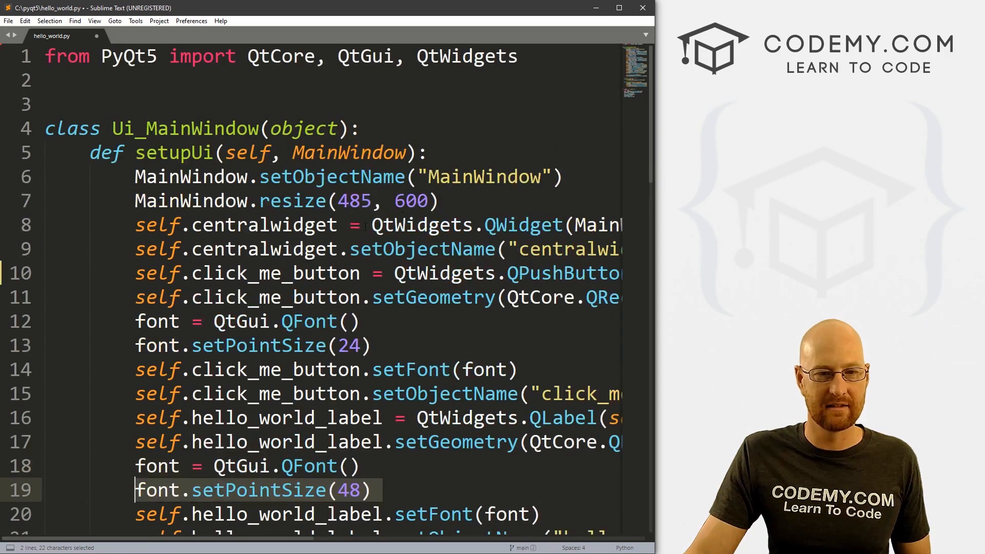
scroll("down", 3)
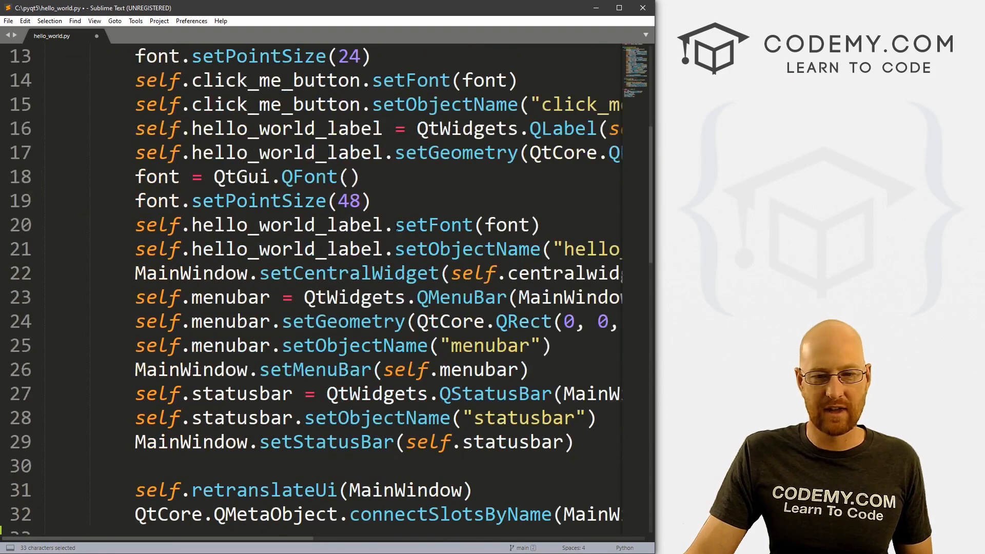